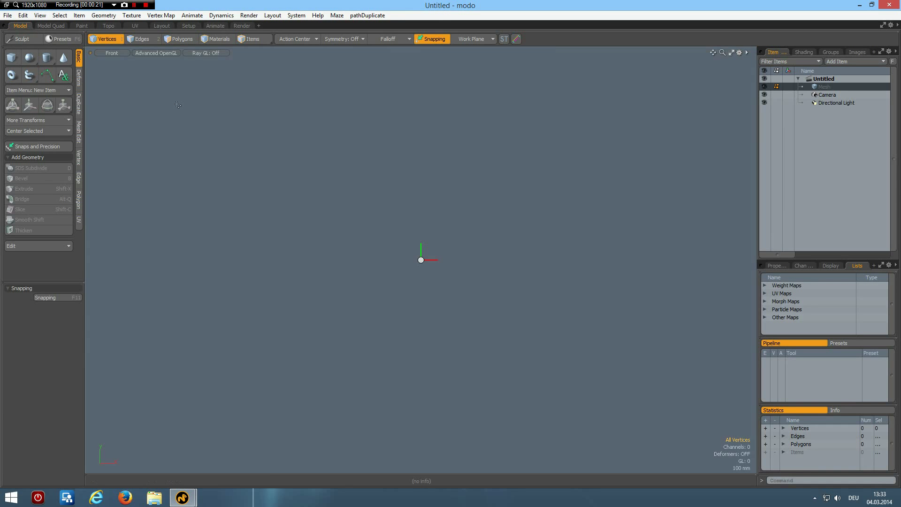
mouse_move(63, 75)
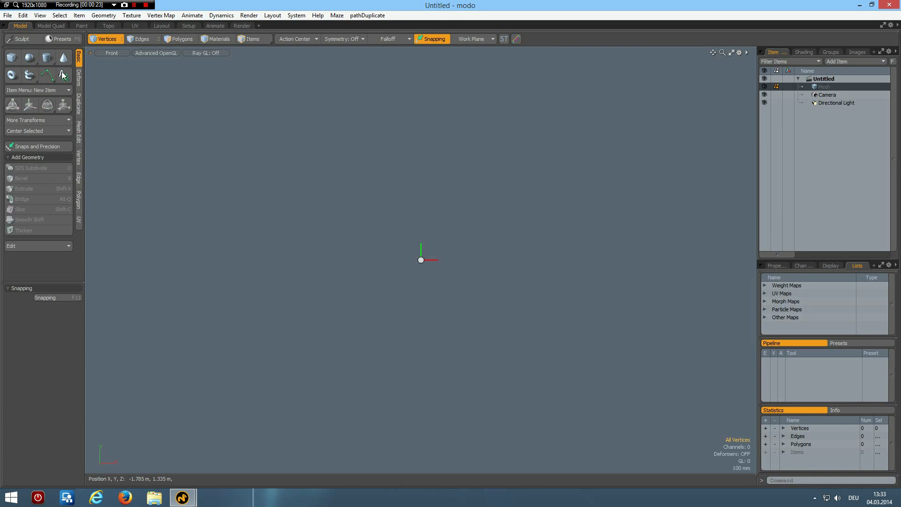
Step: Create a cube and shape it into a thin, diagonally tilted rectangular plate
click(12, 57)
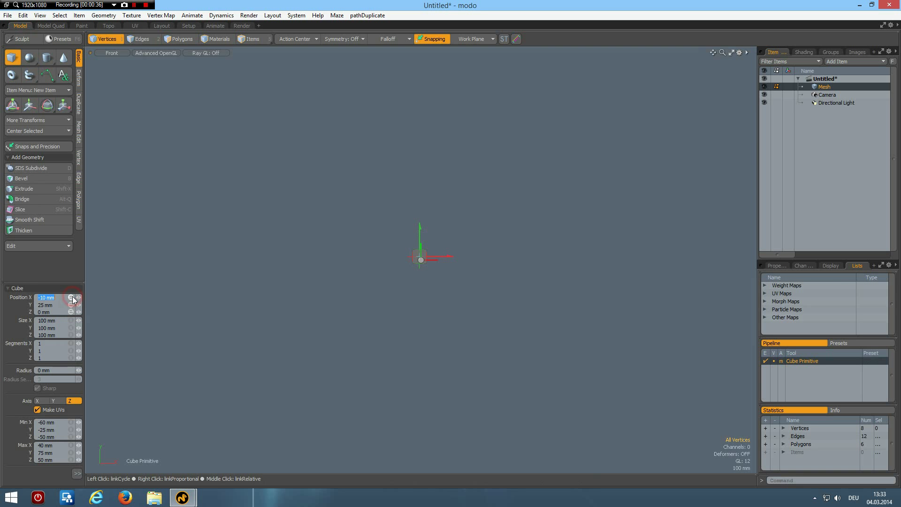
click(74, 297)
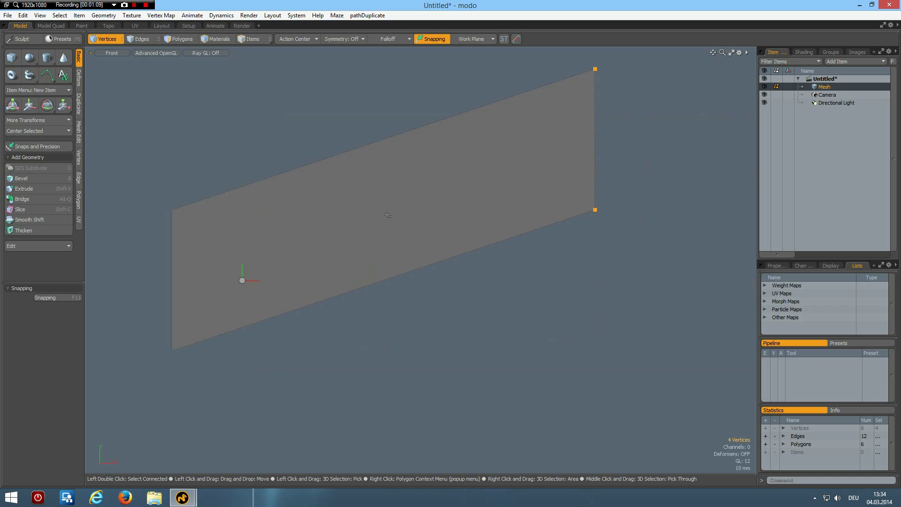
Step: Duplicate the plate polygons and move the copy down as a second parallel plate
click(182, 39)
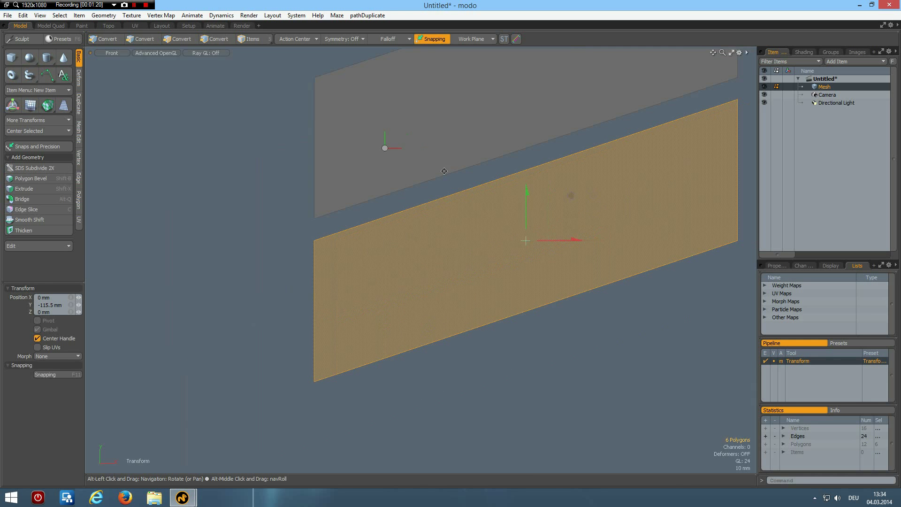
click(181, 38)
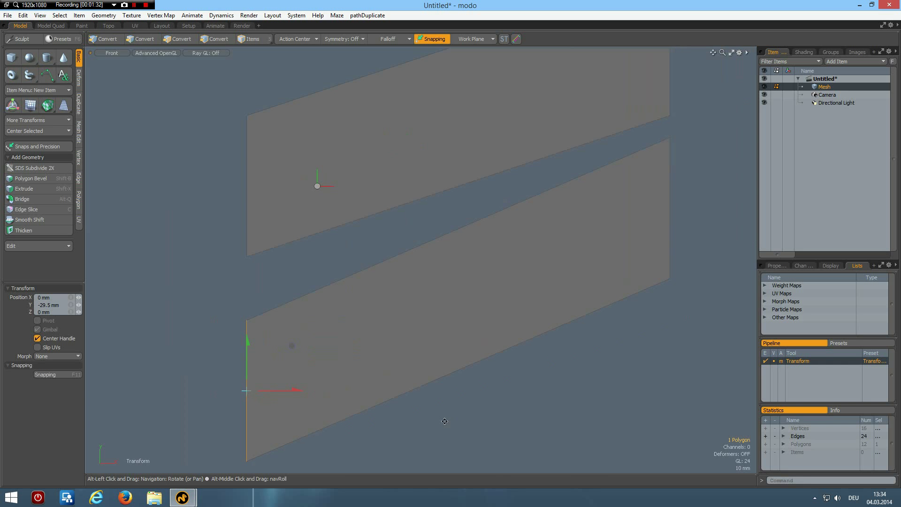
click(182, 39)
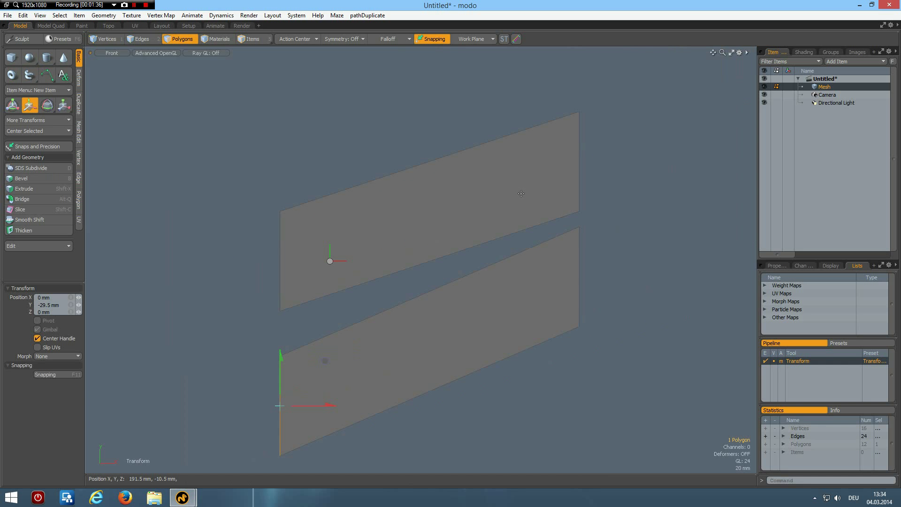
mouse_move(252, 185)
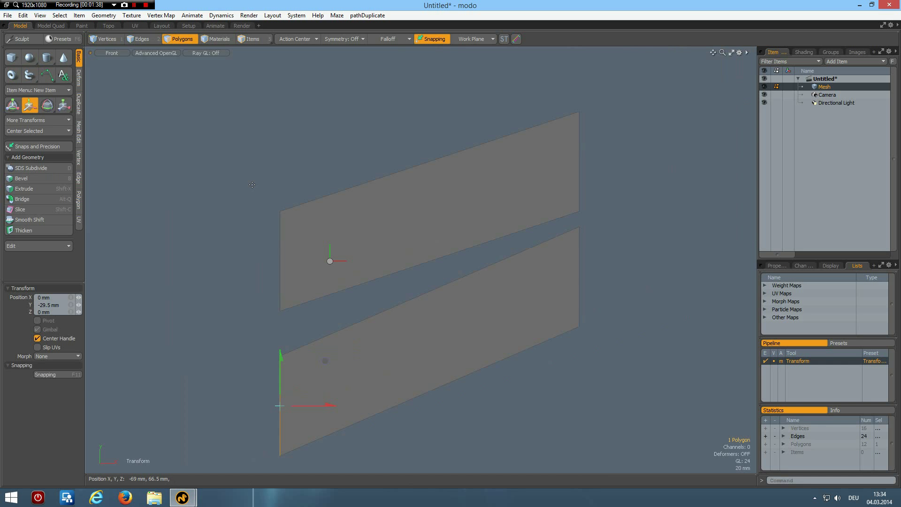
mouse_move(135, 165)
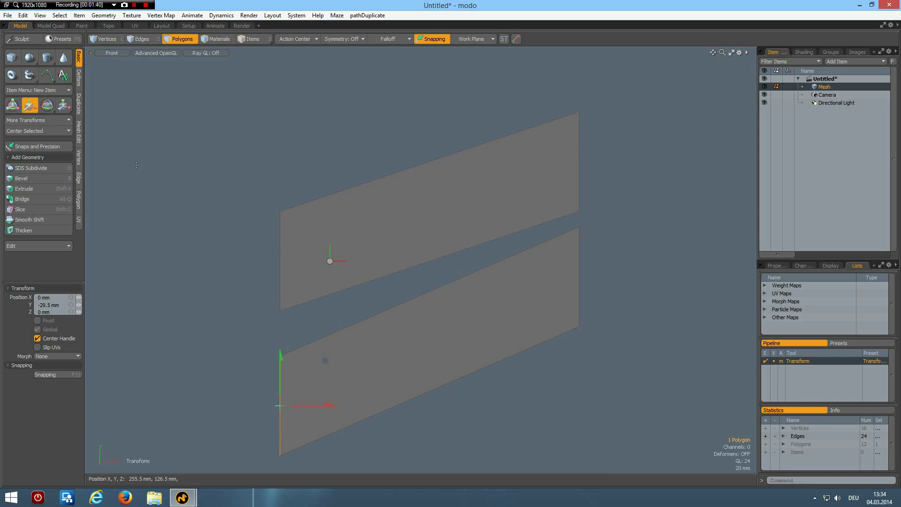
mouse_move(397, 191)
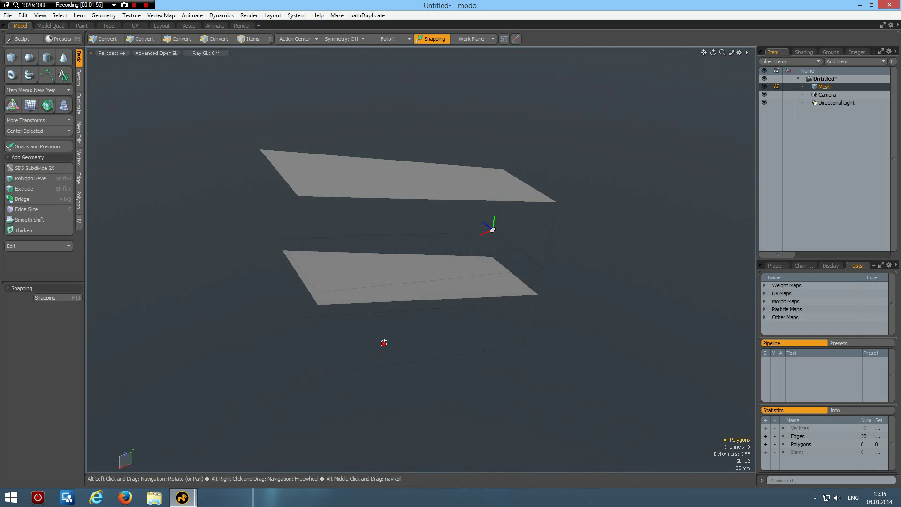
Step: Extrude the plate ends downward and select the bend edges of both strips
click(181, 38)
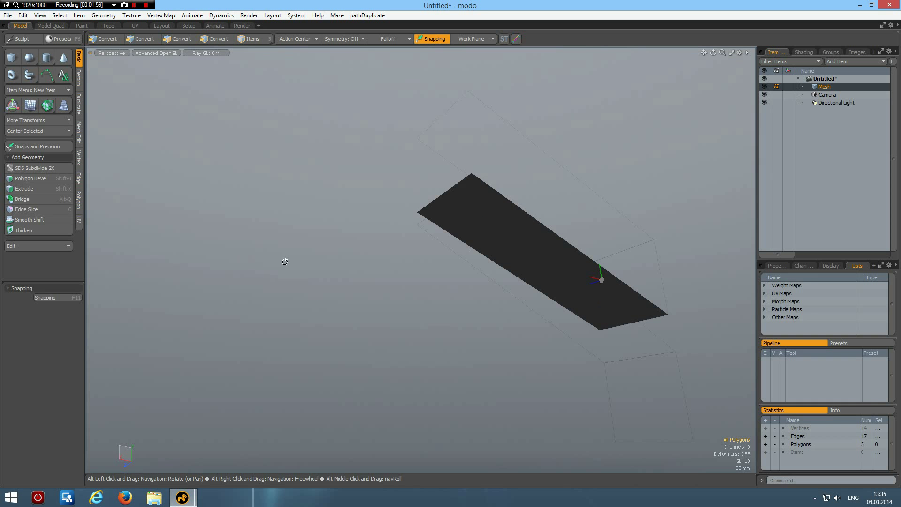
click(181, 39)
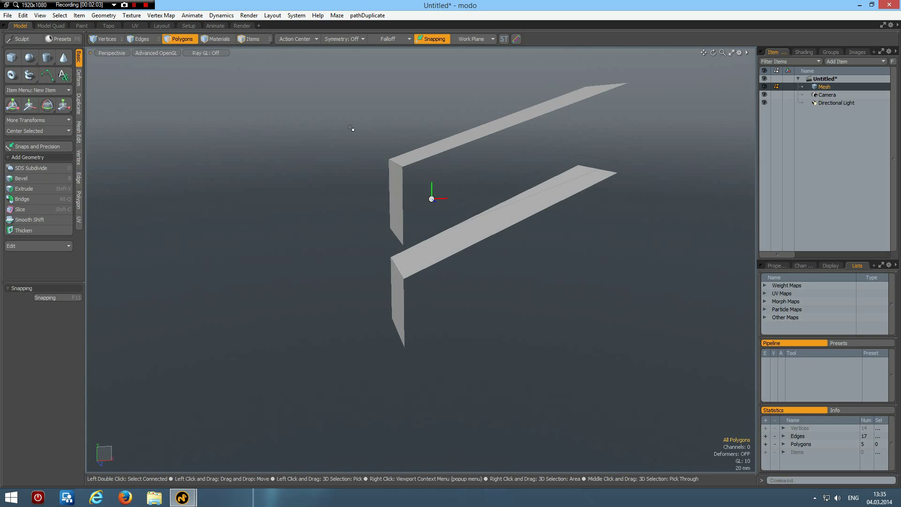
click(140, 39)
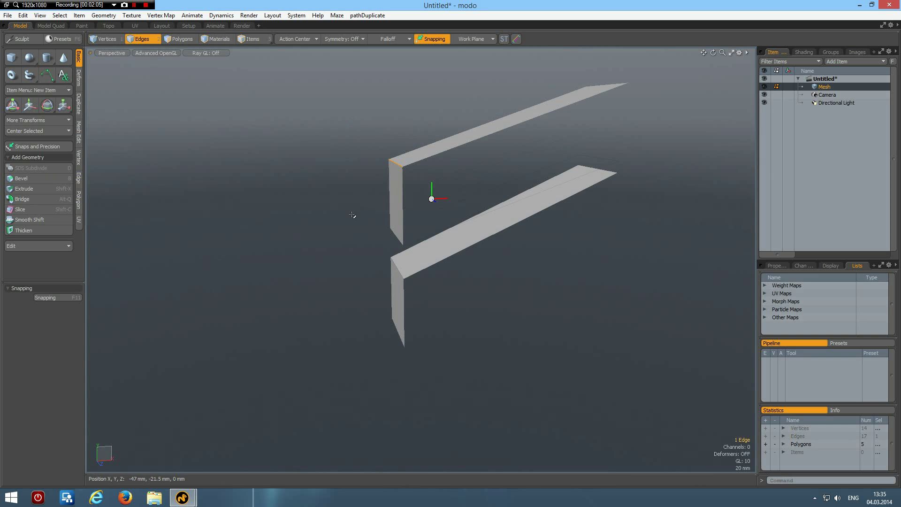
click(398, 270)
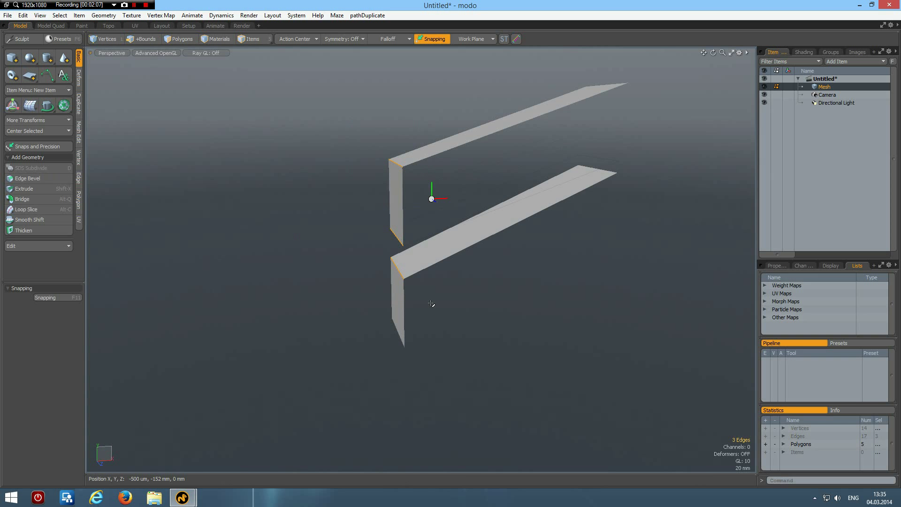
Step: Round the bend corners with Edge Bevel and view the strips from the top
click(27, 178)
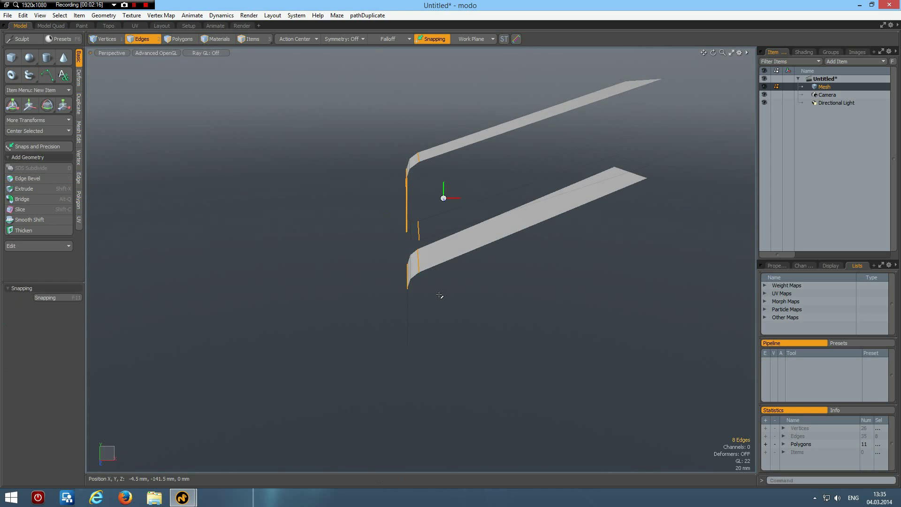
click(540, 121)
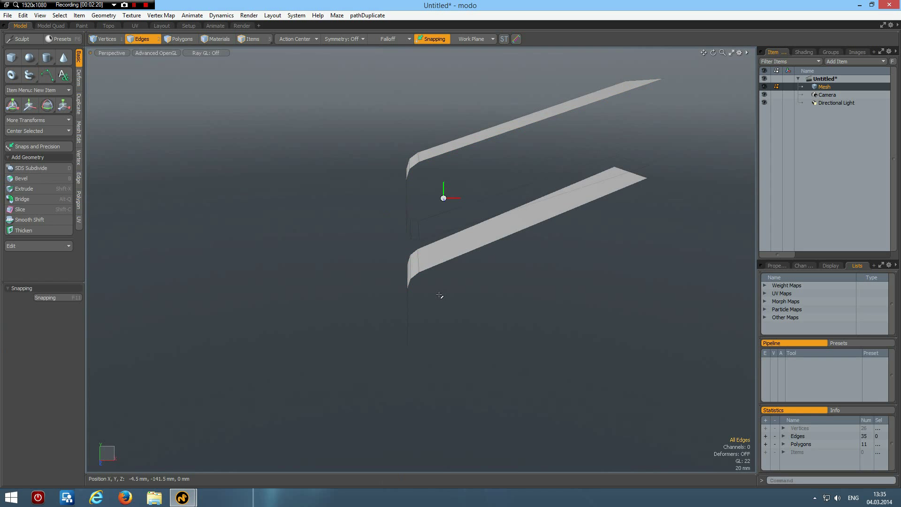
click(111, 52)
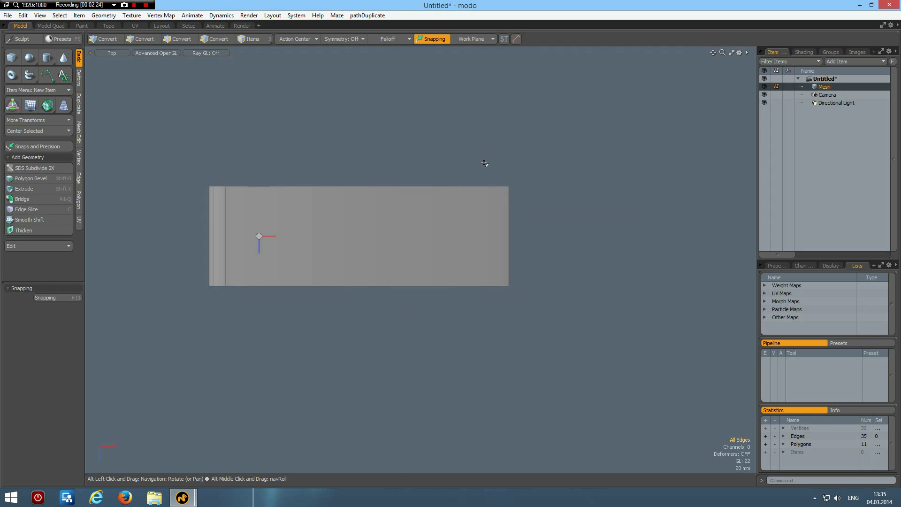
Step: Scale the far end edges narrower so both strips taper, then return to Perspective
click(141, 39)
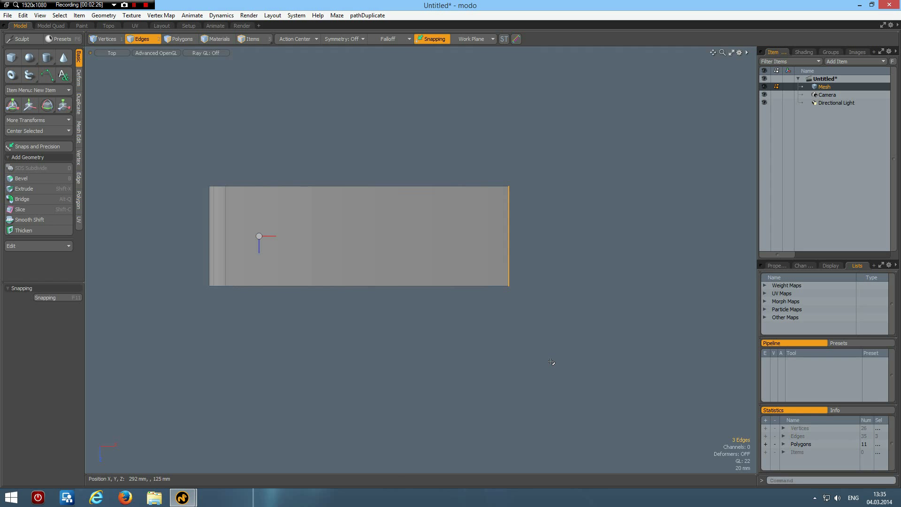
mouse_move(540, 270)
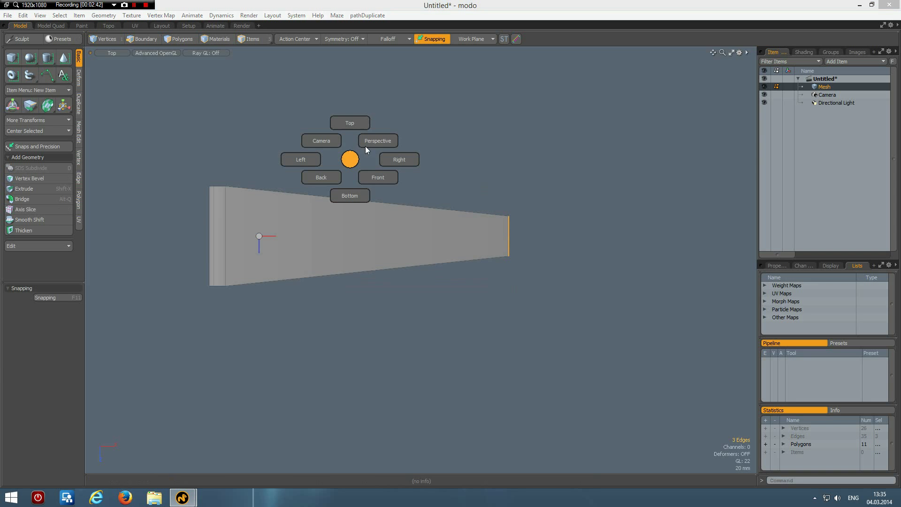
click(378, 140)
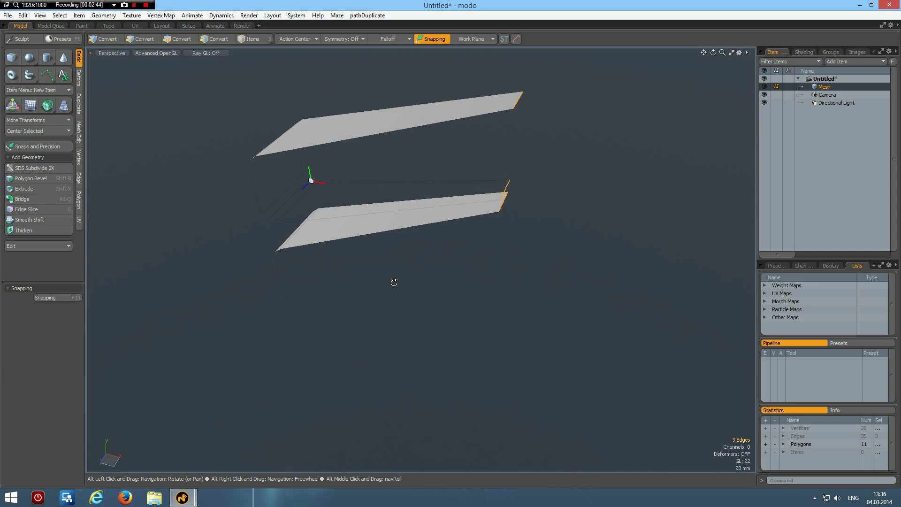
Step: Cut a new edge across the upper strip and extend it up into a vertical wall
click(142, 39)
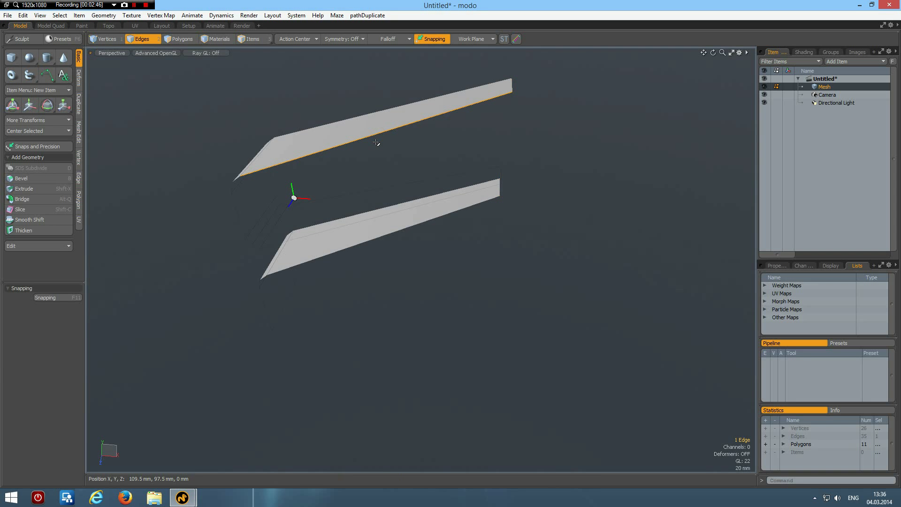
click(26, 209)
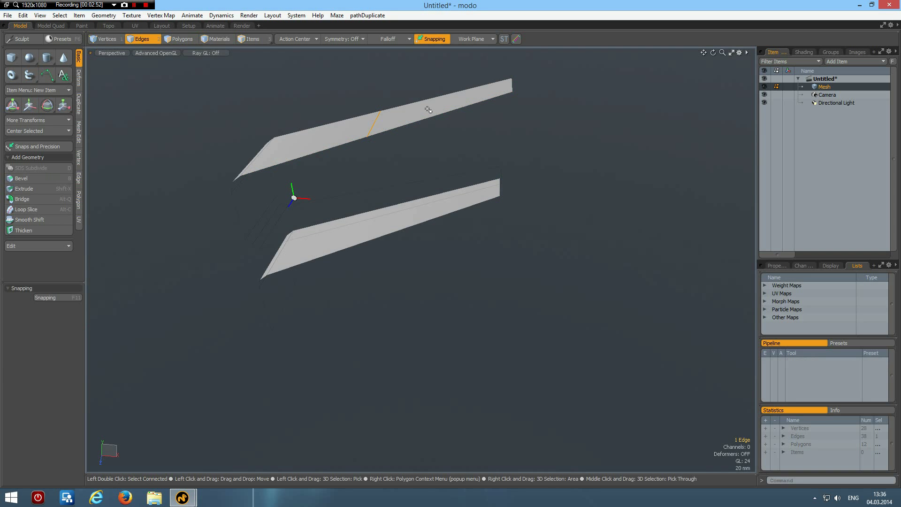
click(181, 39)
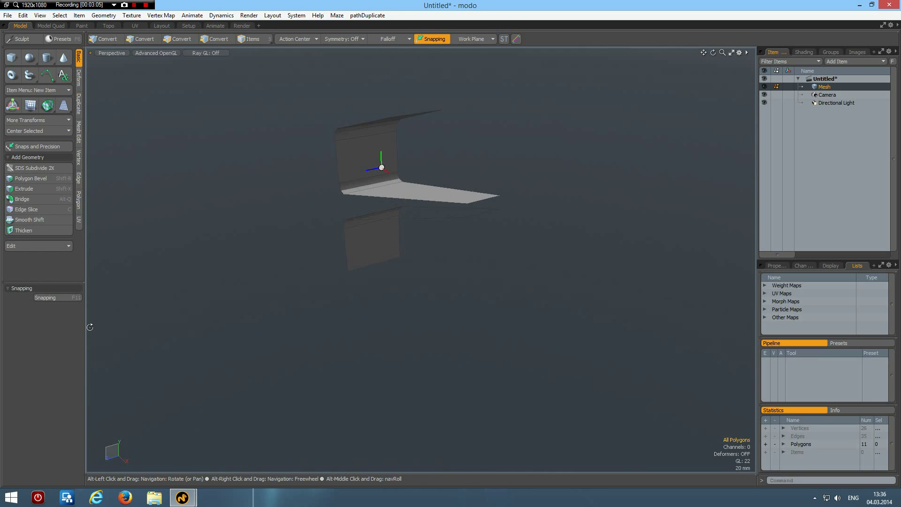
click(183, 38)
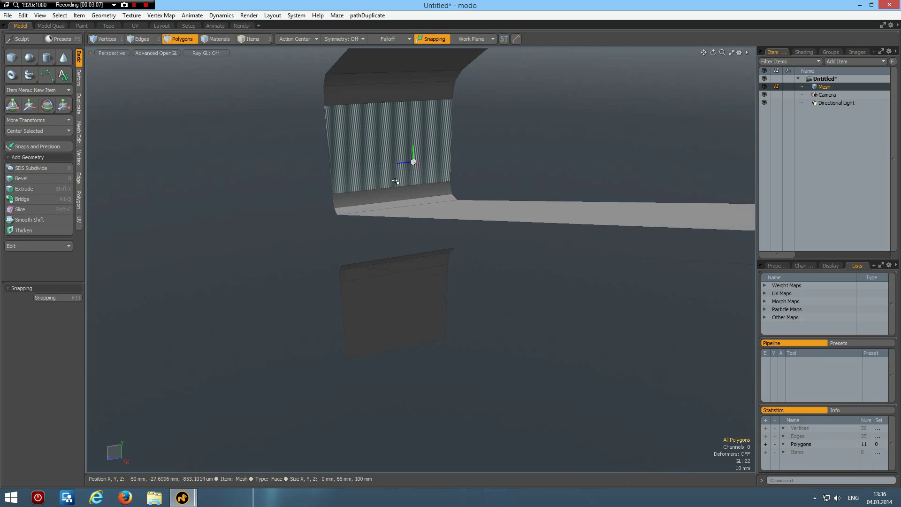
Step: Run a Loop Slice through the vertical wall and the lower tab
click(141, 38)
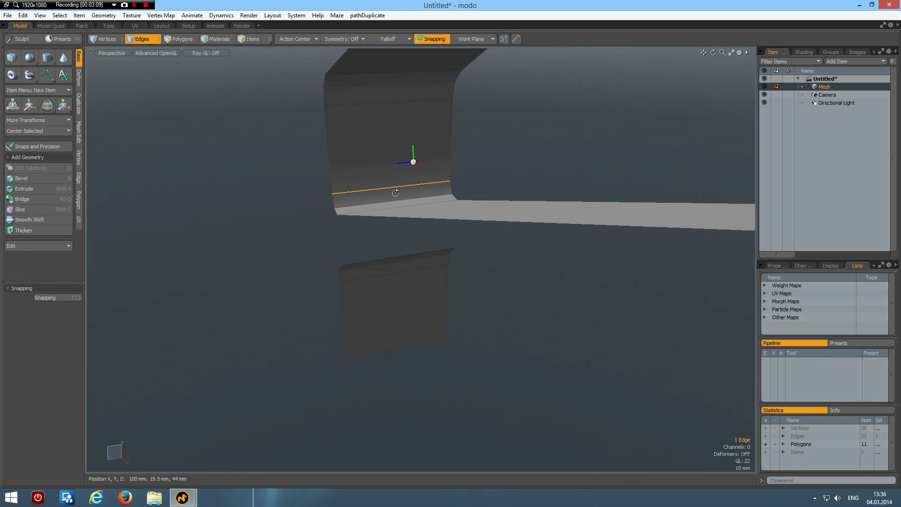
click(26, 209)
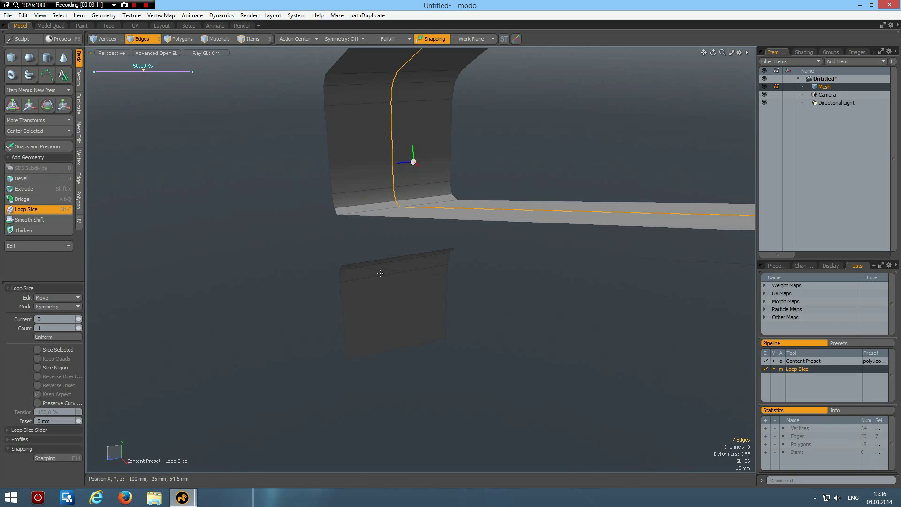
click(379, 280)
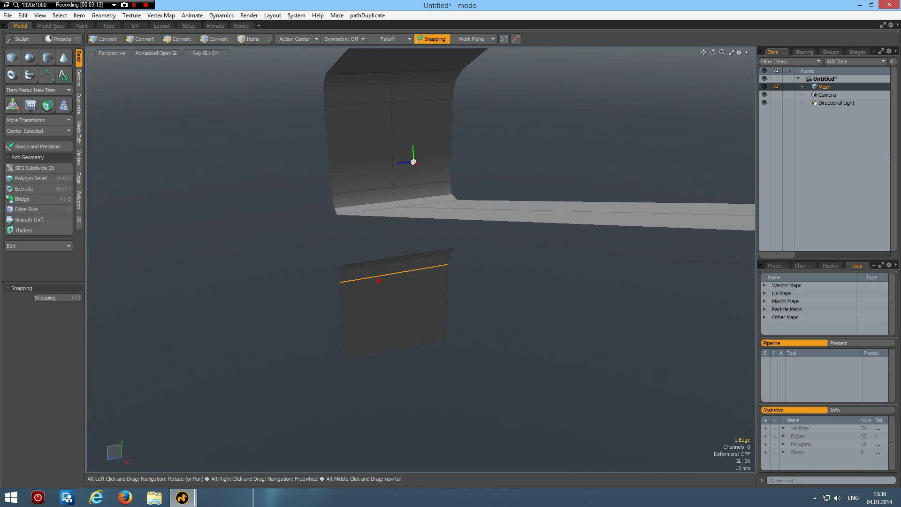
click(183, 39)
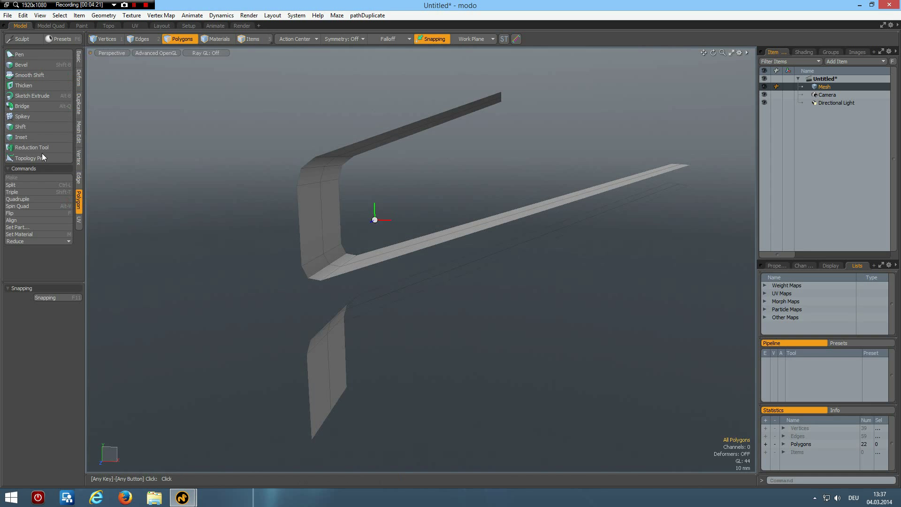
Step: Thicken both strips into solid folded bars with visible depth
click(24, 85)
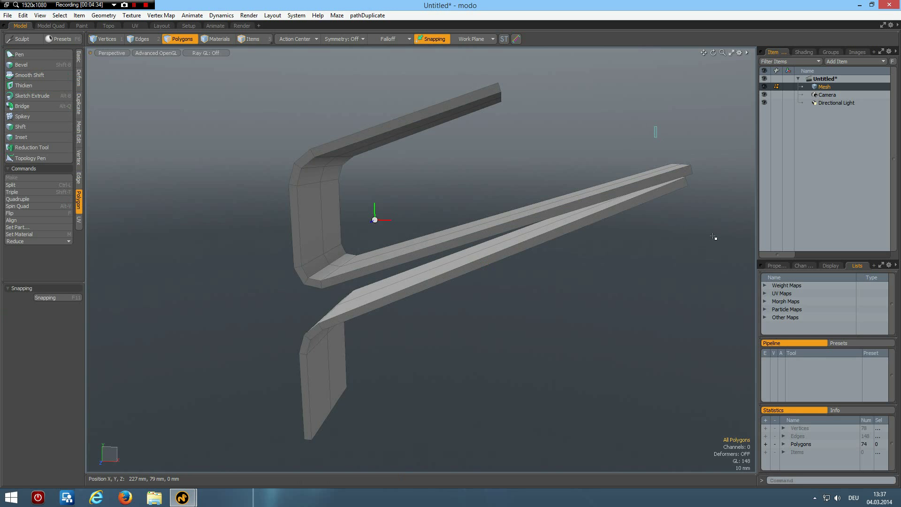
click(681, 173)
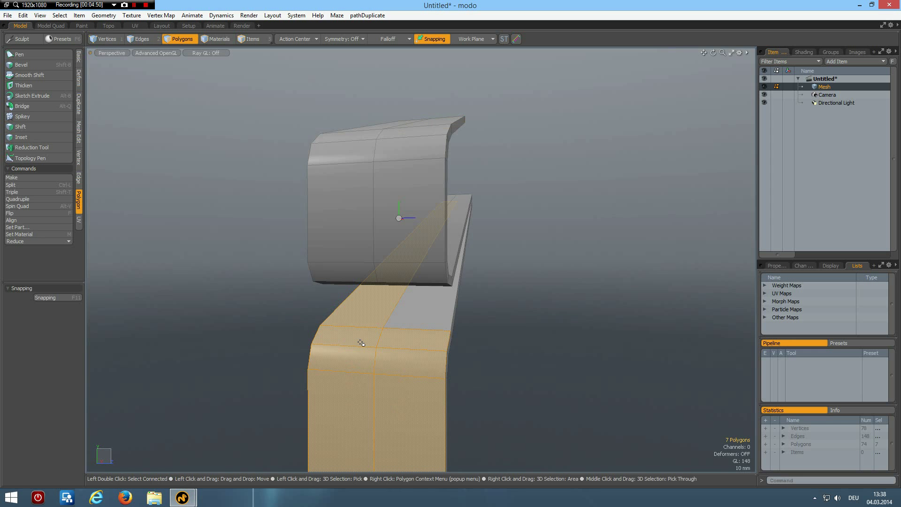
Step: Finish the two bent bar profiles as slimmer pieces and return to Perspective view
click(376, 329)
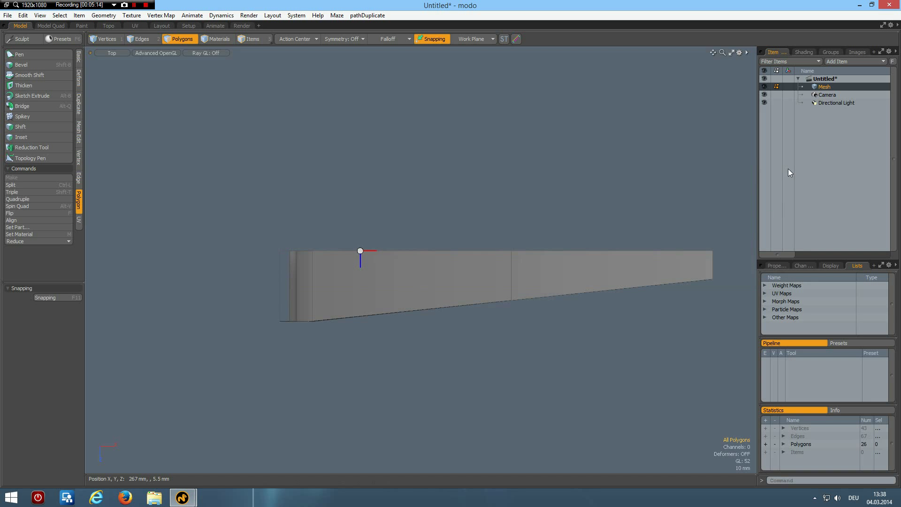
click(747, 162)
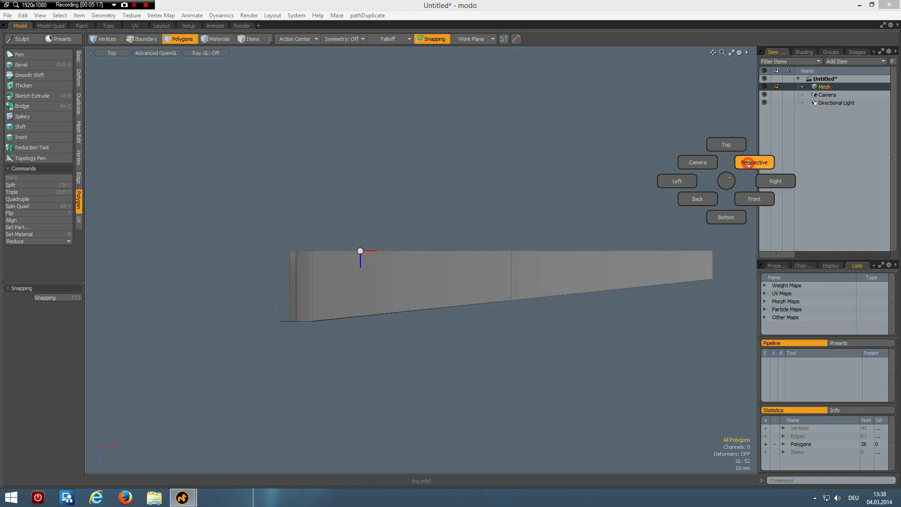
click(753, 162)
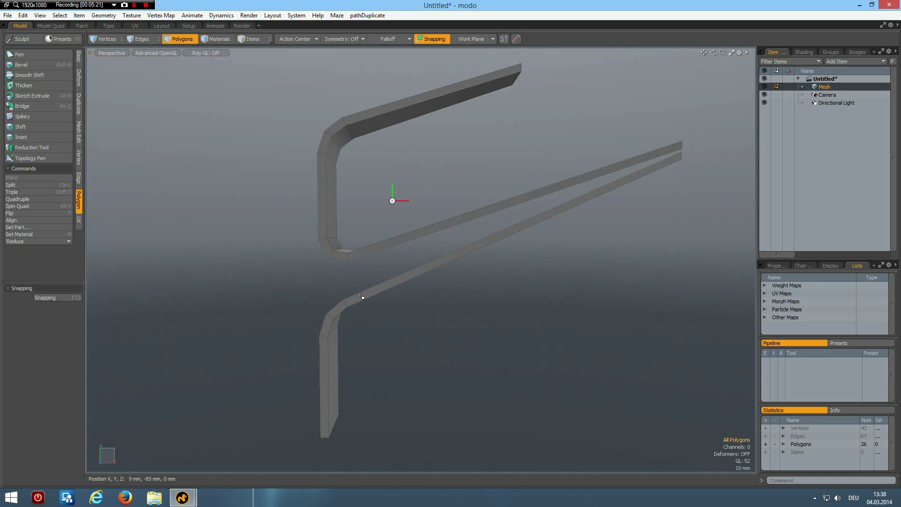
mouse_move(361, 251)
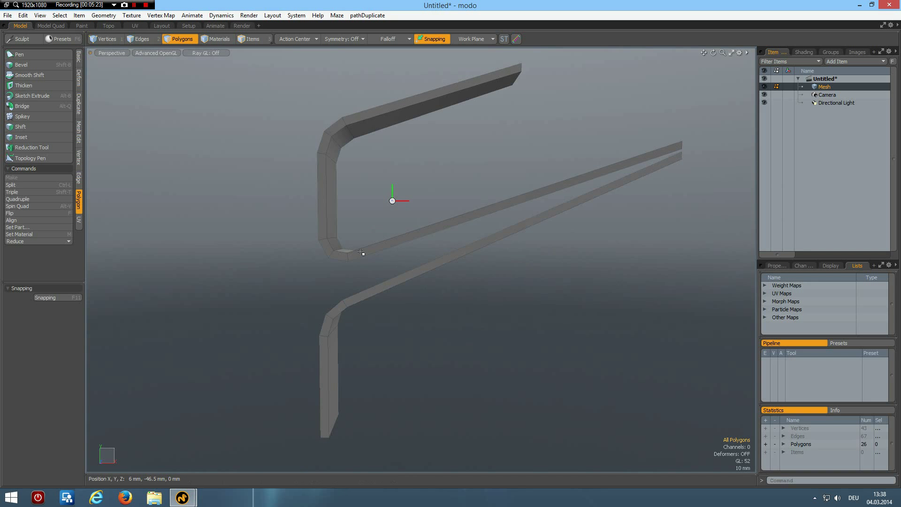
Step: Select the facing long edges of the hook bar and the spout bar
click(359, 255)
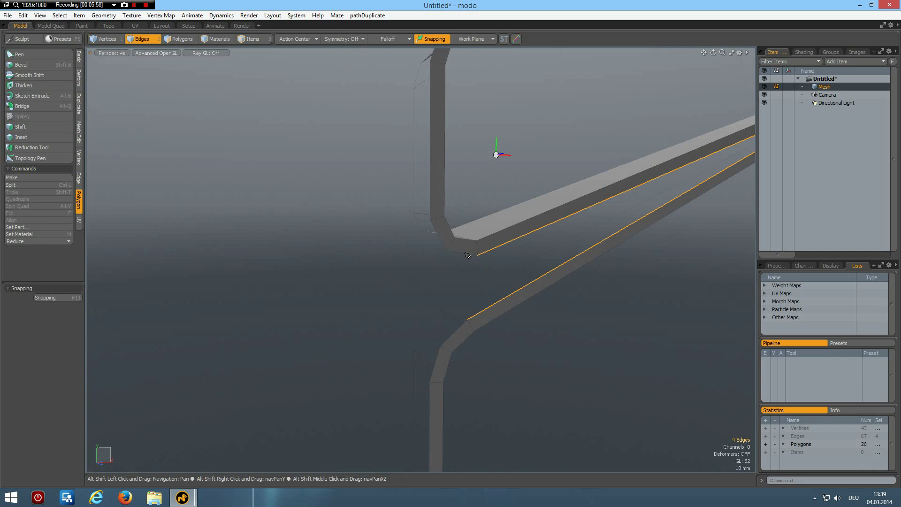
Step: Bridge the facing edges so hook and spout become one connected piece
click(465, 333)
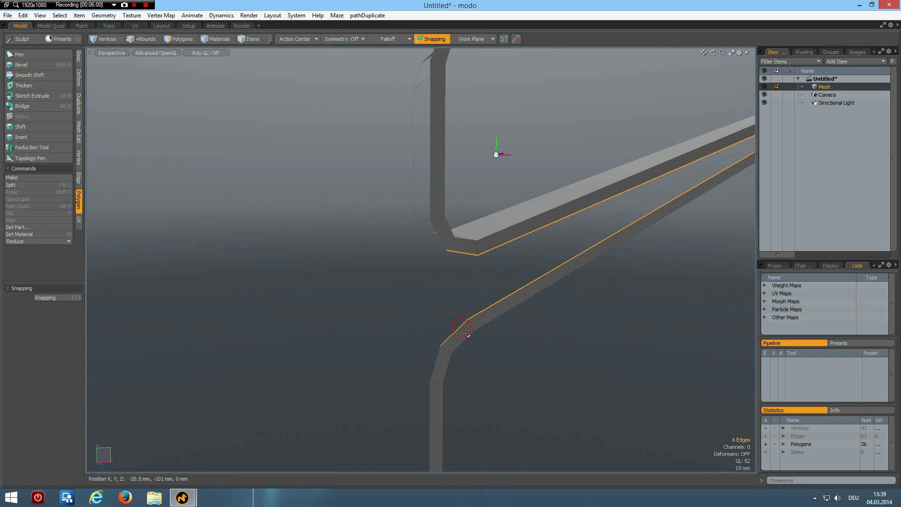
click(22, 106)
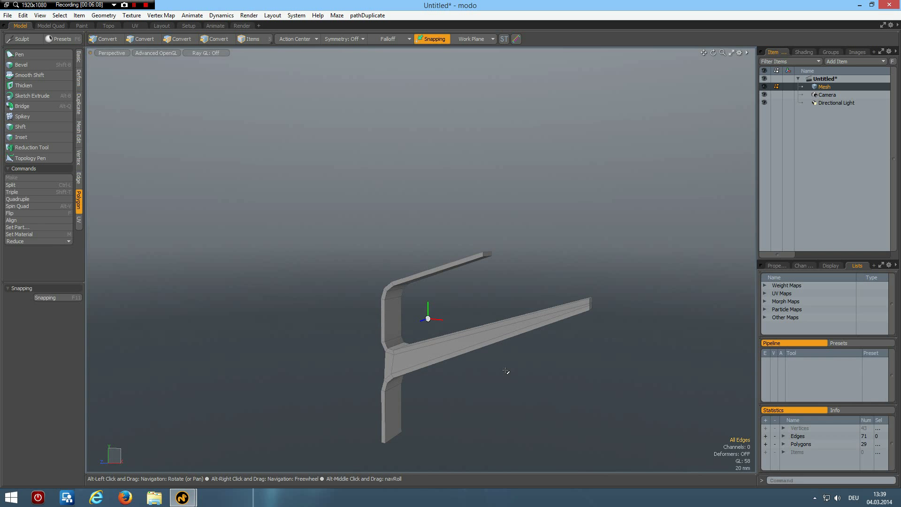
click(141, 38)
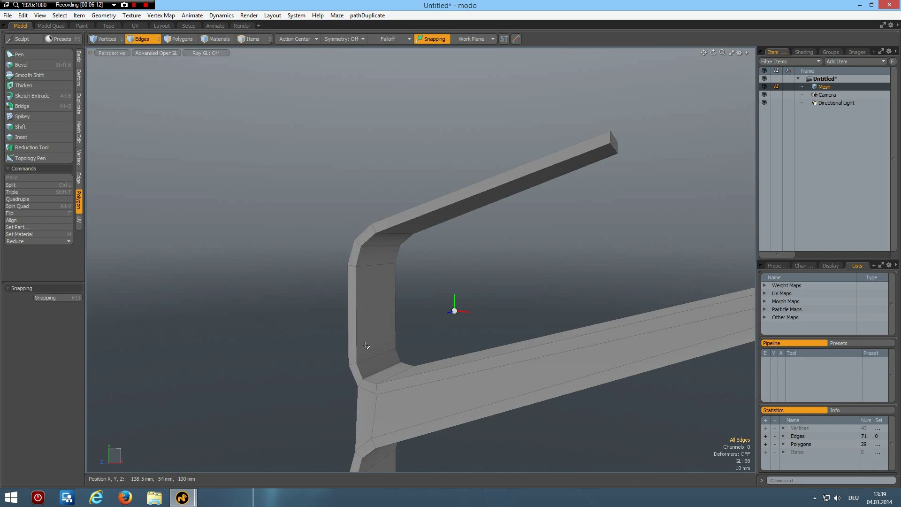
mouse_move(439, 303)
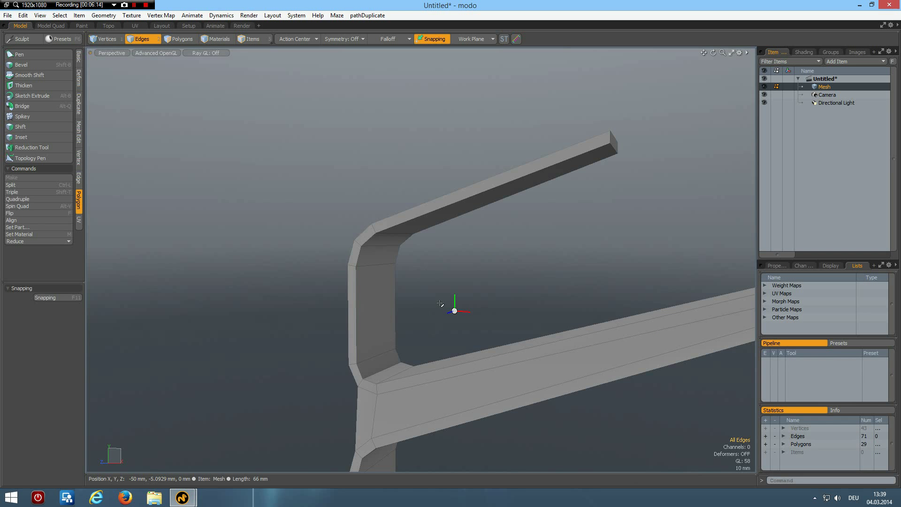
mouse_move(407, 240)
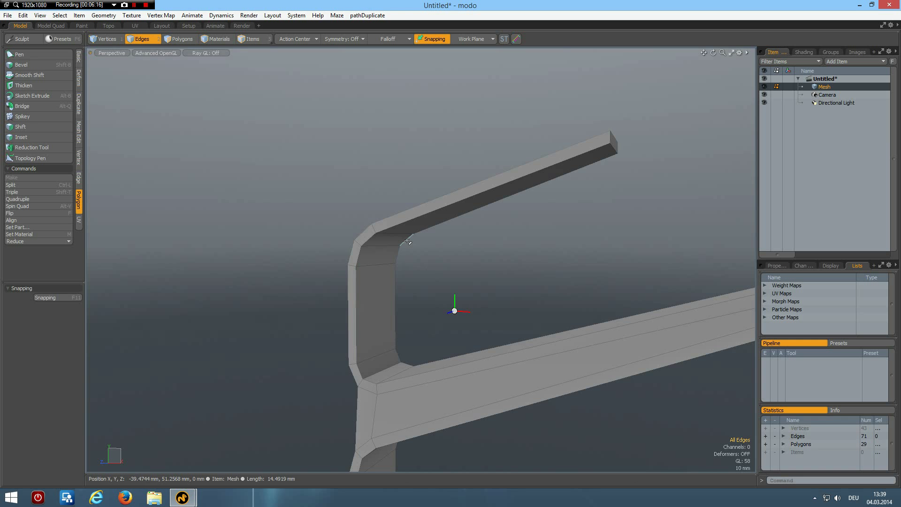
Step: Nudge the hook's inner bend edges slightly along their own axis with Action Center set to Element
click(399, 244)
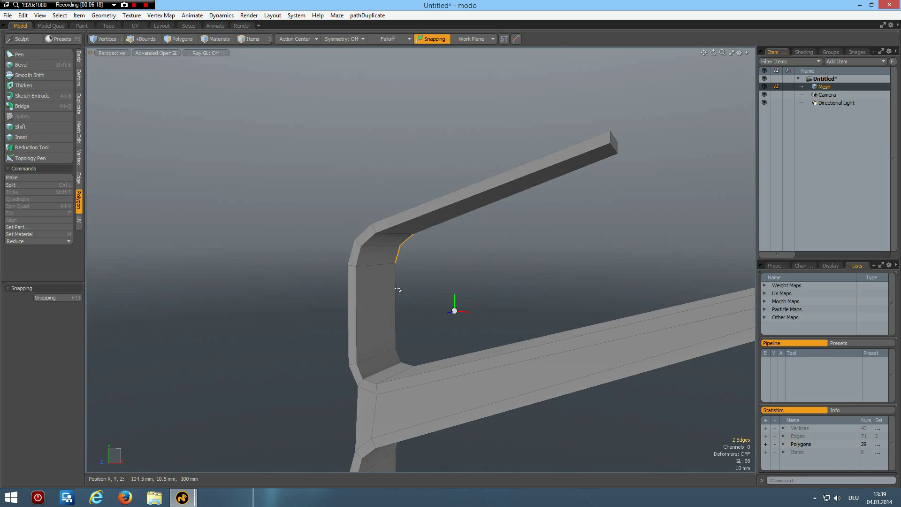
click(398, 359)
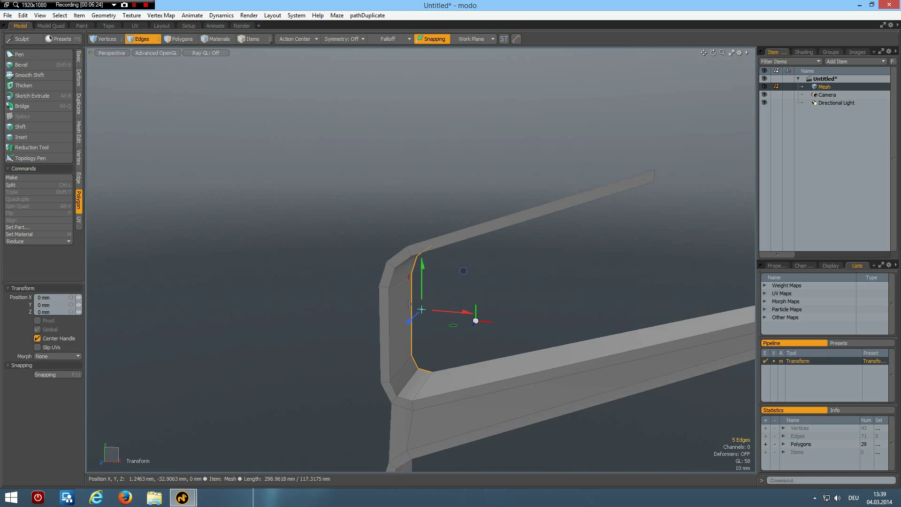
click(295, 38)
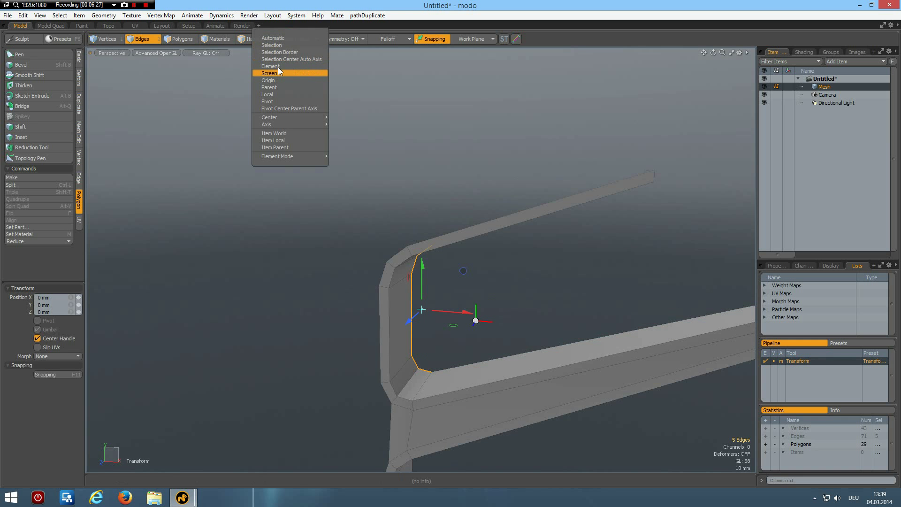
click(270, 73)
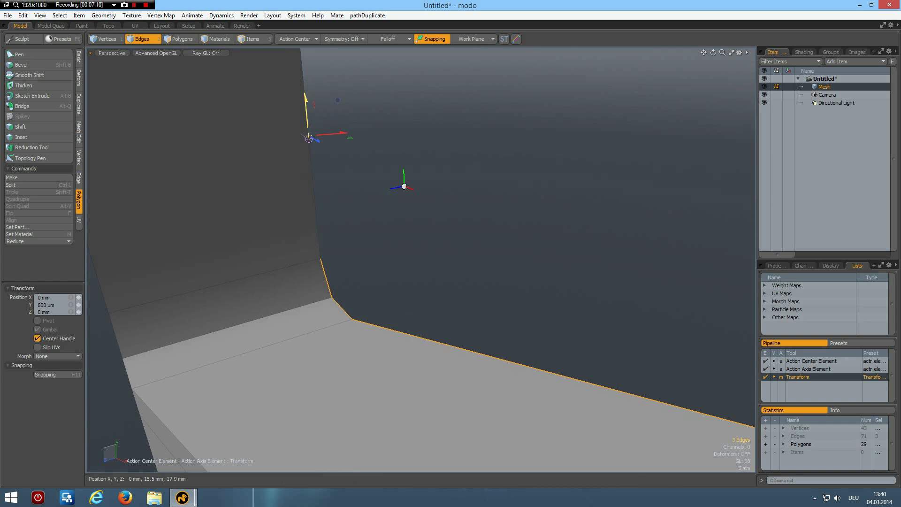
drag(309, 138, 304, 109)
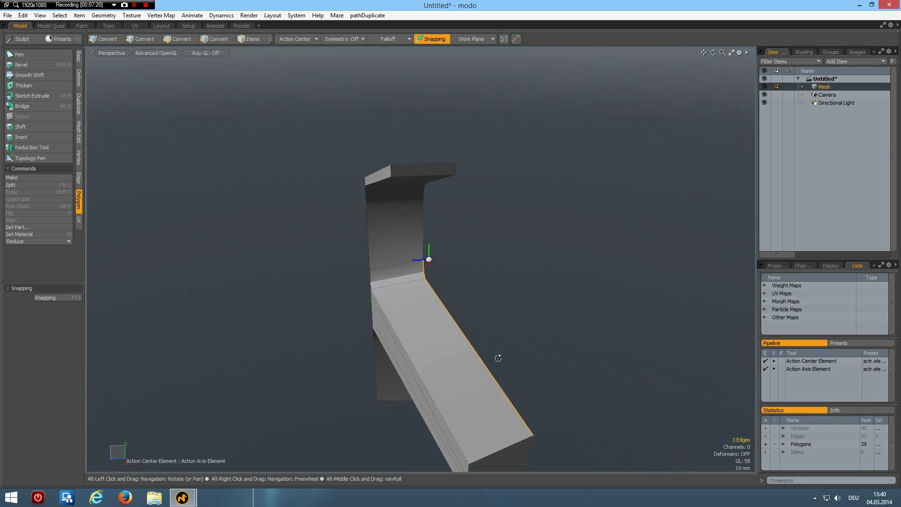
Step: Cut one centred loop slice (Count 1, 50%) lengthwise through the joined hook-and-spout piece
click(183, 39)
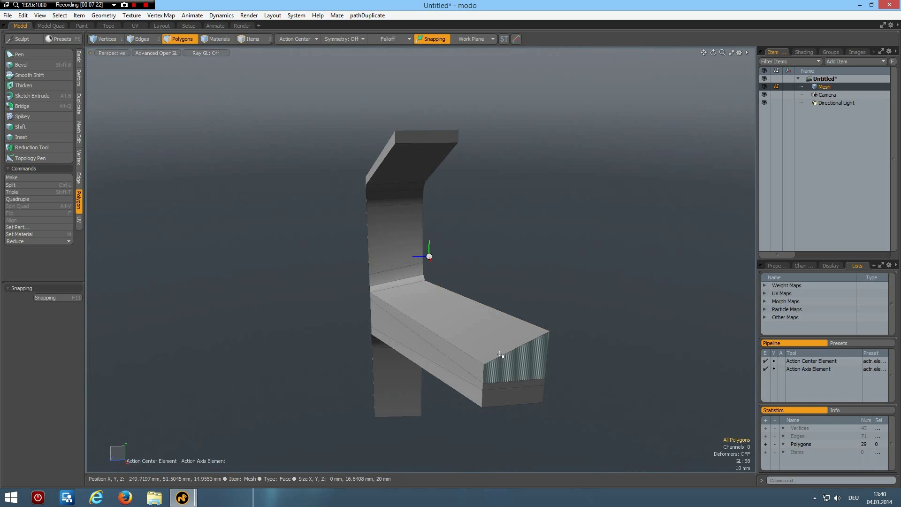
click(141, 39)
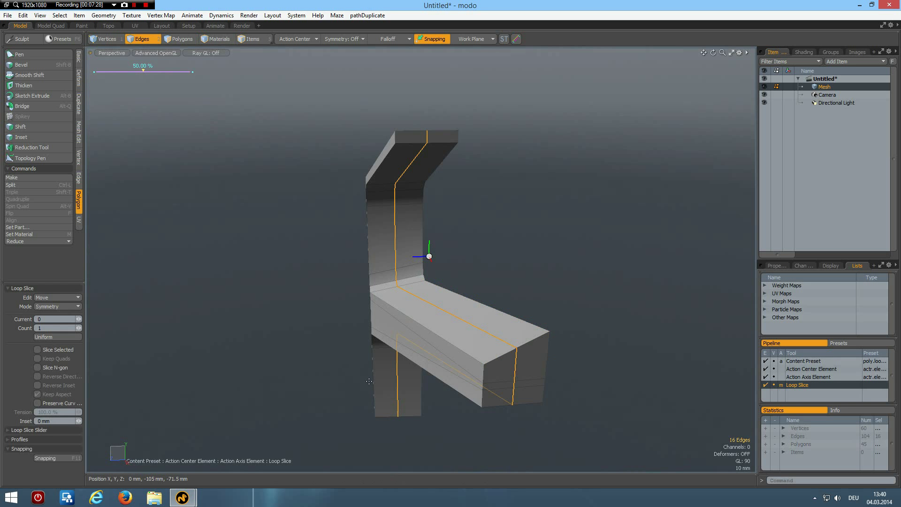
click(54, 297)
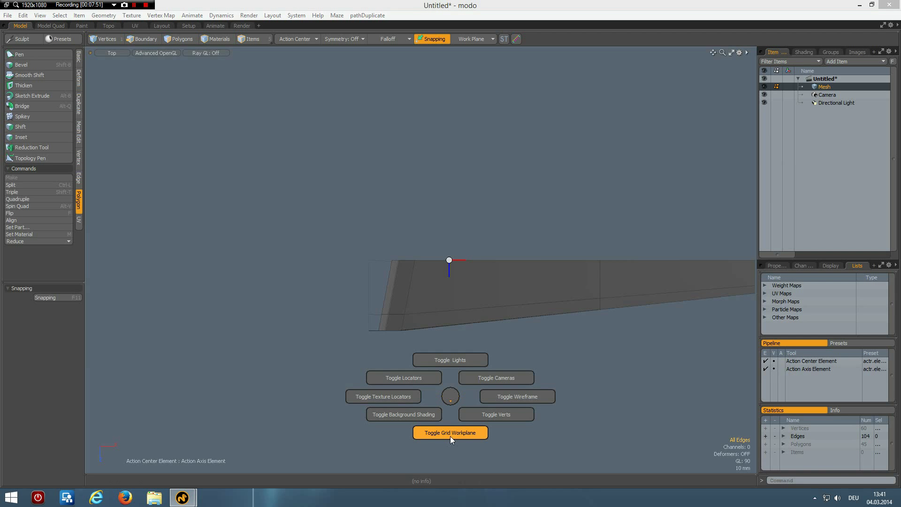
Step: Show the grid workplane and look straight down on the piece from the Top view
click(450, 432)
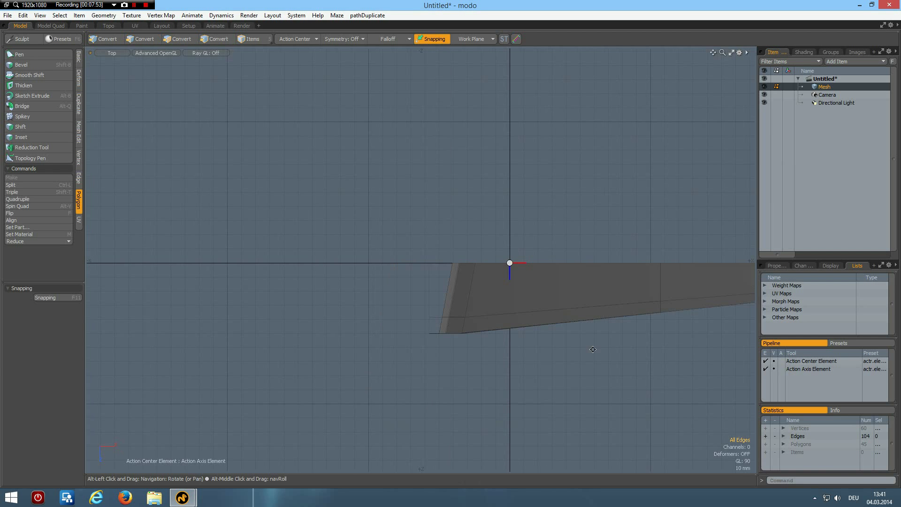
click(142, 38)
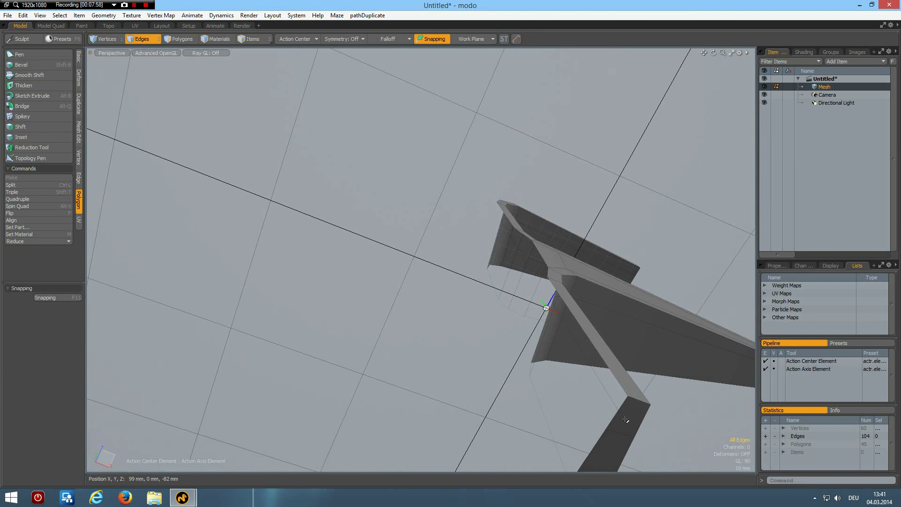
click(182, 38)
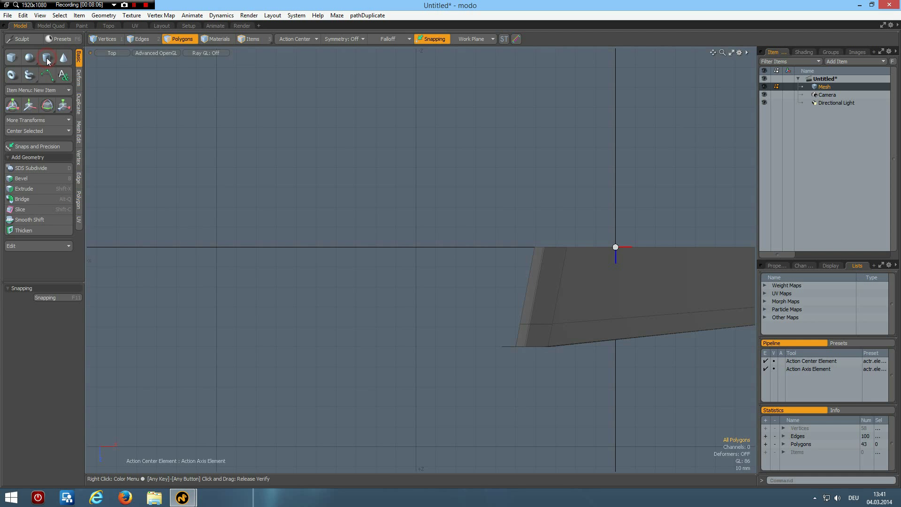
Step: Create a 16-sided cylinder primitive of 50 mm radius beside the faucet profile
click(47, 57)
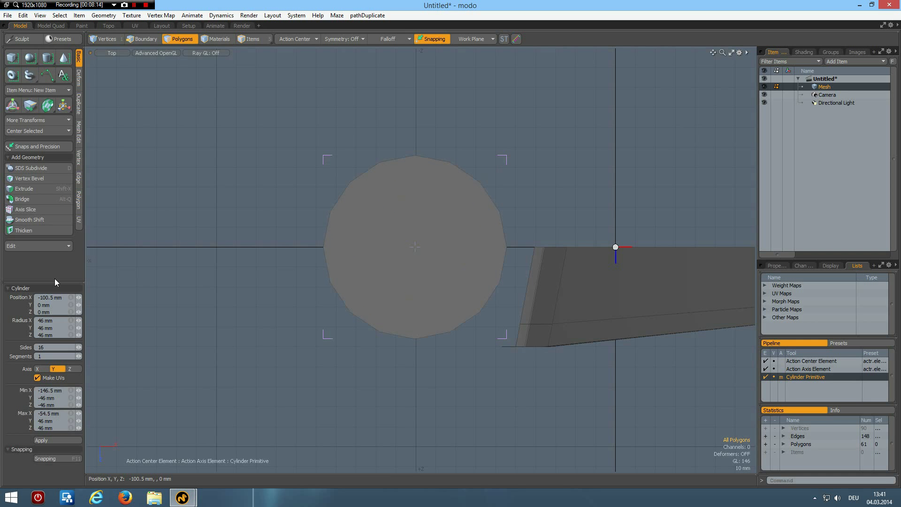
click(46, 320)
text(50)
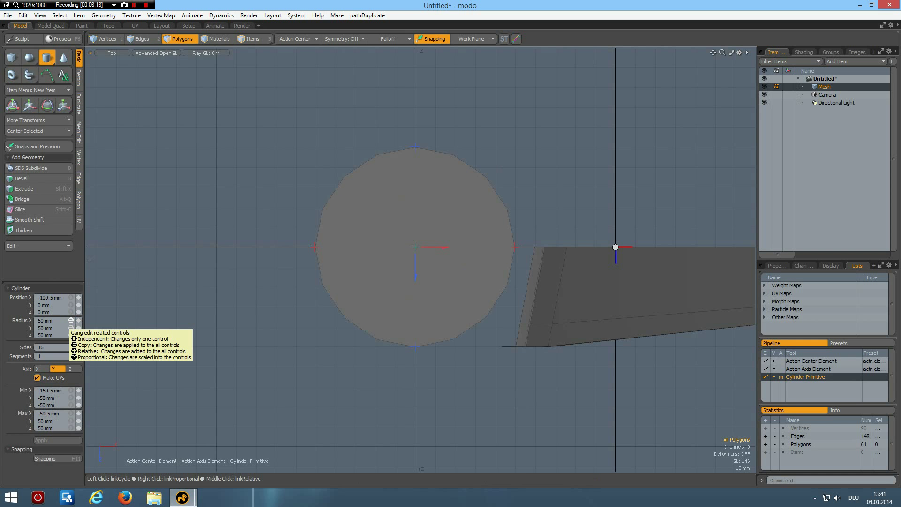
mouse_move(392, 269)
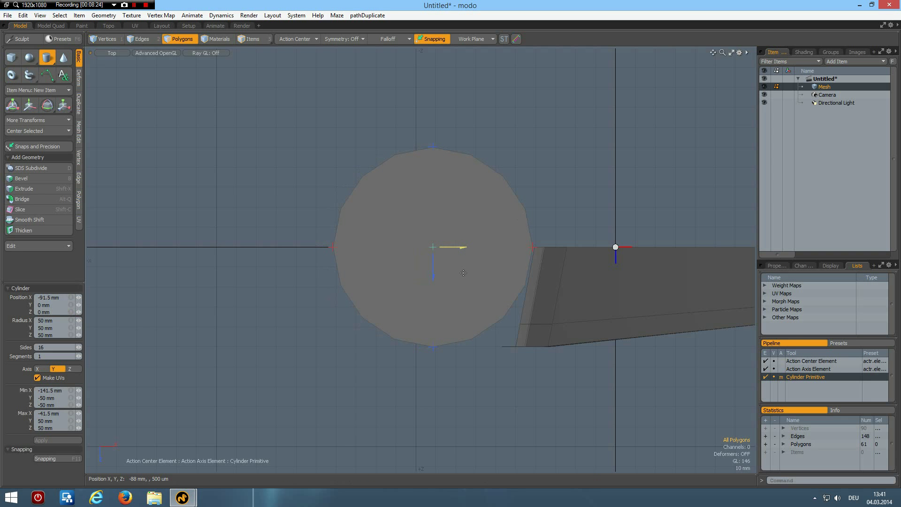
click(454, 295)
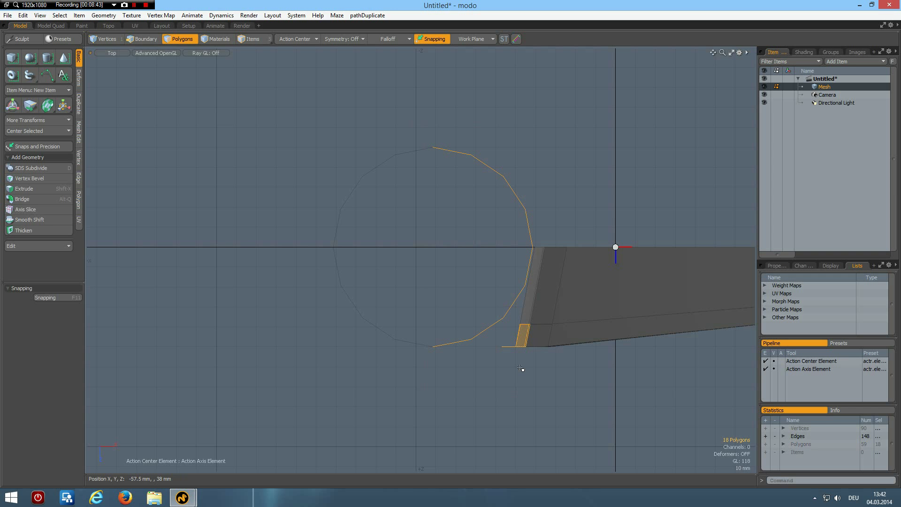
Step: Trim the cylinder to a curved half wall and hide the grid workplane again
click(140, 38)
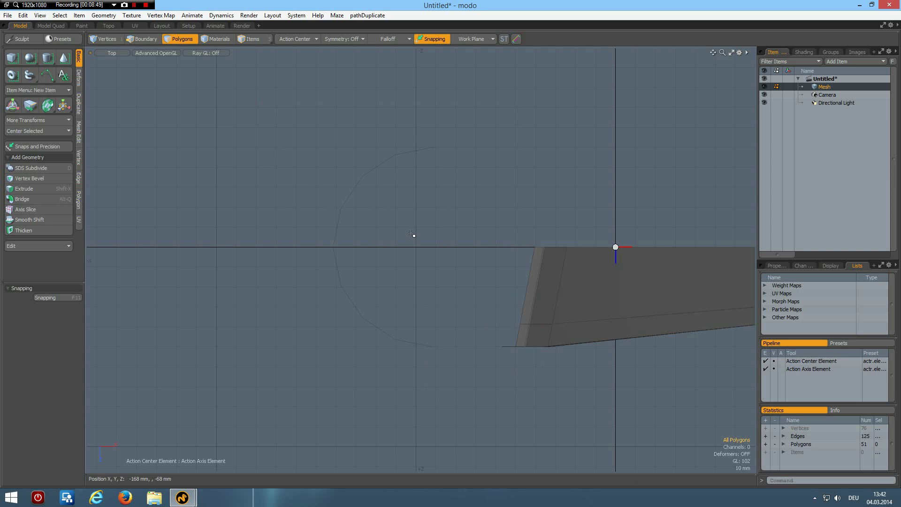
click(141, 39)
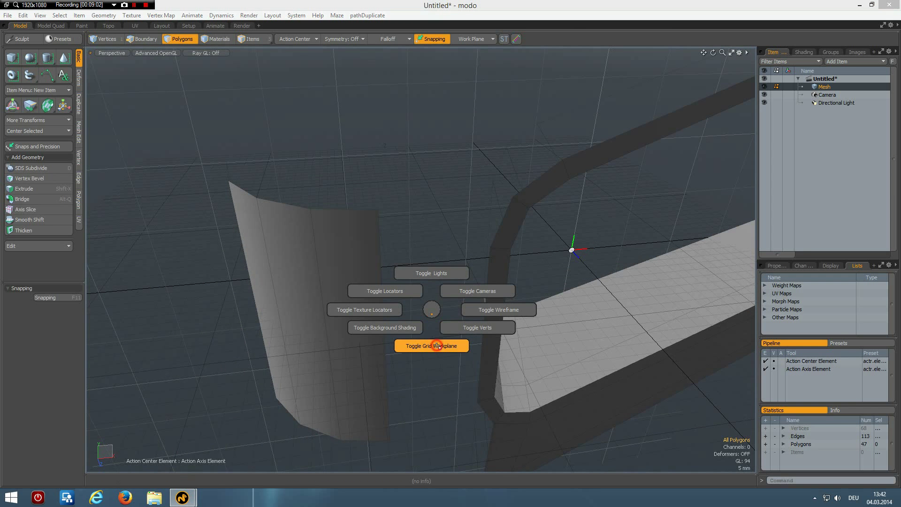
click(432, 345)
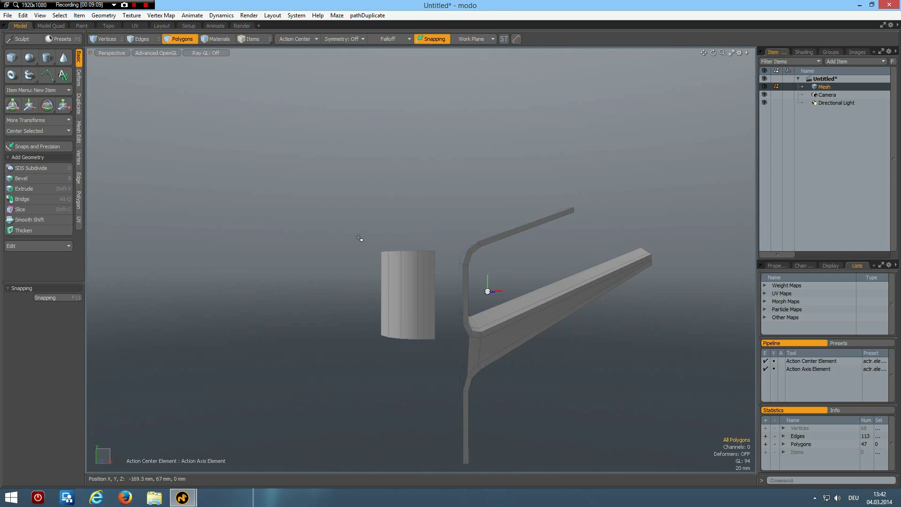
click(141, 39)
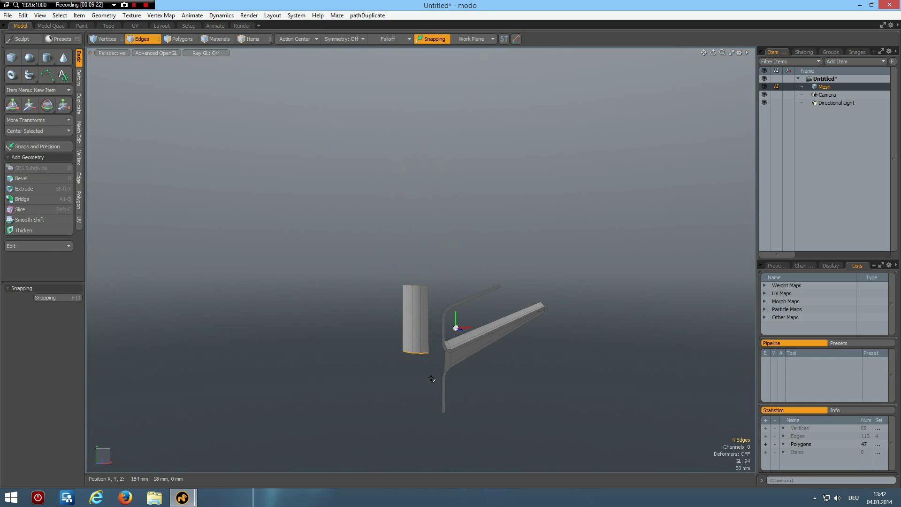
click(29, 104)
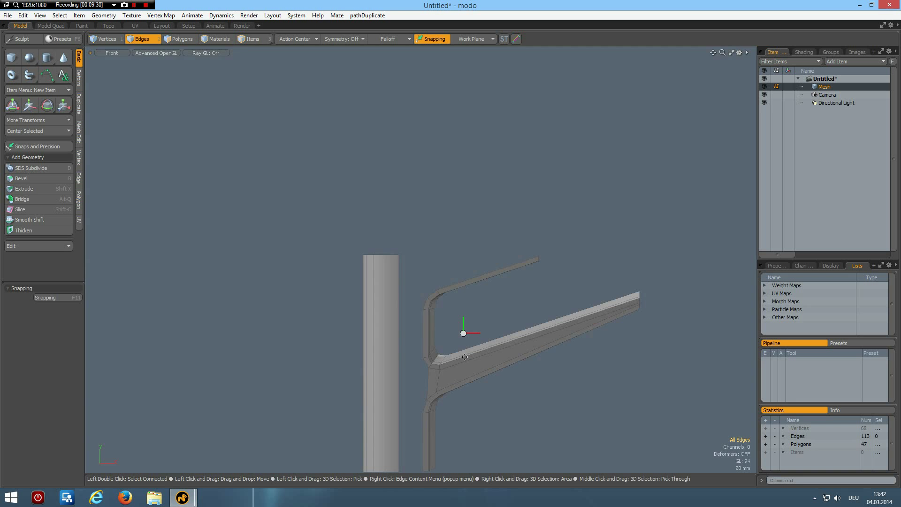
scroll(up, 3)
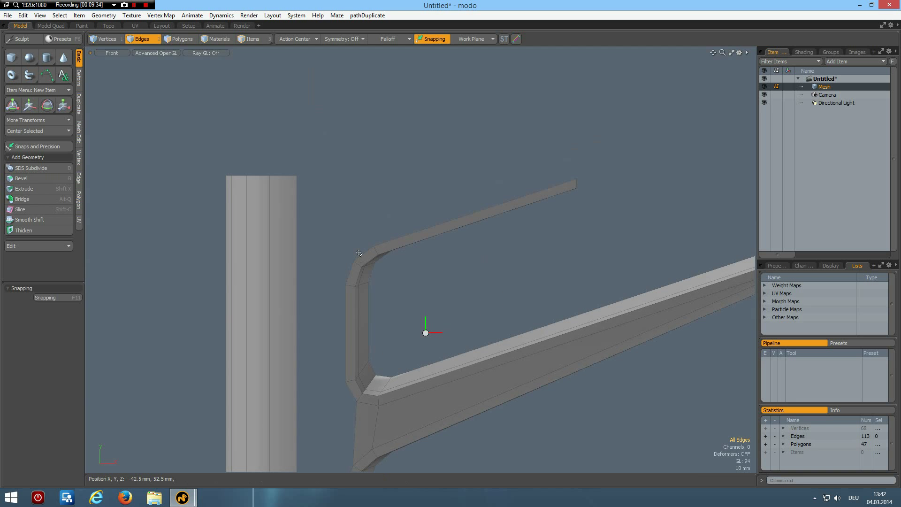
Step: Tilt the top edge of the hook's upper bar around its outer edge to taper the arm
click(428, 229)
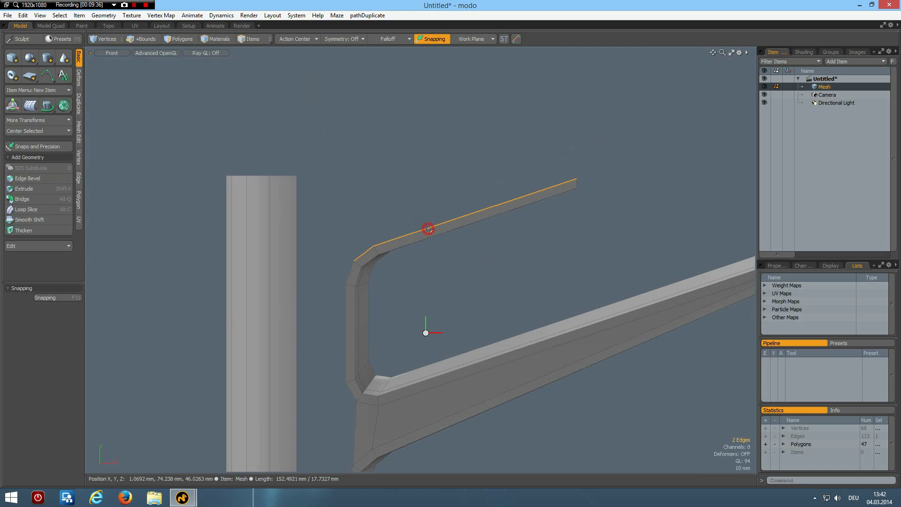
click(141, 38)
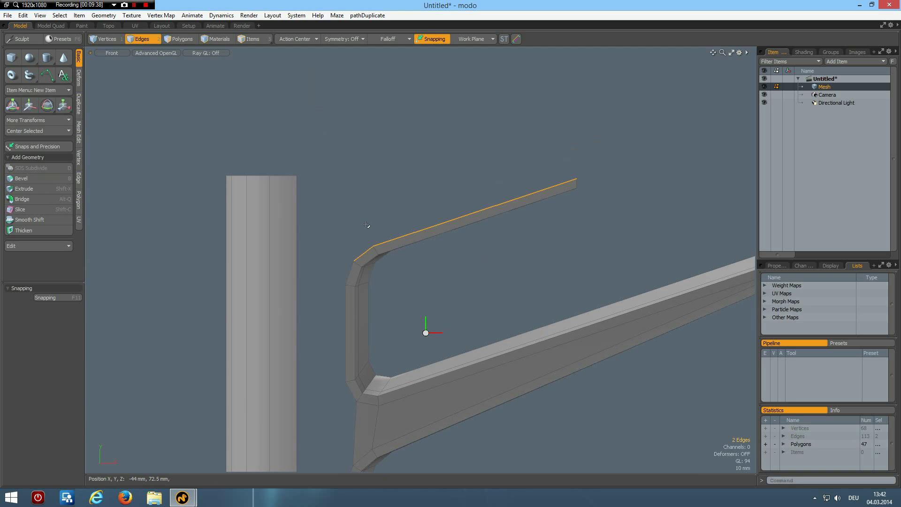
mouse_move(405, 184)
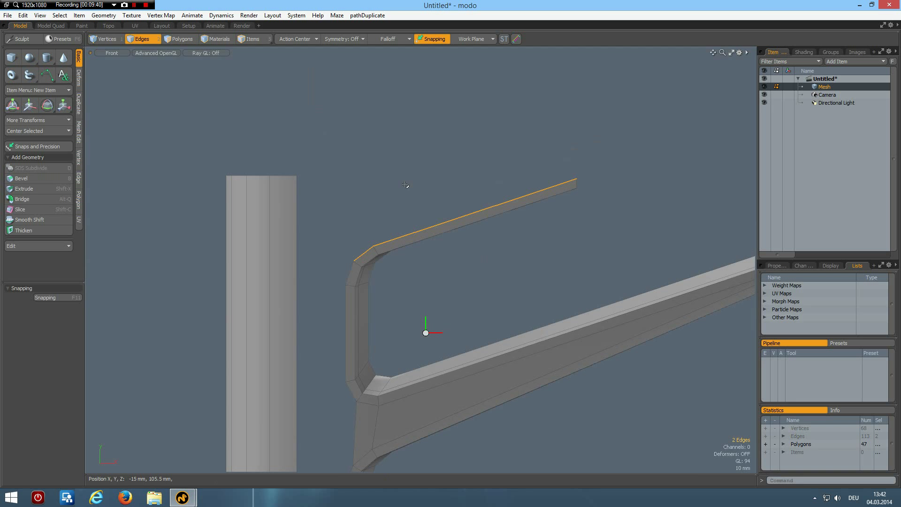
click(29, 105)
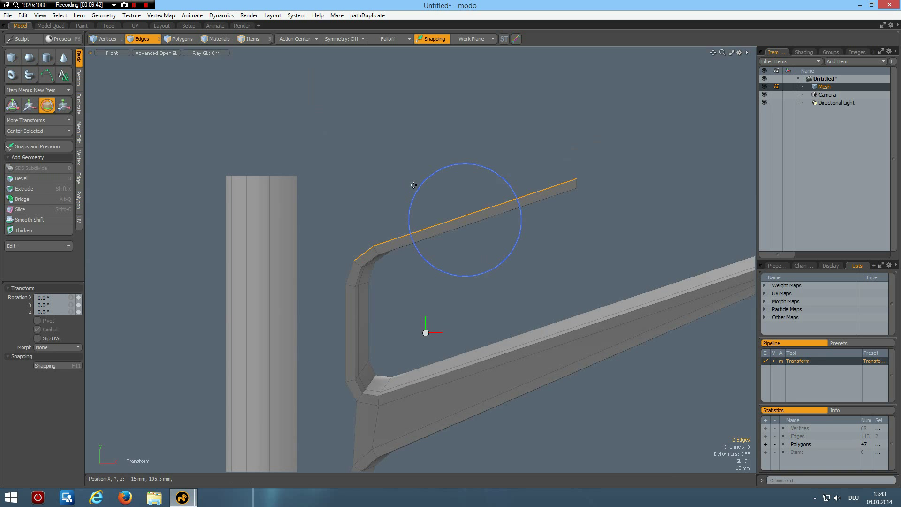
mouse_move(628, 86)
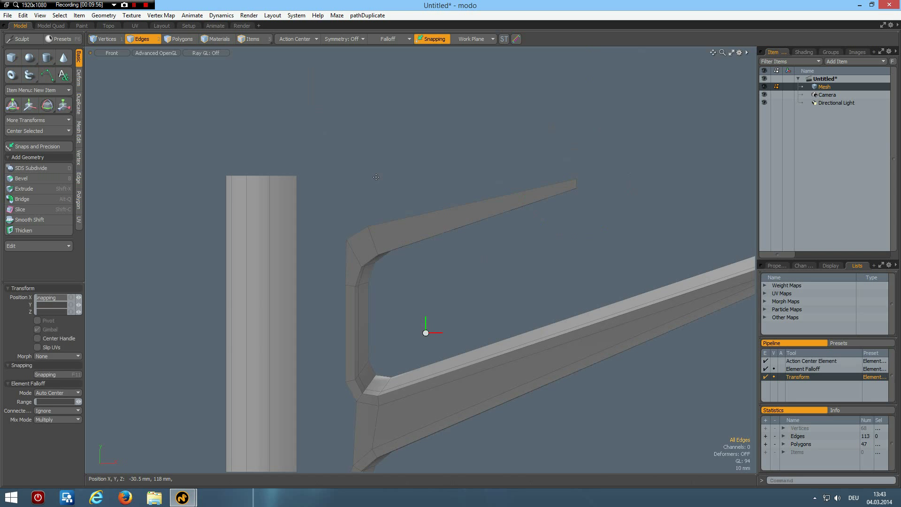
click(347, 239)
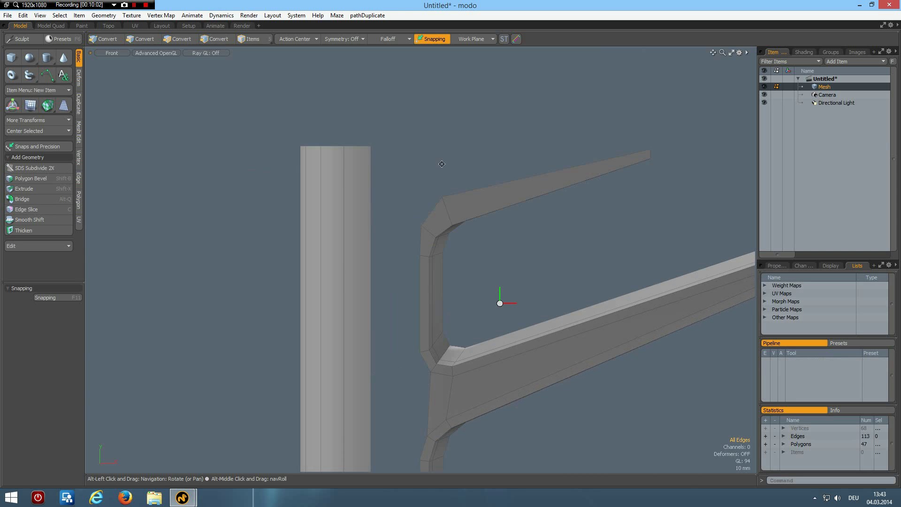
Step: Delete the curved column's faces on the side toward the faucet body, leaving it open
click(142, 38)
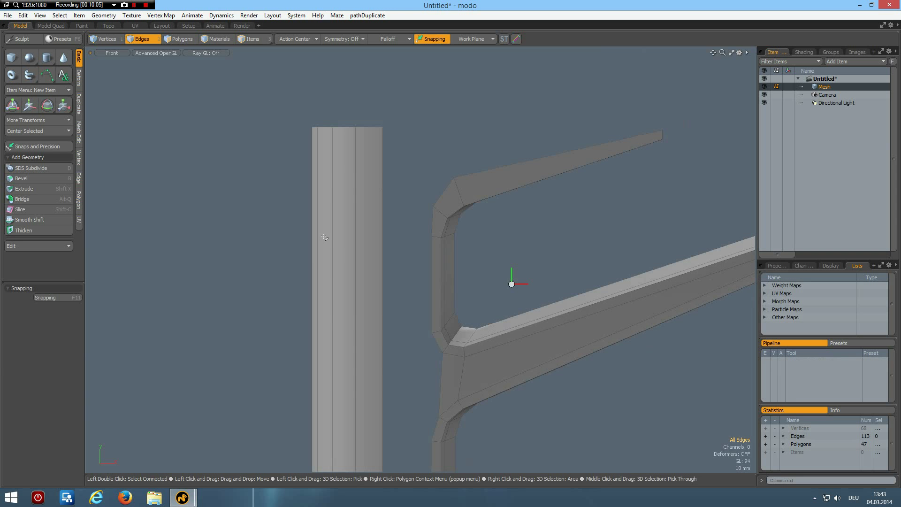
click(181, 39)
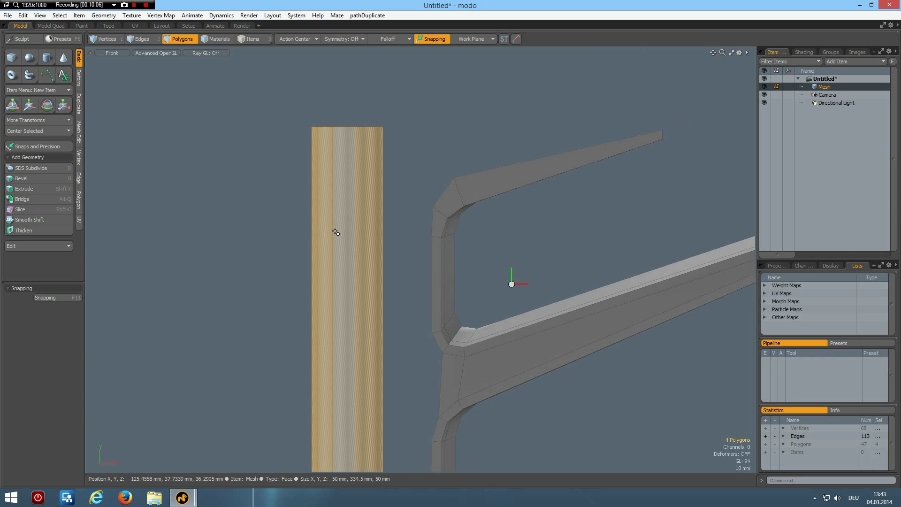
click(19, 208)
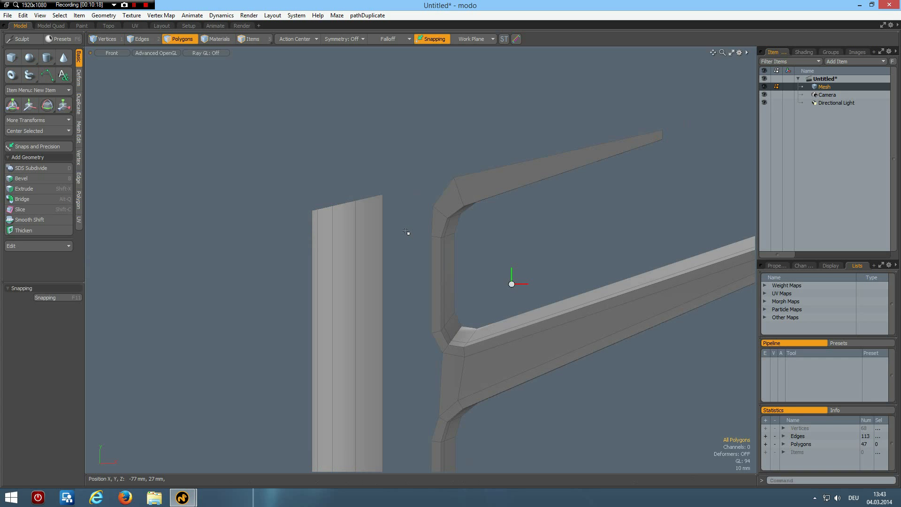
click(20, 210)
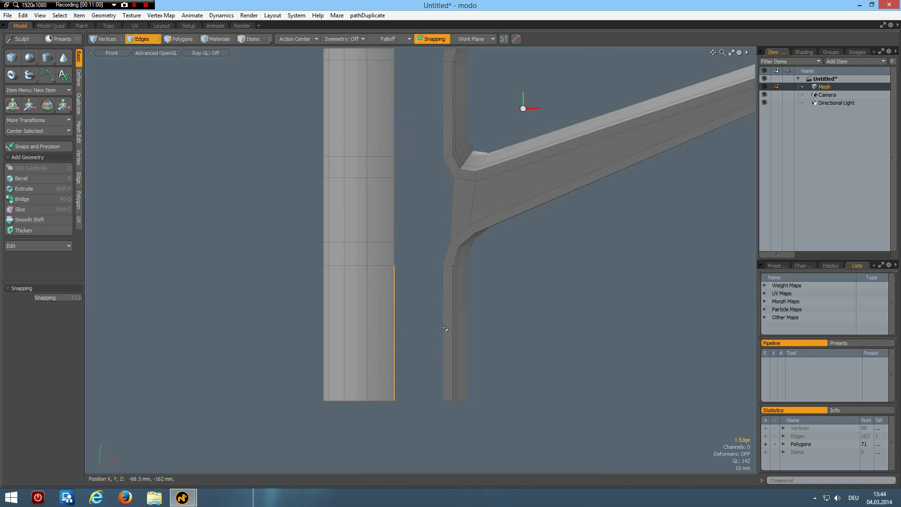
Step: Bridge the column's open side edges to the matching body edges, pair by pair, into one shape
click(444, 327)
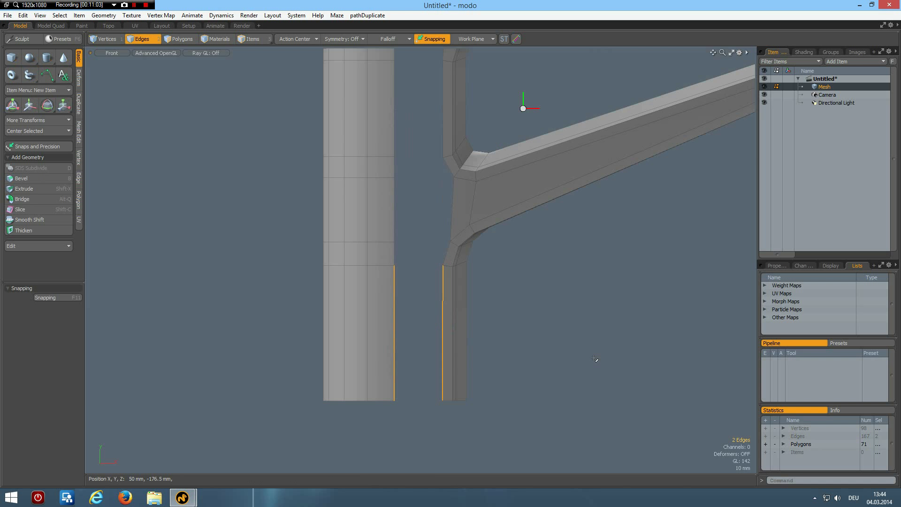
click(21, 198)
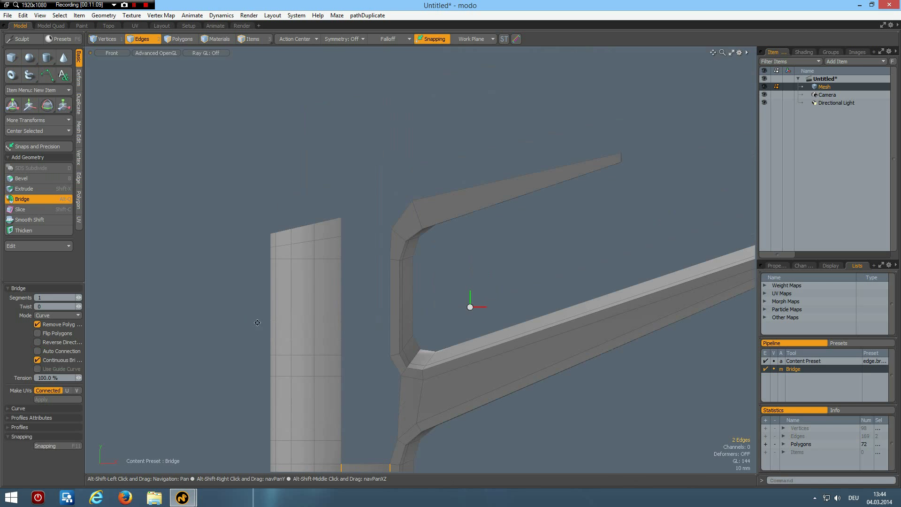
click(349, 233)
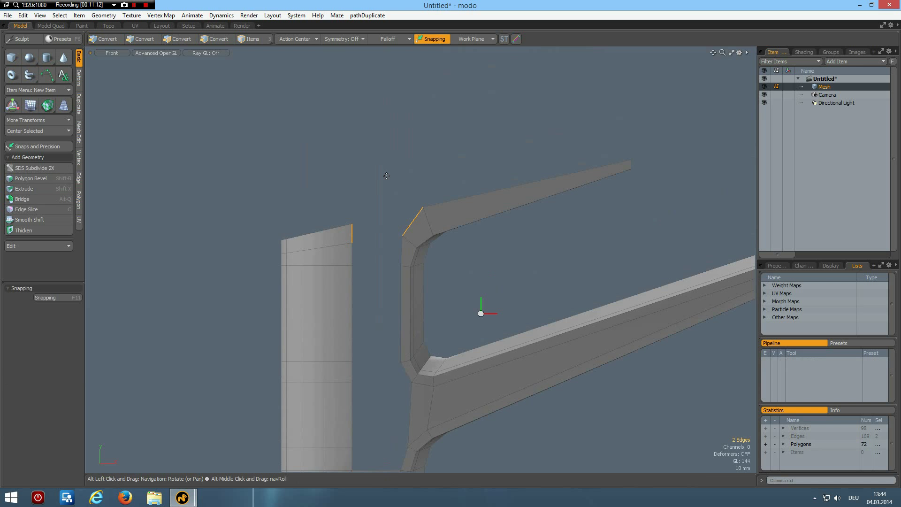
click(22, 198)
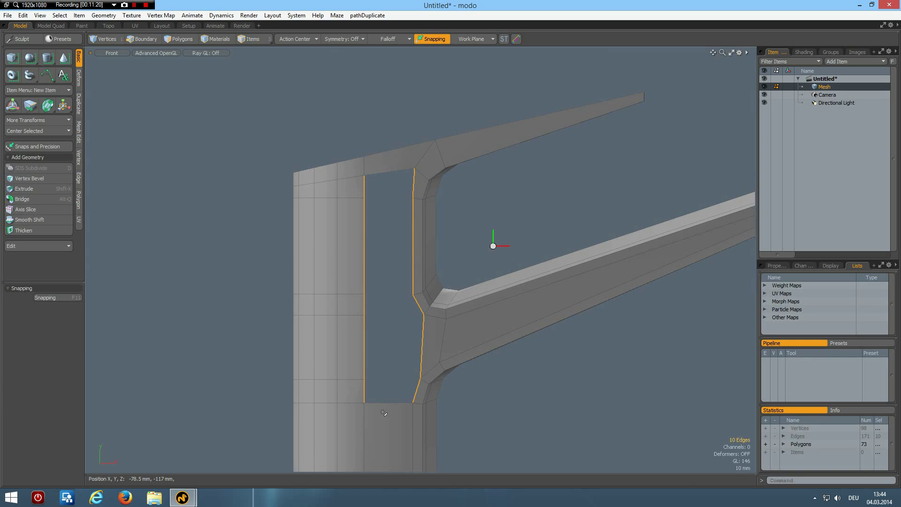
click(23, 198)
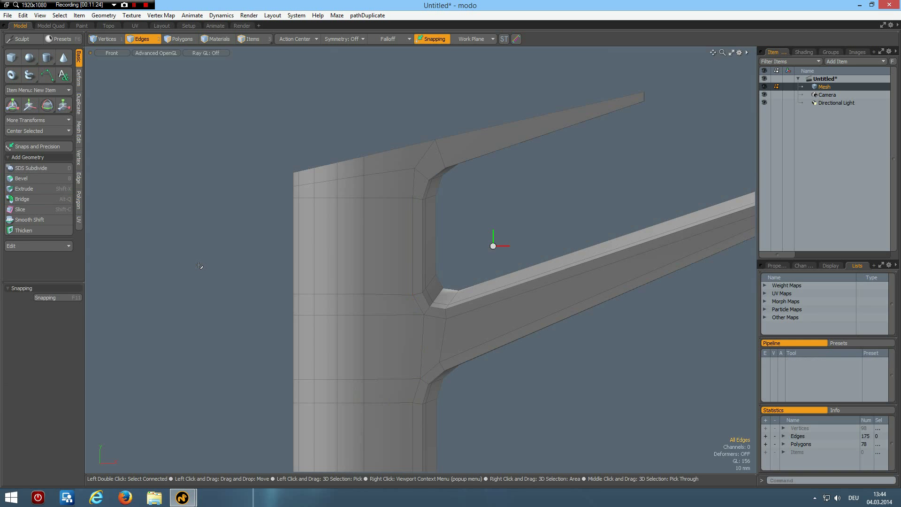
mouse_move(448, 133)
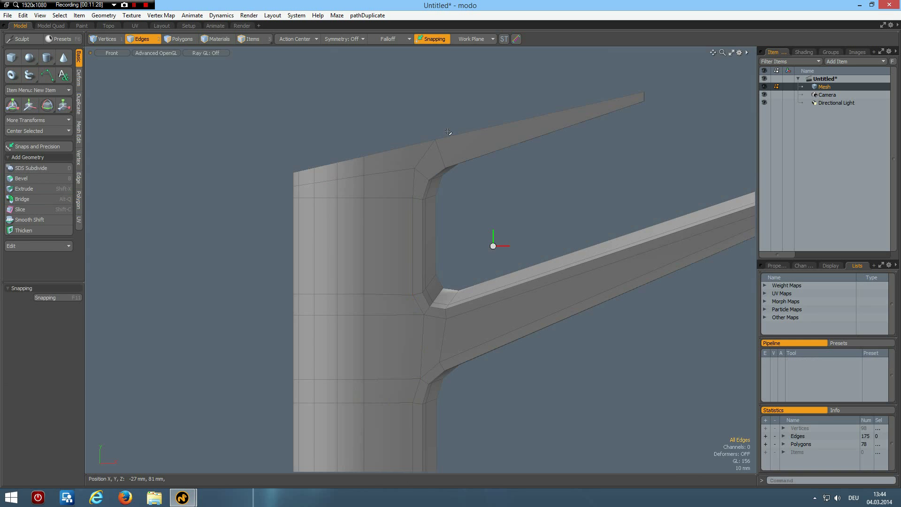
mouse_move(466, 137)
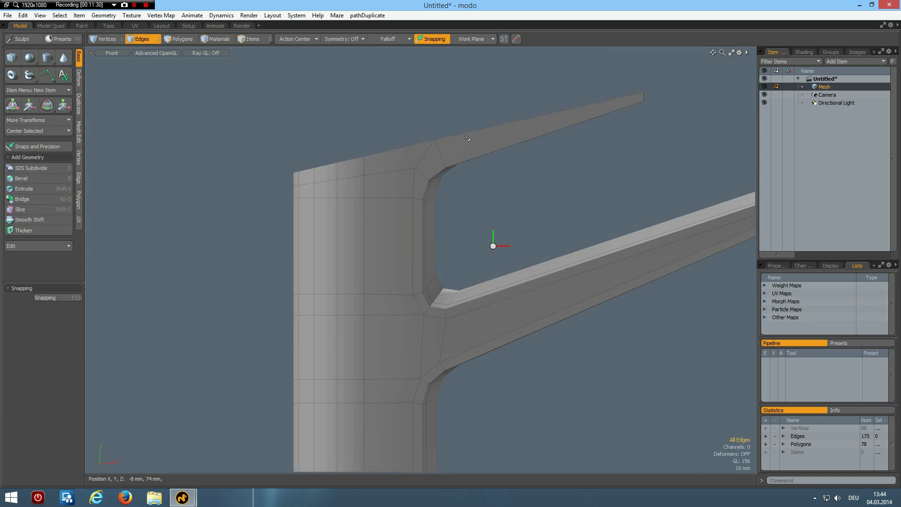
mouse_move(432, 134)
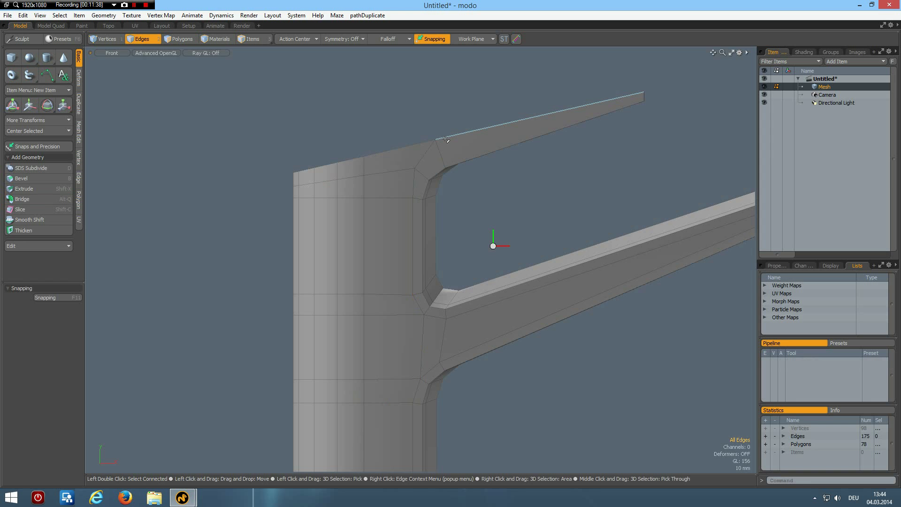
mouse_move(427, 145)
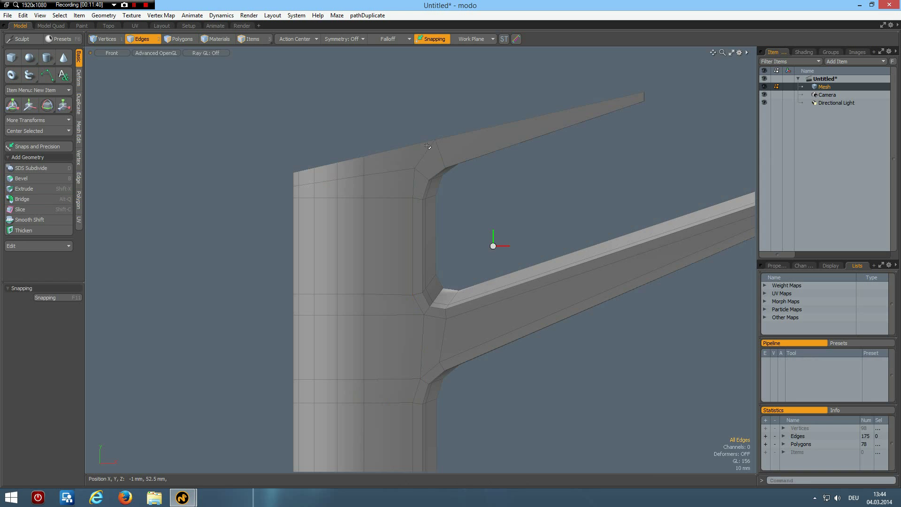
mouse_move(414, 110)
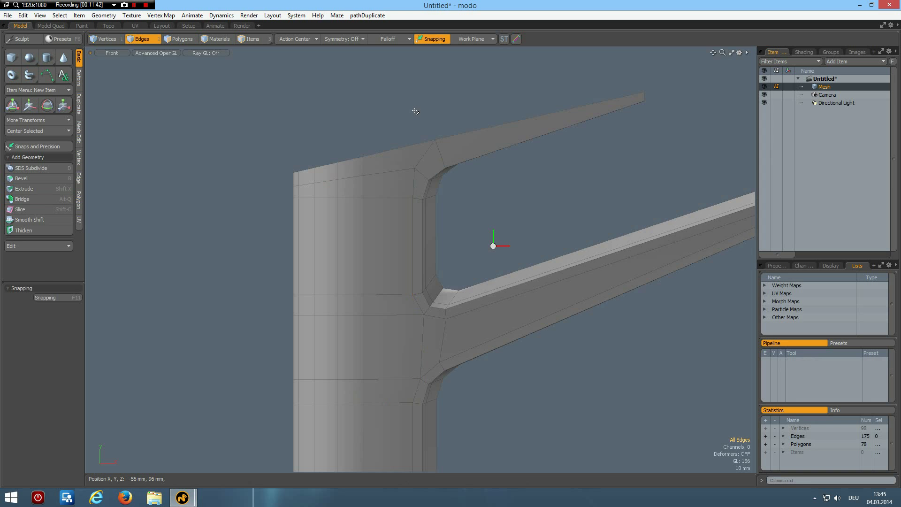
mouse_move(456, 122)
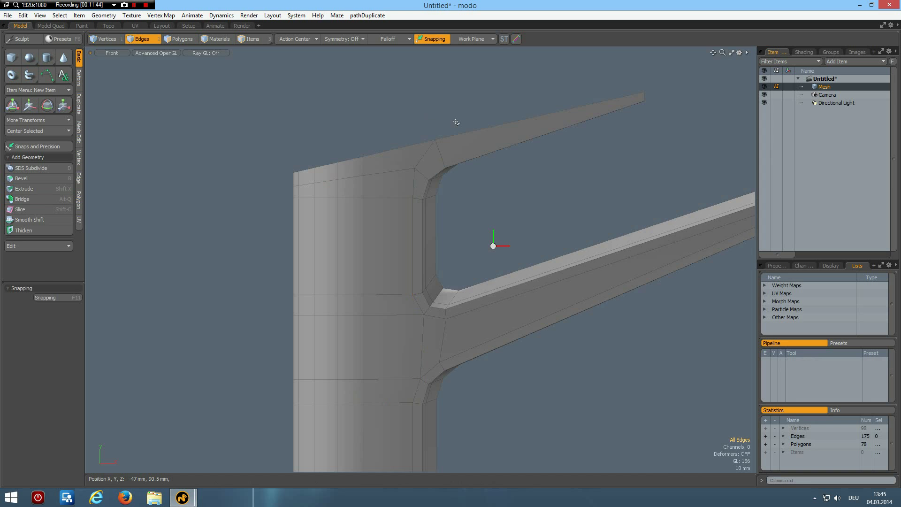
mouse_move(426, 153)
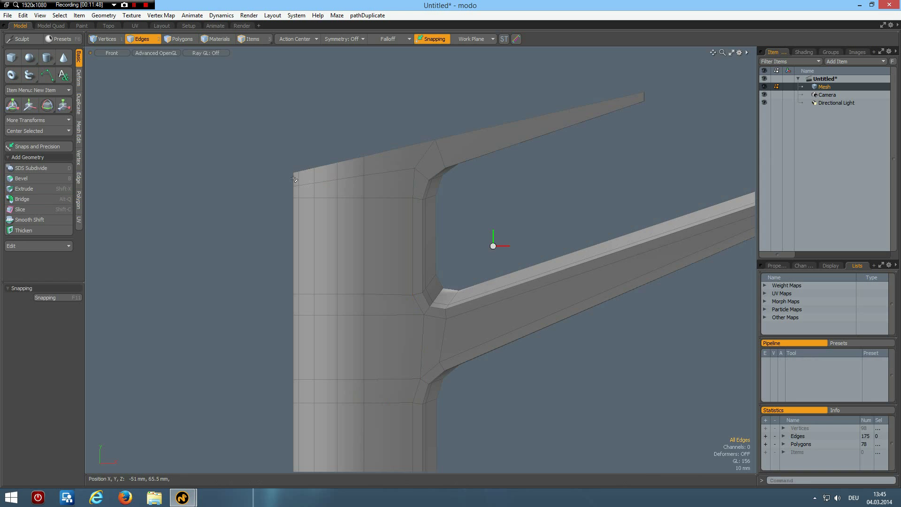
mouse_move(281, 181)
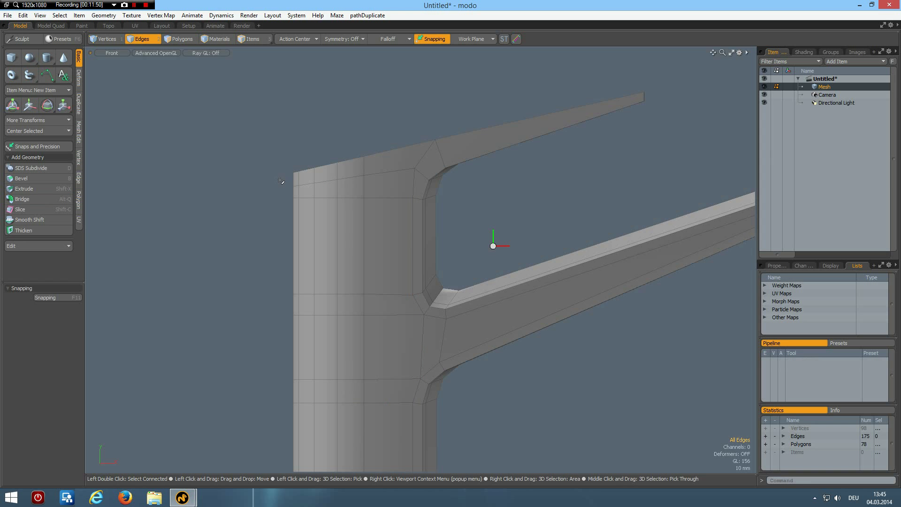
mouse_move(430, 152)
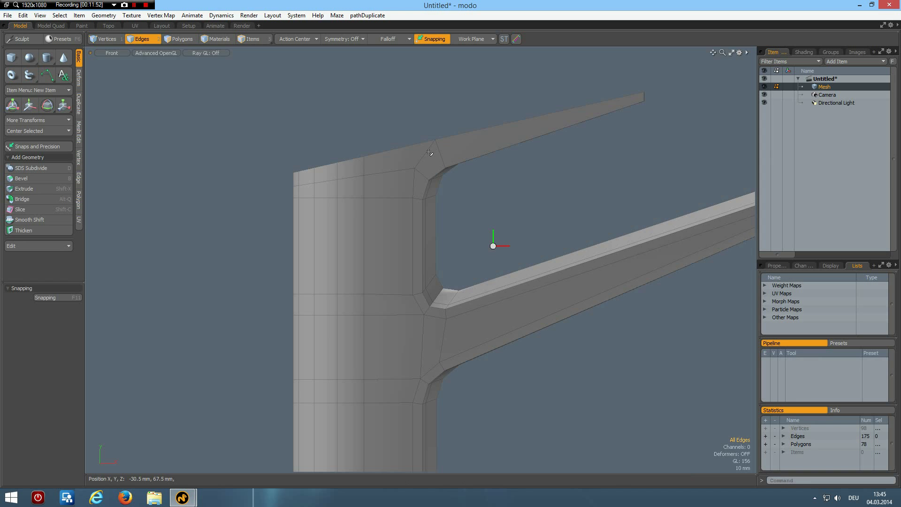
mouse_move(565, 116)
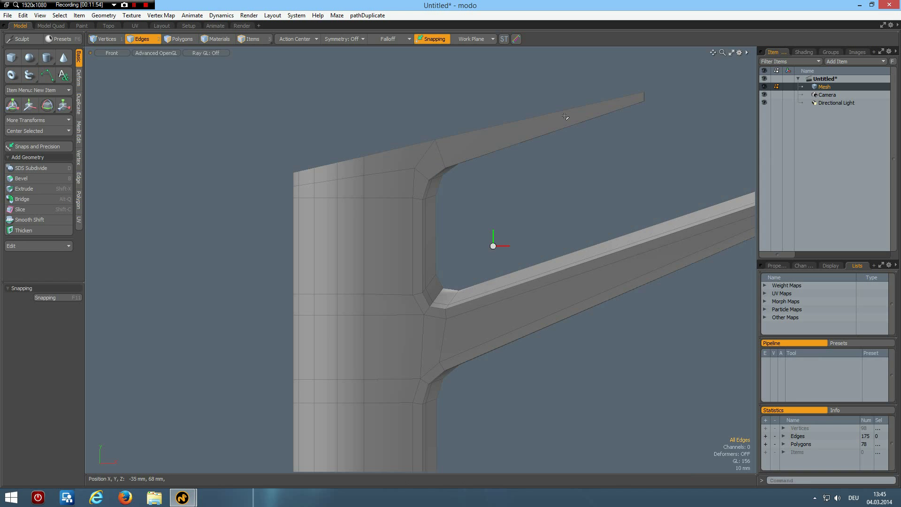
mouse_move(490, 111)
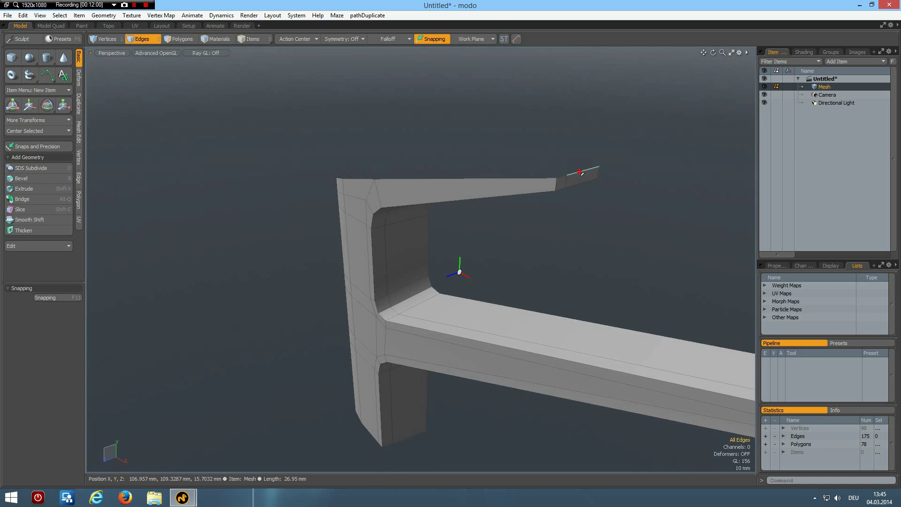
Step: Extend new tapered geometry from the upper arm's tip edge, bringing the half to 86 faces
click(577, 170)
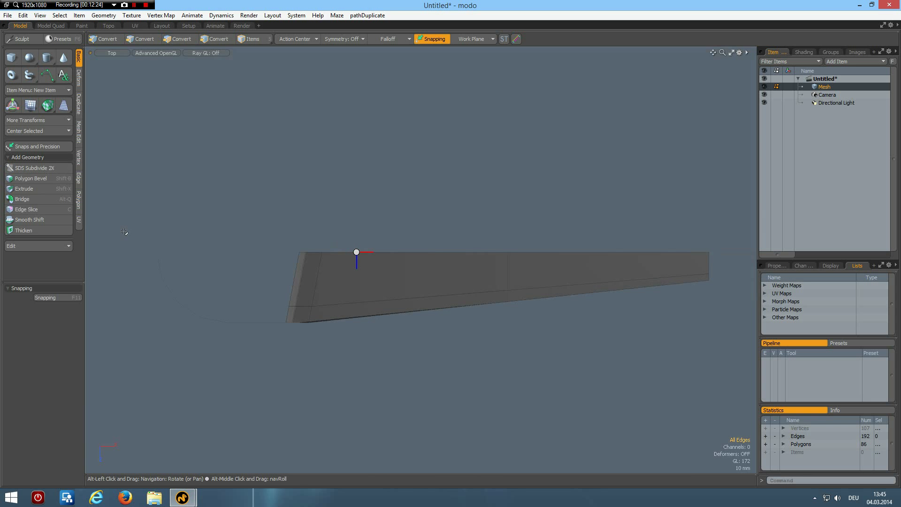
Step: Flatten the centre-line edges to Z = 0 and mirror the half into a 172-face faucet body
click(141, 39)
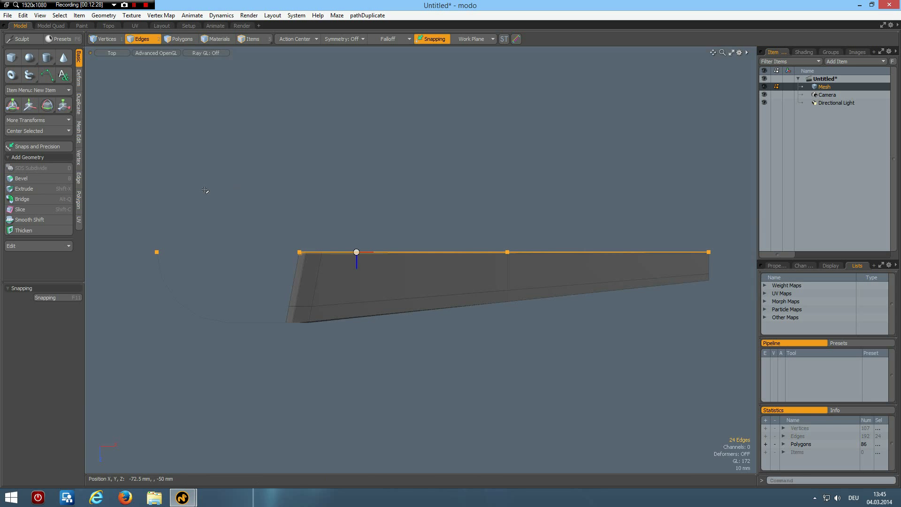
click(78, 155)
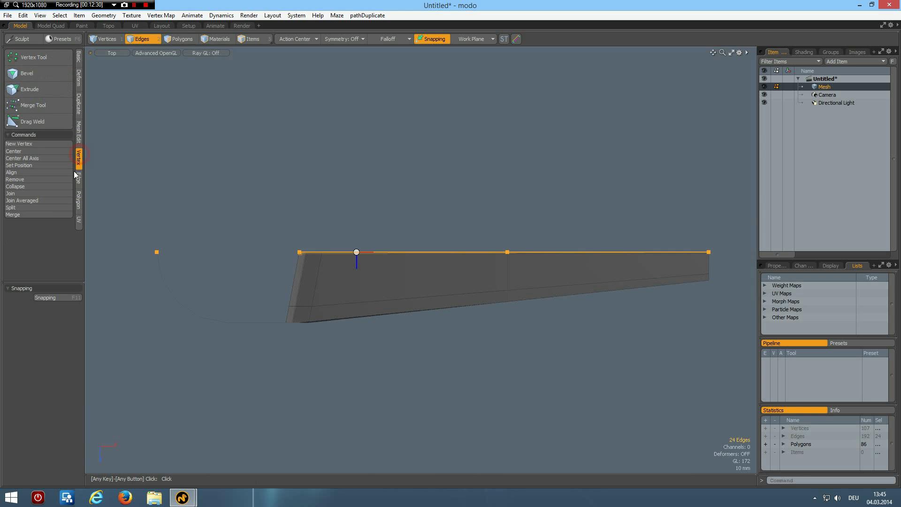
click(19, 165)
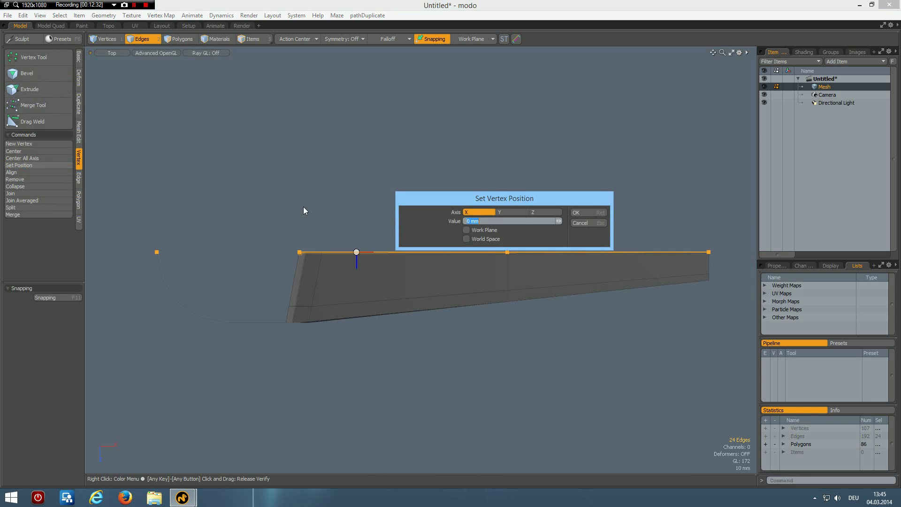
click(544, 212)
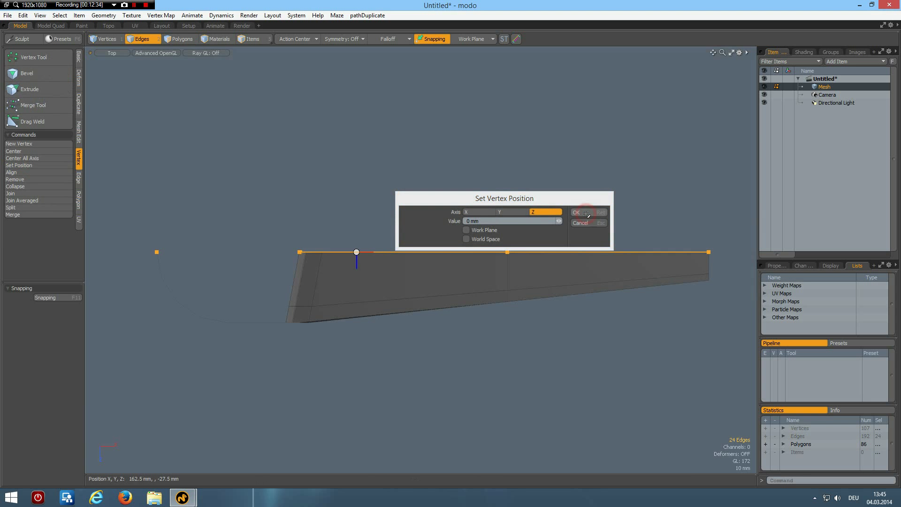
click(577, 212)
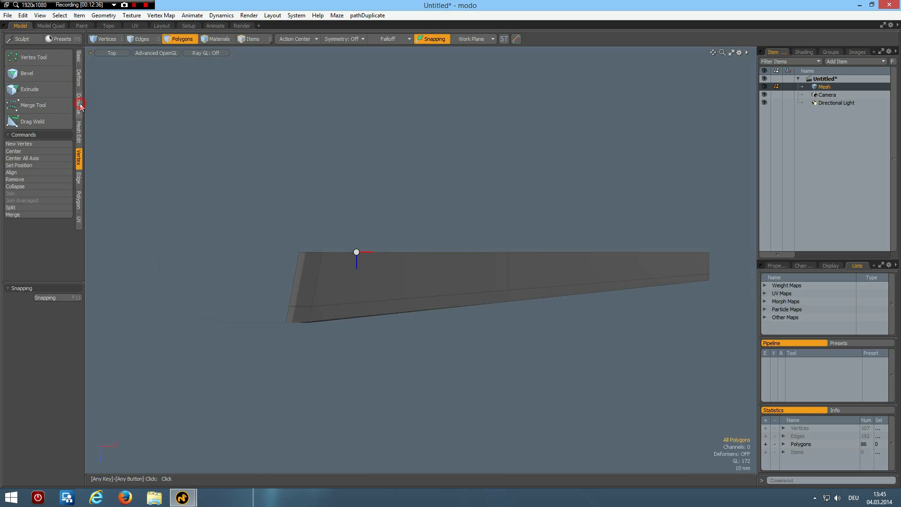
click(78, 105)
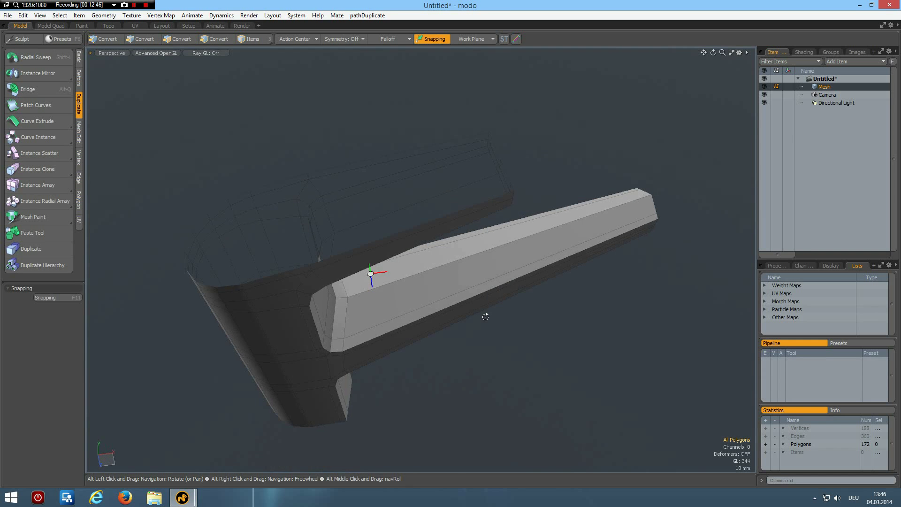
Step: Cap the lever's open top border loop with a flat fill, reaching 200 polygons
click(183, 39)
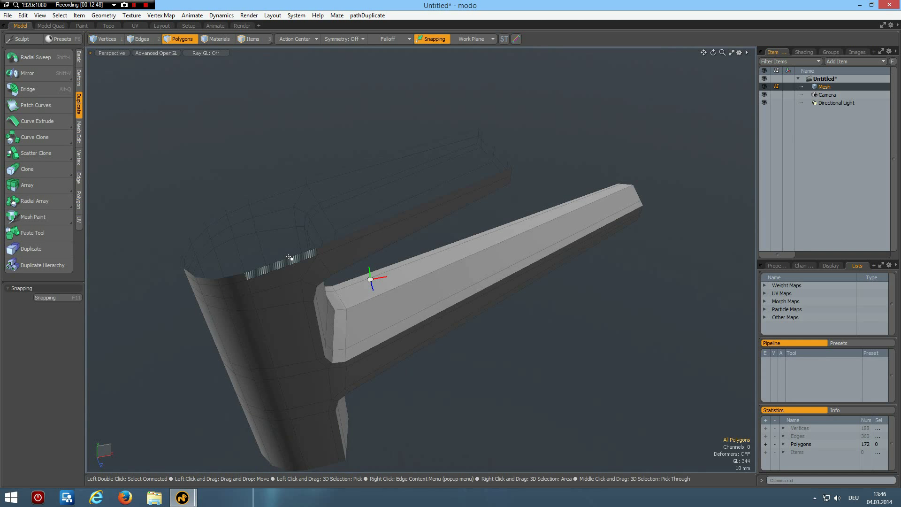
click(140, 38)
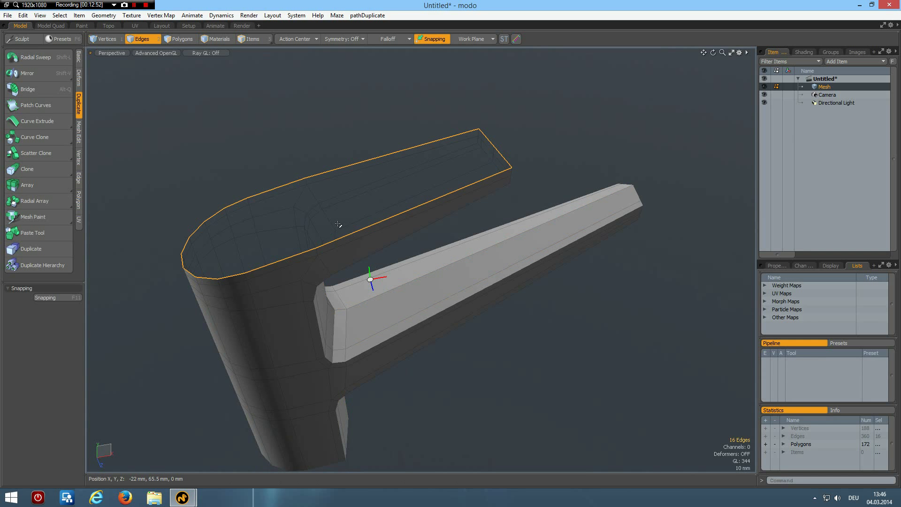
mouse_move(336, 224)
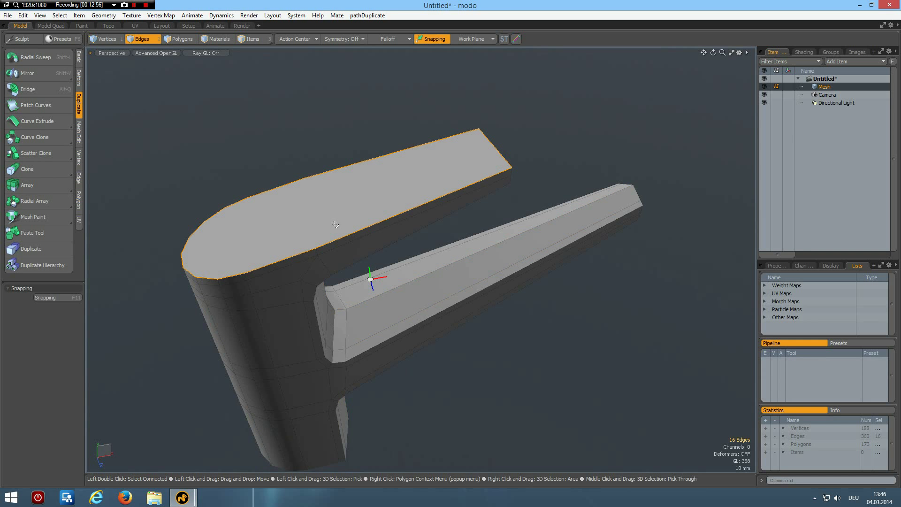
click(182, 38)
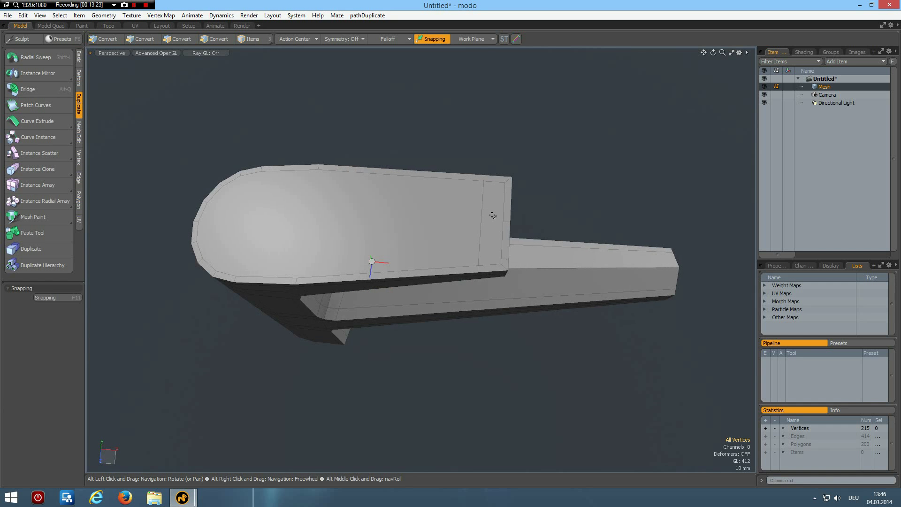
Step: Remove the lever's flat top faces and select the rim's inner long boundary edges only
click(181, 39)
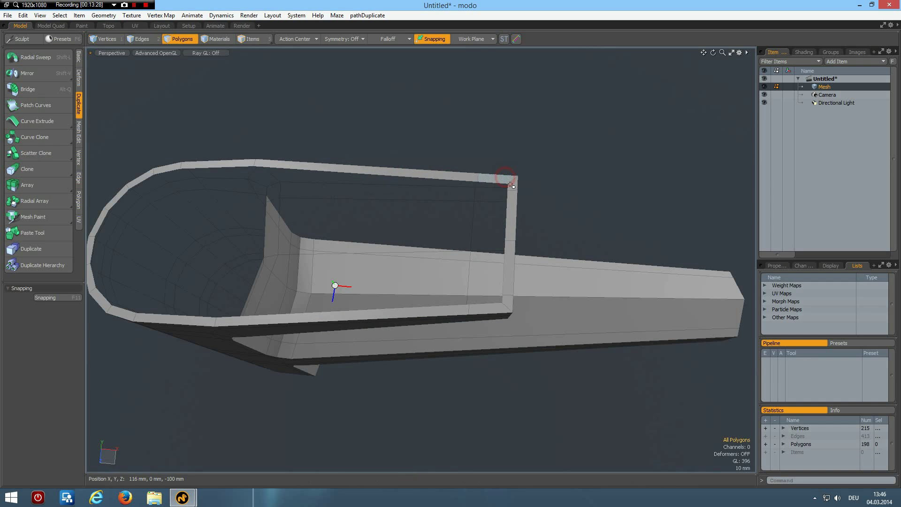
click(510, 195)
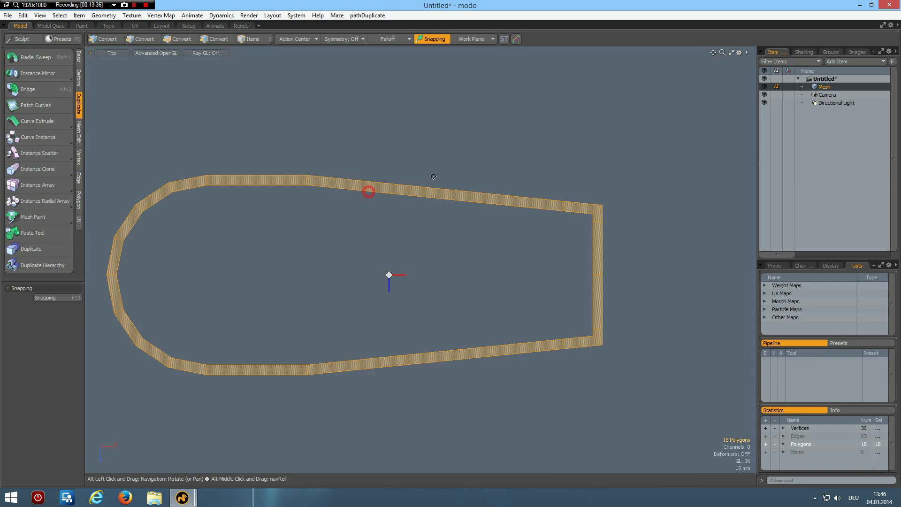
click(141, 38)
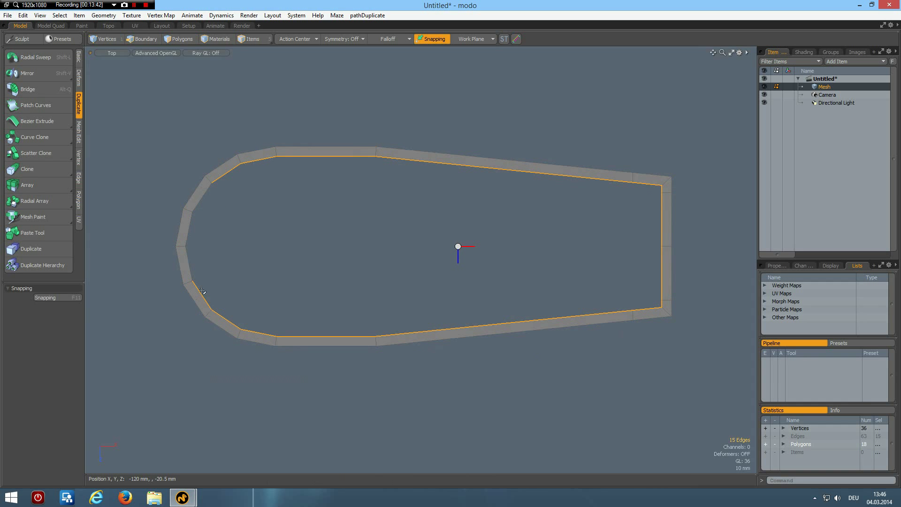
click(663, 247)
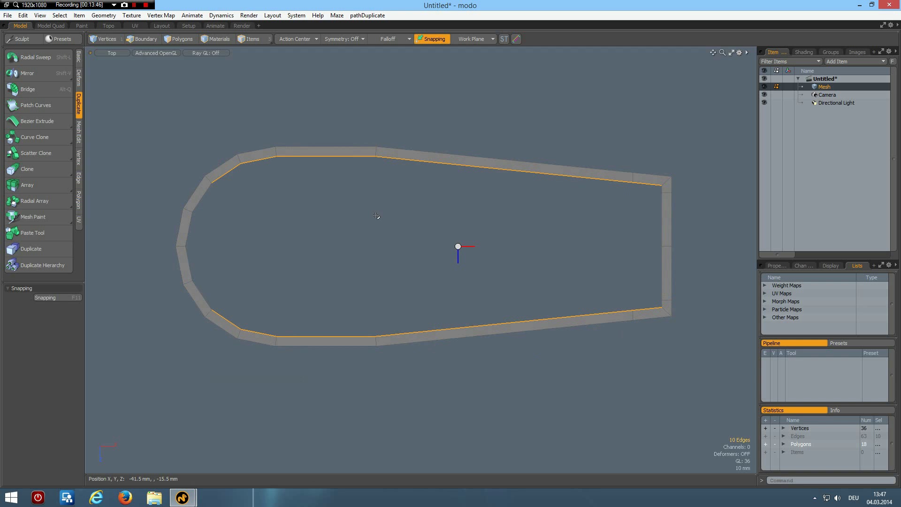
Step: Bridge those inner long edges across the rim opening, reaching 218 polygons
click(27, 90)
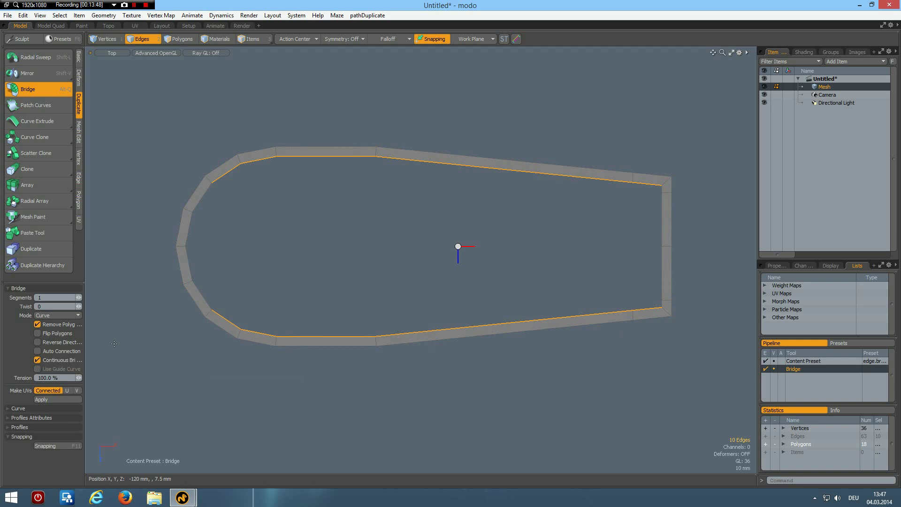
click(37, 341)
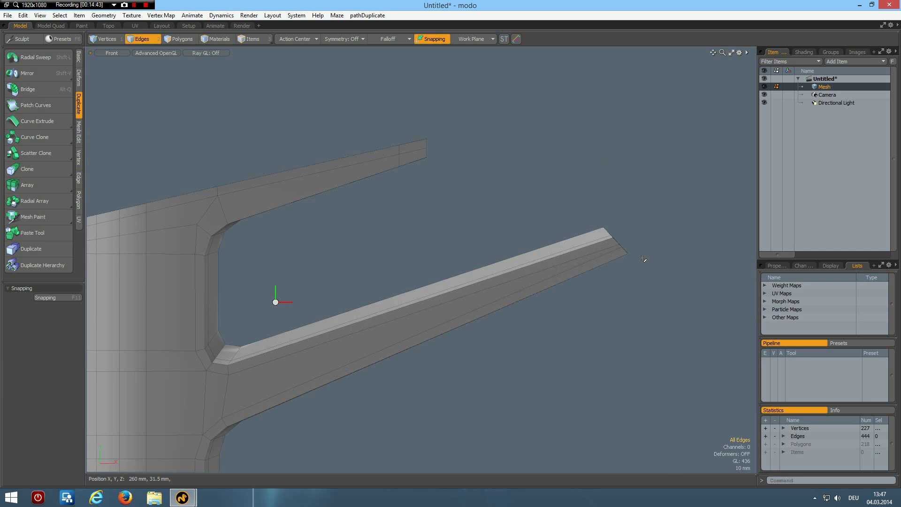
mouse_move(640, 278)
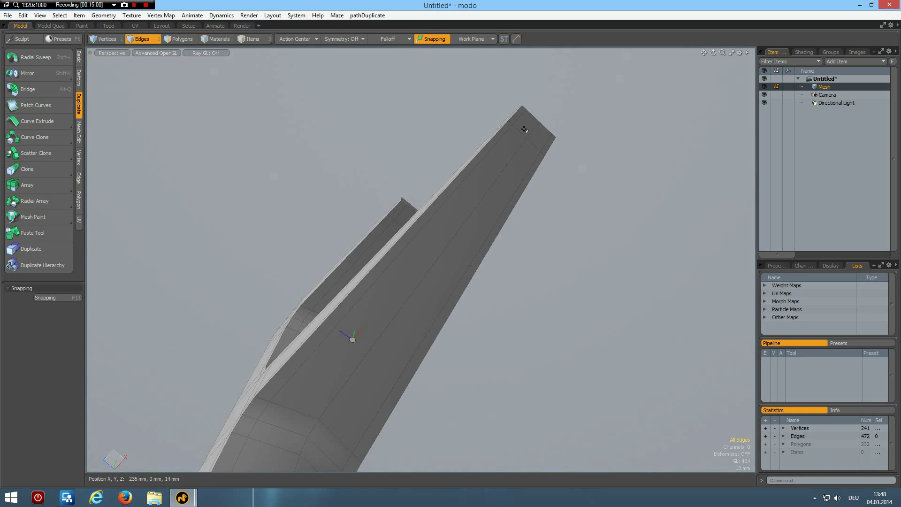
Step: Align the work plane to the selected underside faces at the spout tip
click(181, 39)
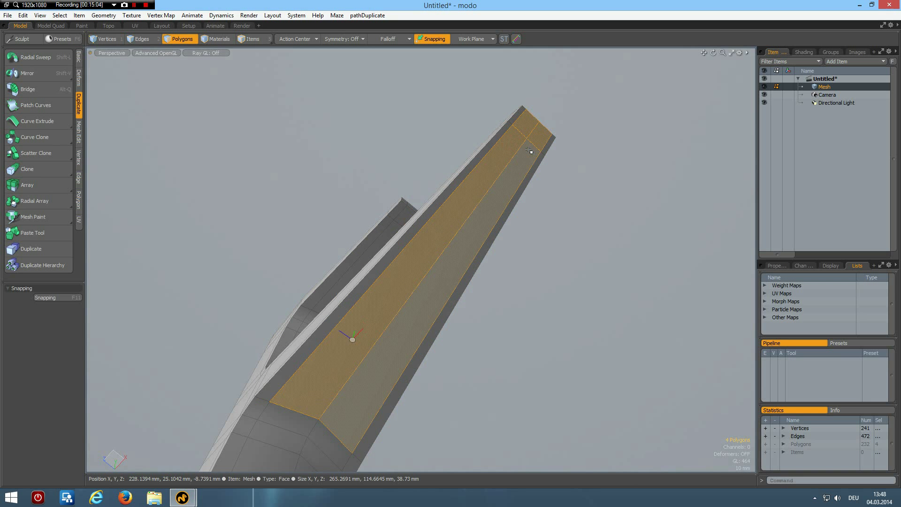
click(528, 133)
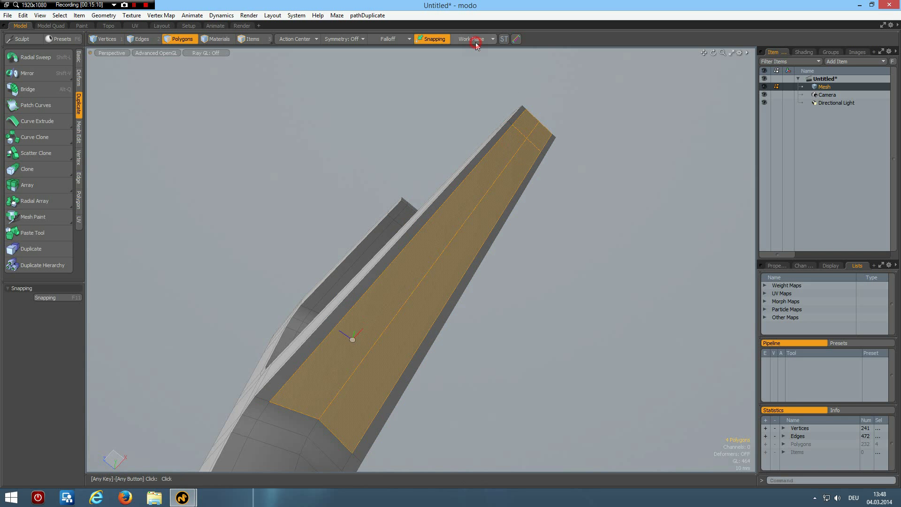
click(471, 39)
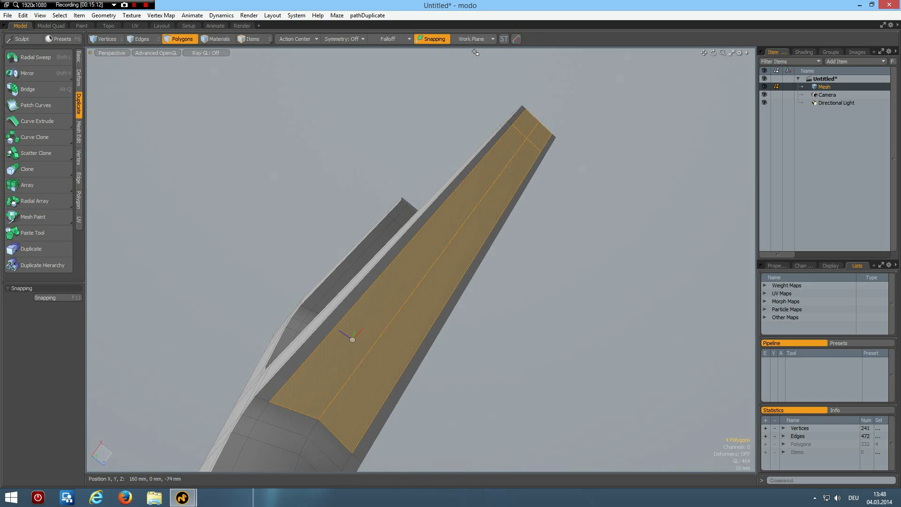
click(112, 52)
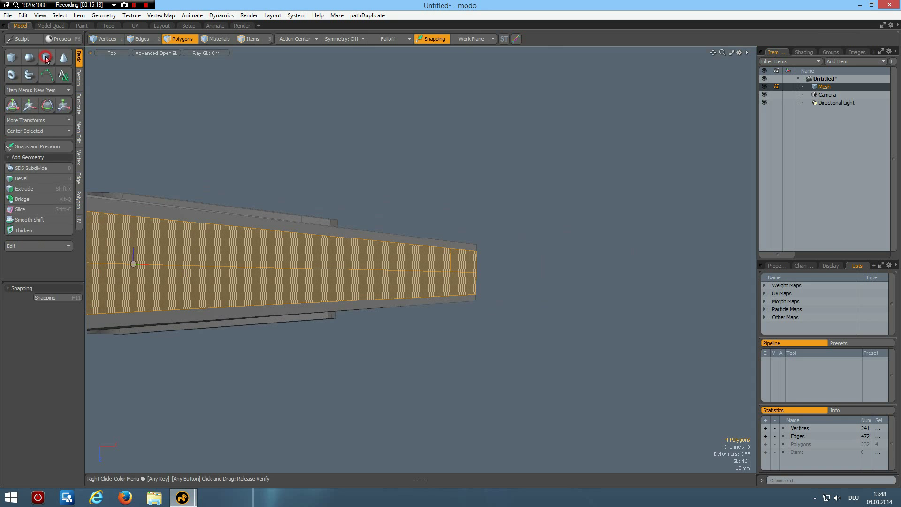
Step: Create a 16-sided, 17 mm radius cylinder pulled down beneath the spout tip
click(46, 57)
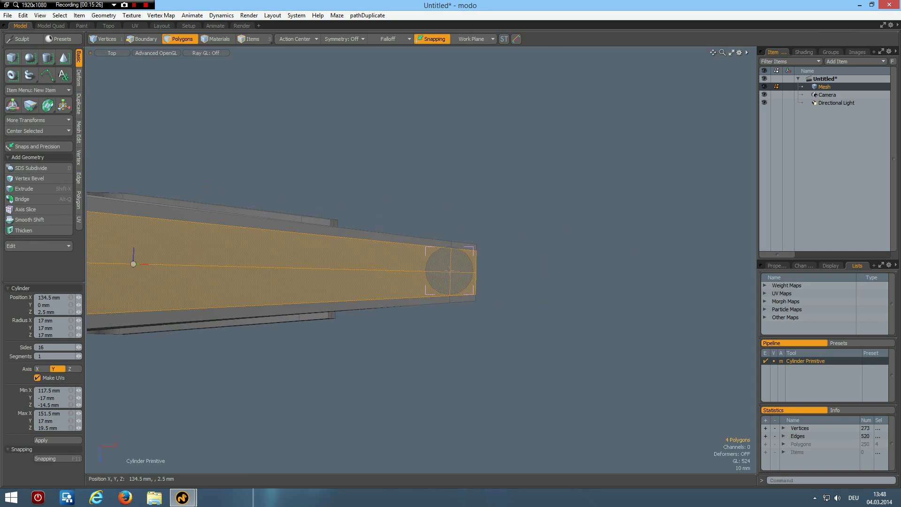
click(140, 38)
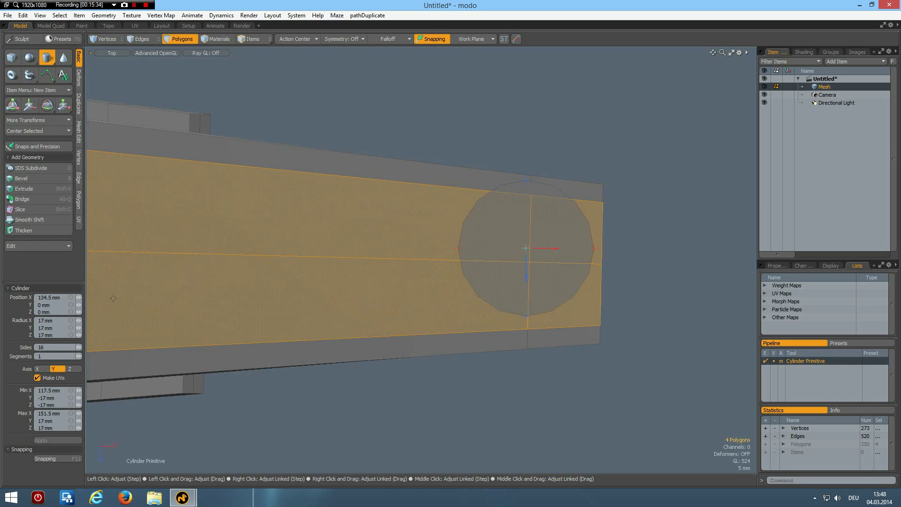
click(523, 277)
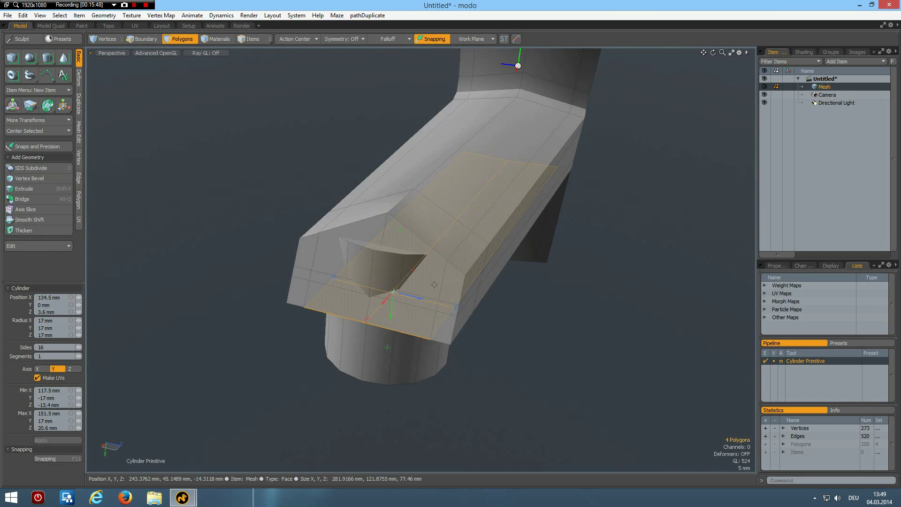
Step: Isolate the cylinder, delete its top cap and bevel the bottom -15 mm into a hollow ring
click(471, 242)
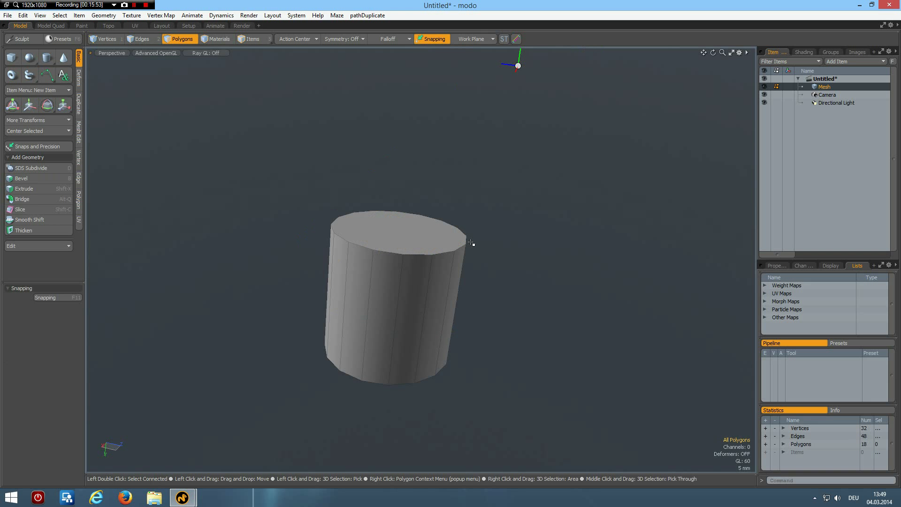
click(403, 232)
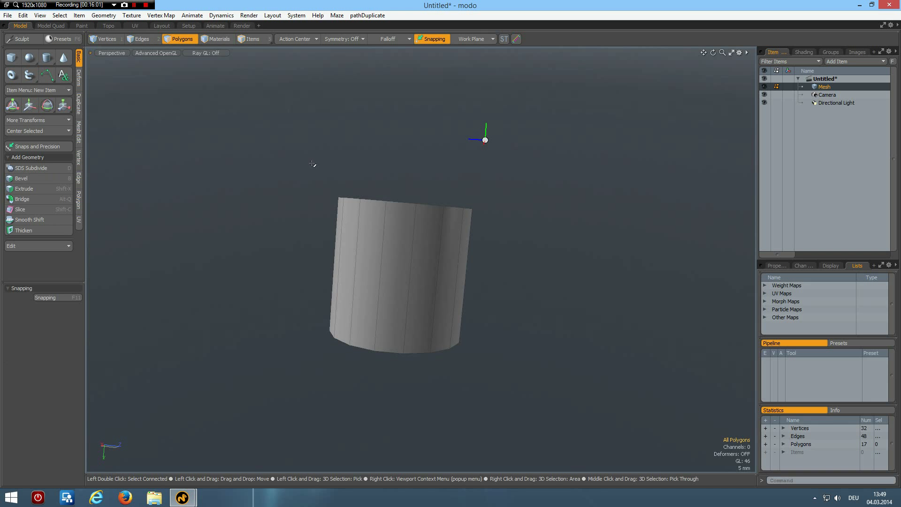
click(141, 39)
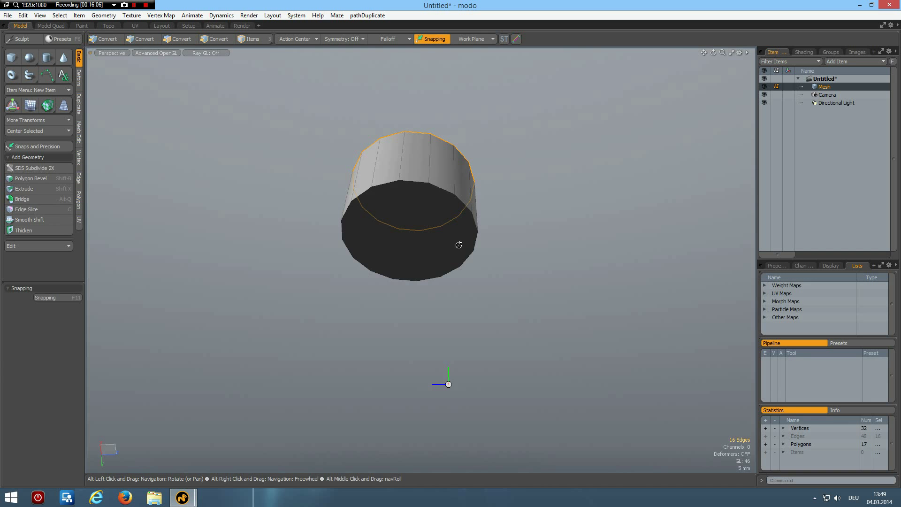
click(181, 39)
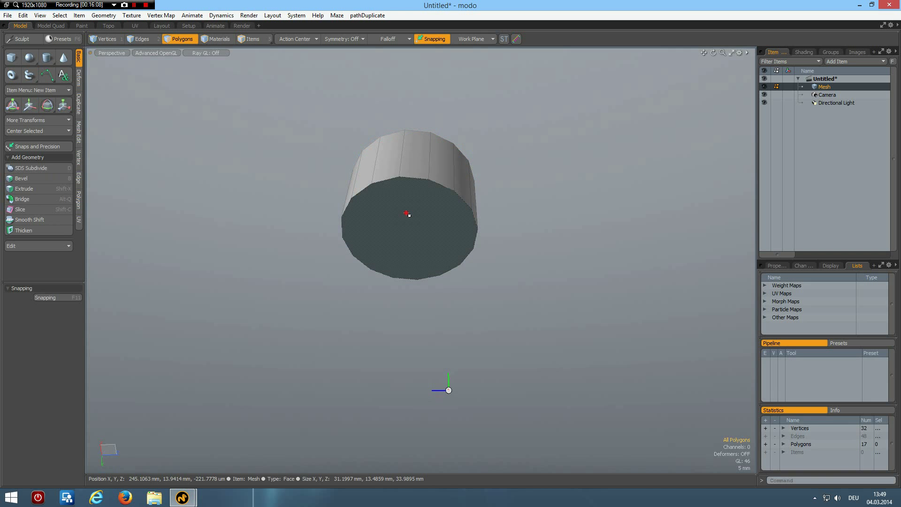
click(24, 189)
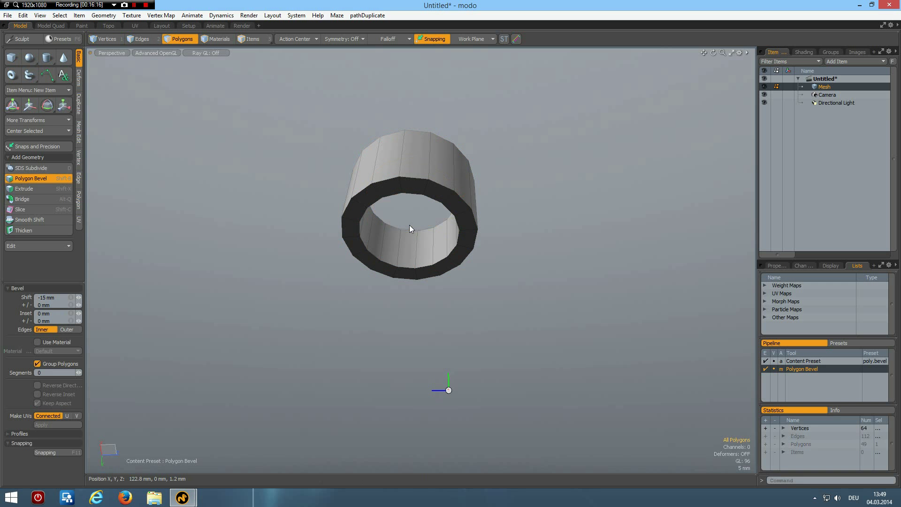
Step: Add two symmetric edge loops around the cylinder with Loop Slice
click(141, 39)
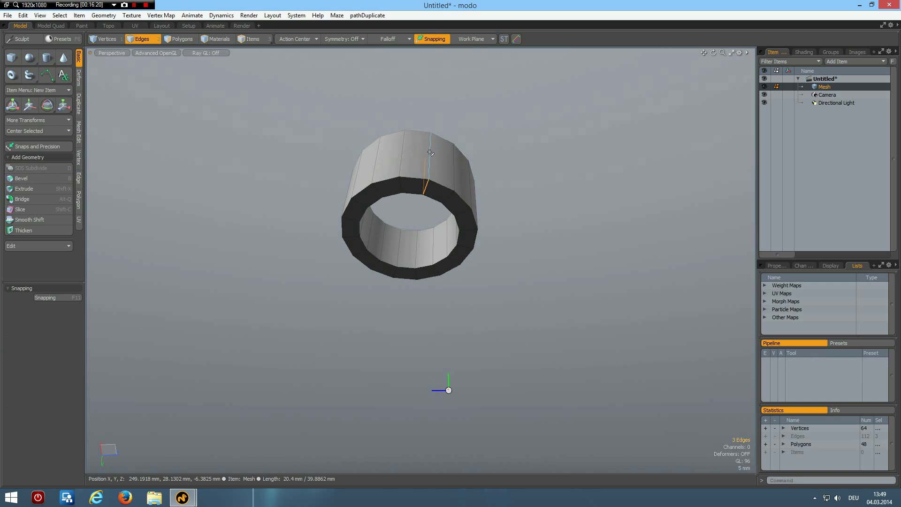
mouse_move(430, 152)
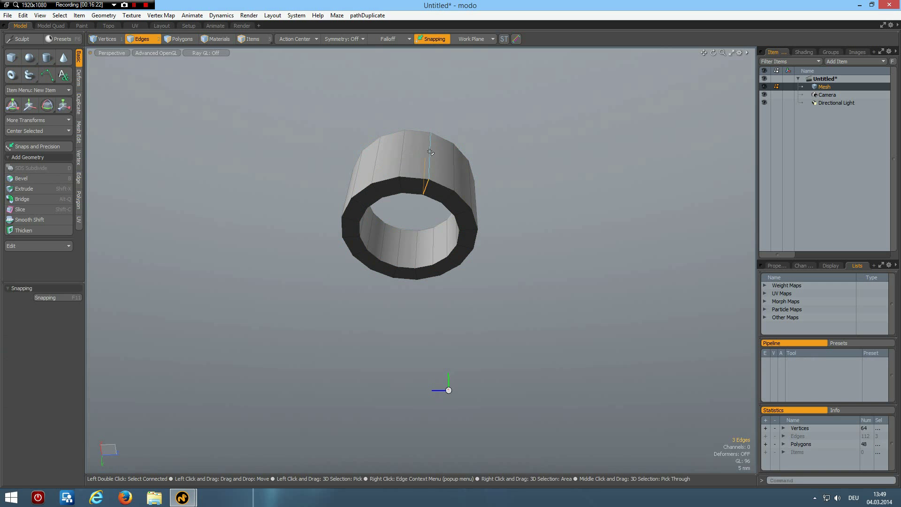
click(26, 208)
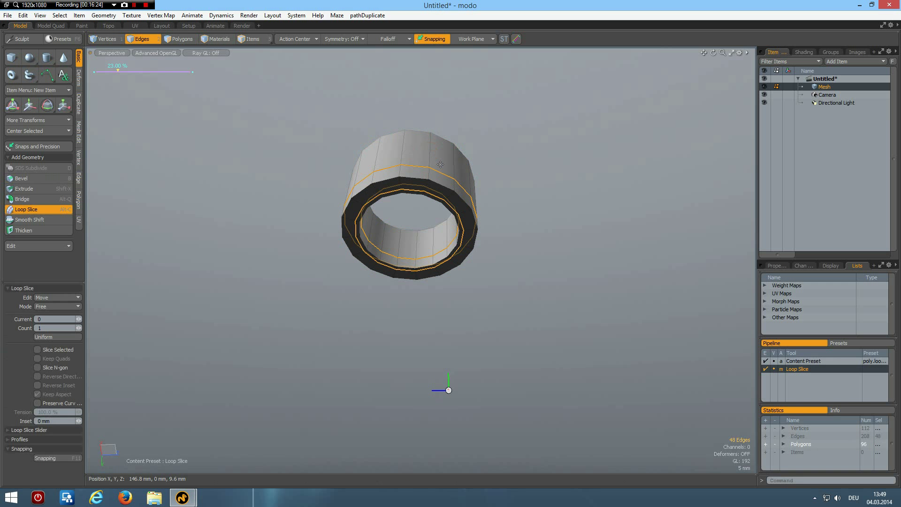
mouse_move(80, 329)
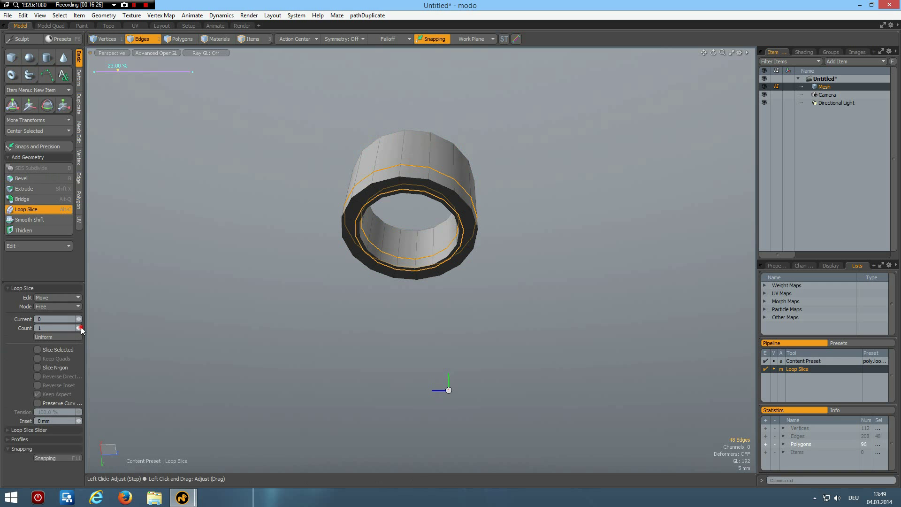
click(76, 306)
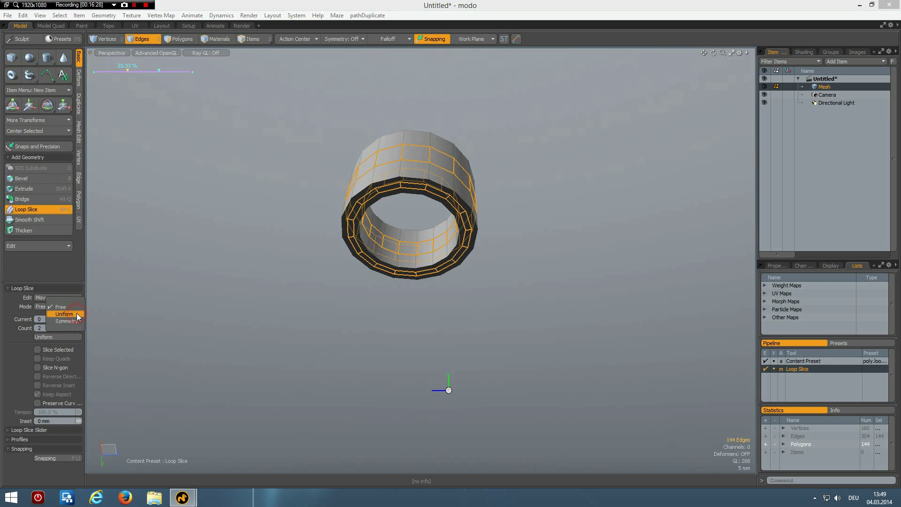
click(68, 321)
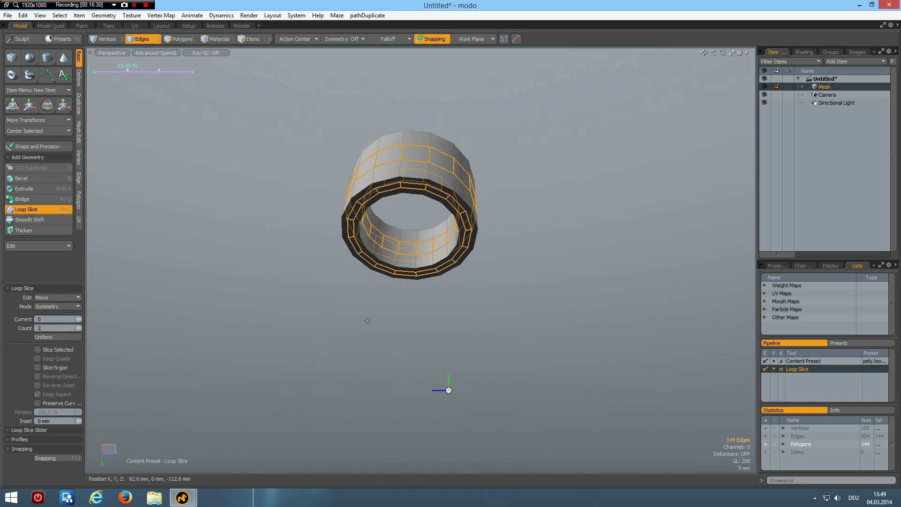
drag(158, 72, 105, 71)
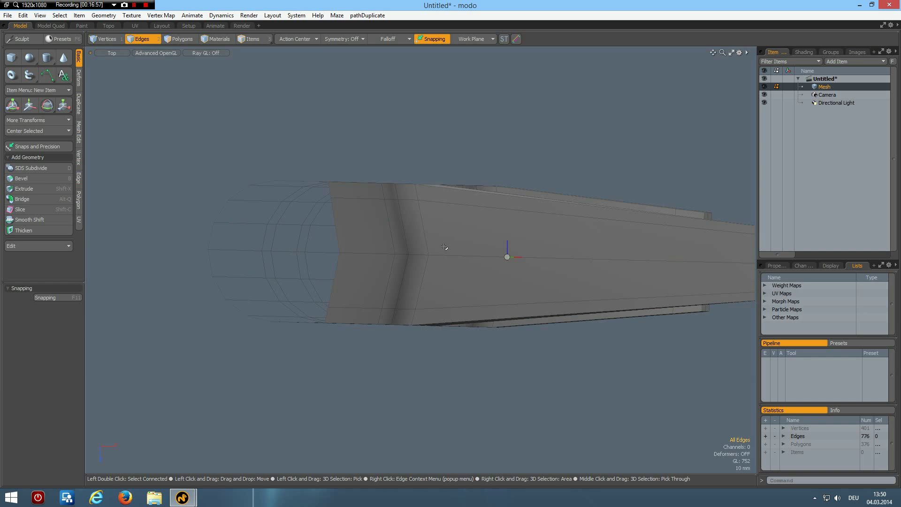
Step: Reset the work plane and slice a horizontal cut across the faucet body near the lever head
click(472, 38)
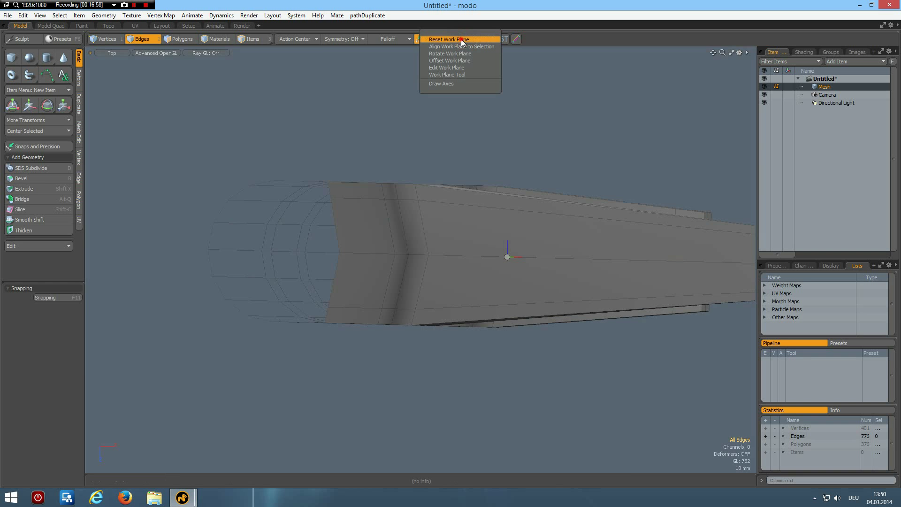
click(449, 39)
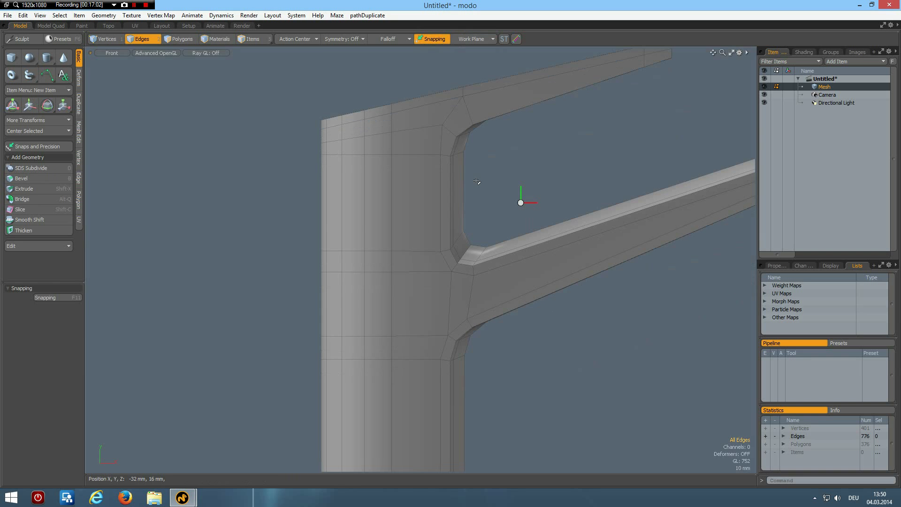
click(19, 209)
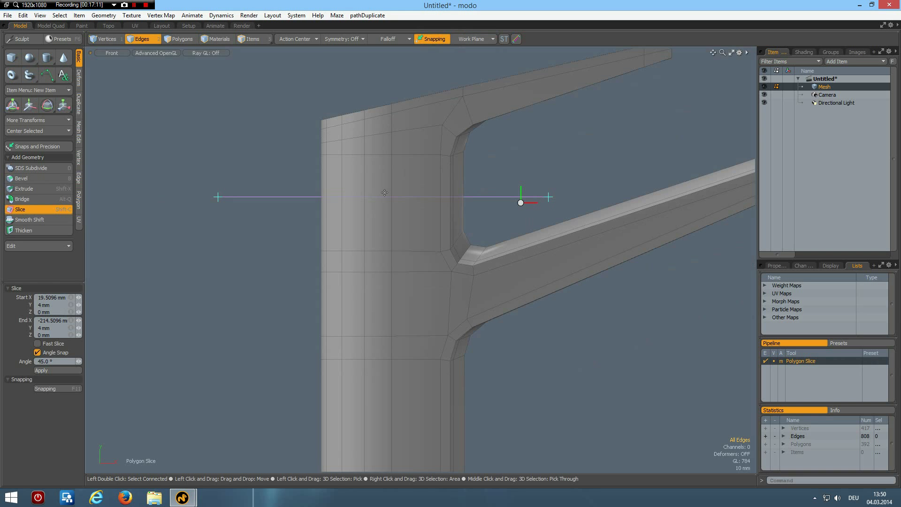
mouse_move(402, 217)
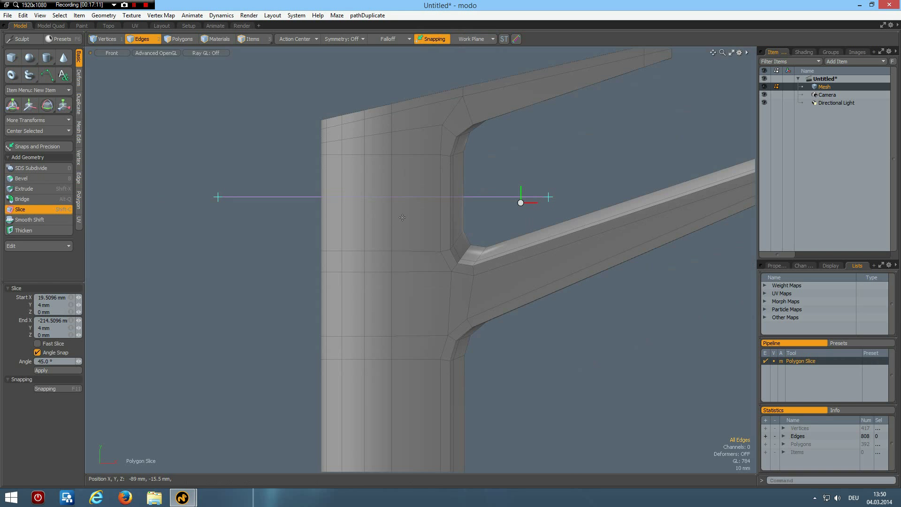
mouse_move(413, 219)
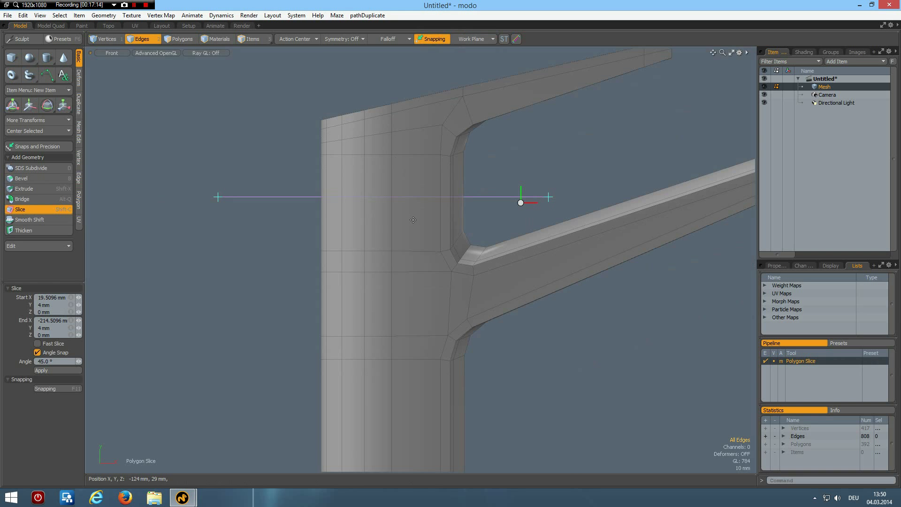
mouse_move(441, 247)
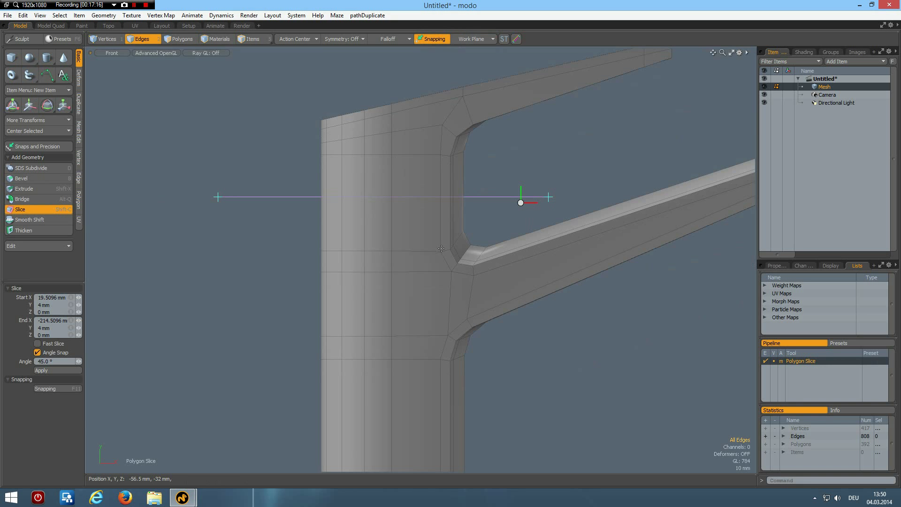
mouse_move(423, 231)
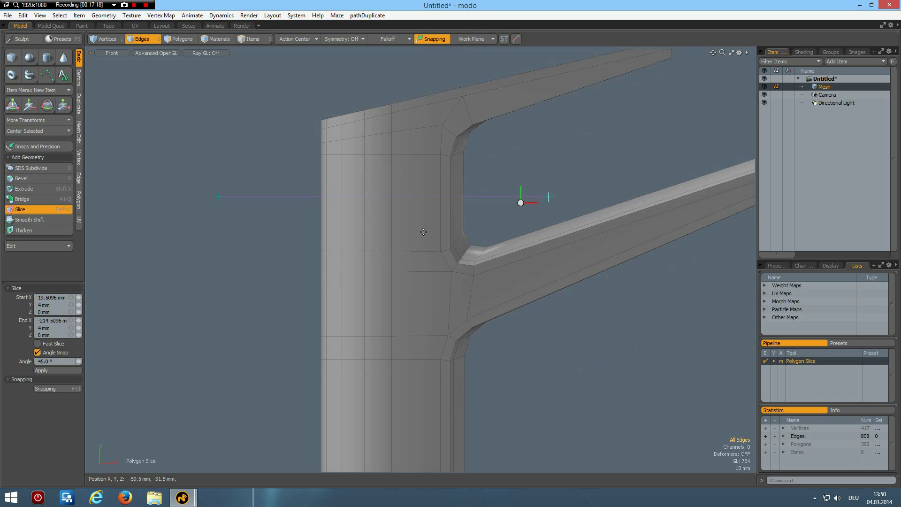
mouse_move(404, 198)
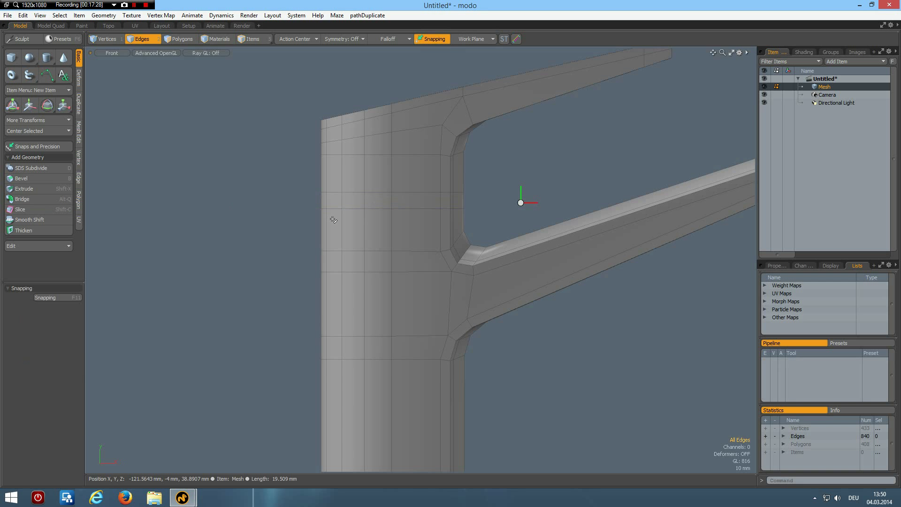
Step: Delete the polygon band separating head from base and fill the open boundaries with polygons
click(180, 38)
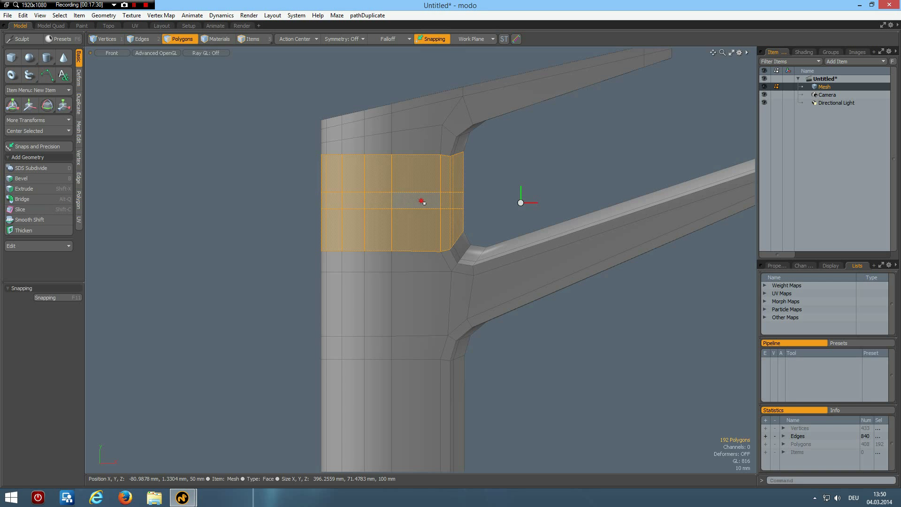
click(379, 201)
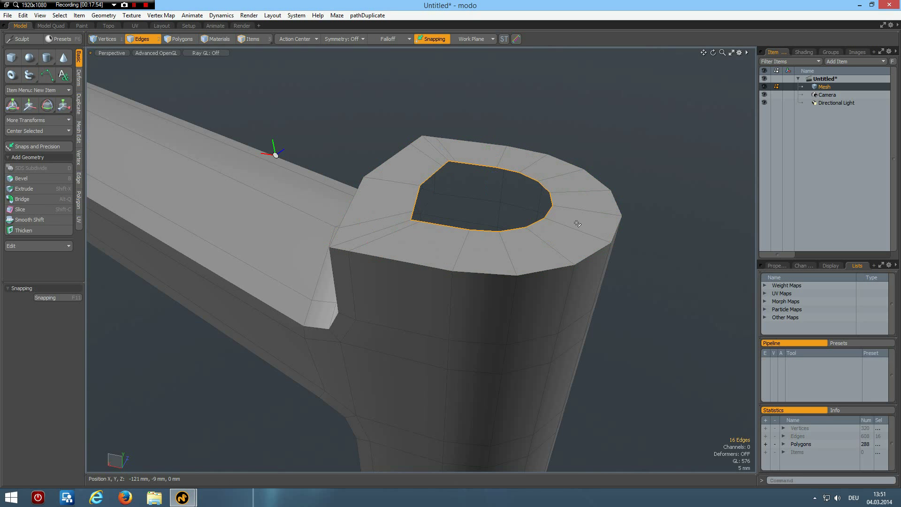
click(19, 208)
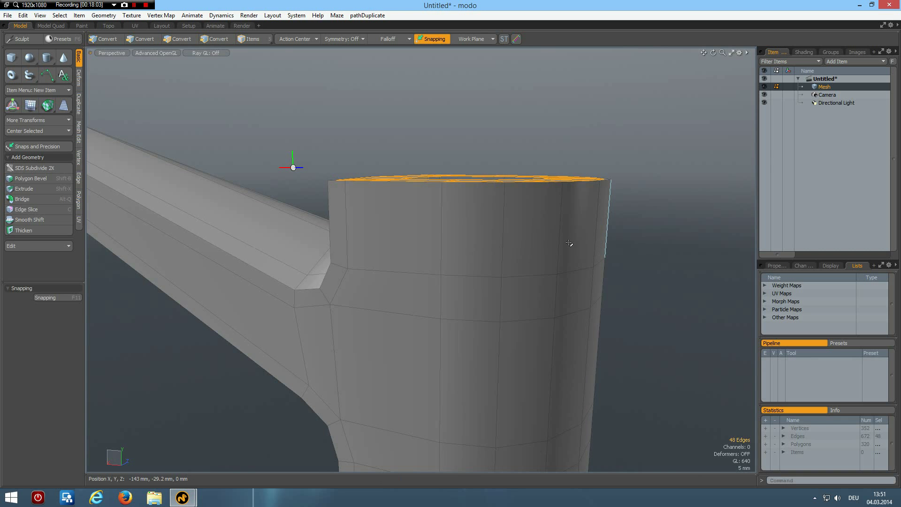
click(142, 39)
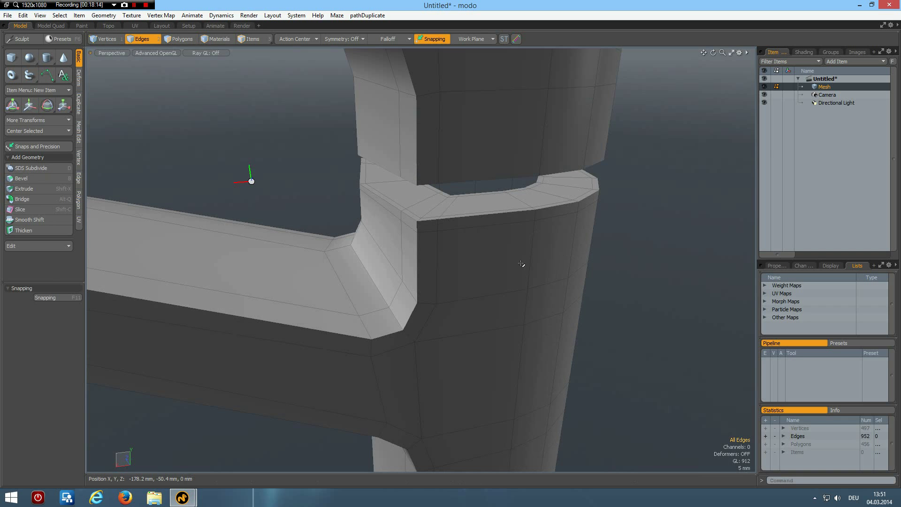
click(183, 38)
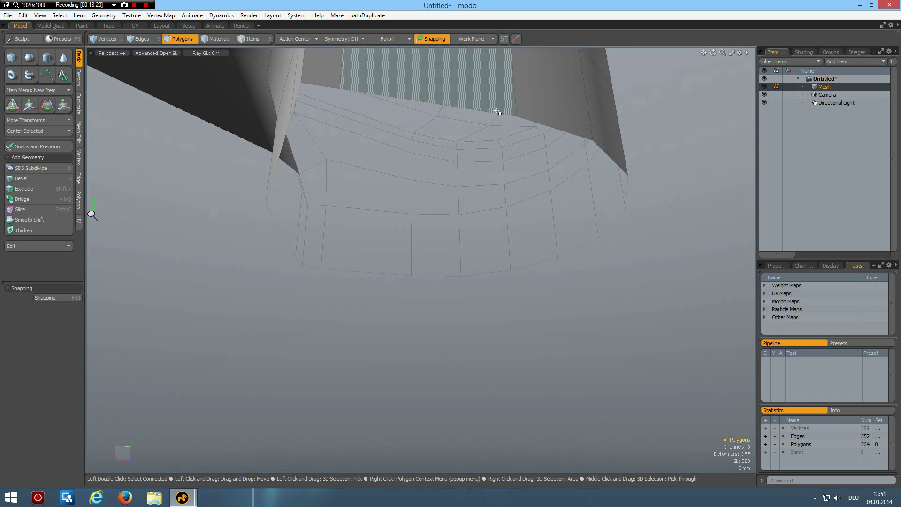
Step: Extend the column head's open bottom rim edges with Edge Extend
click(141, 39)
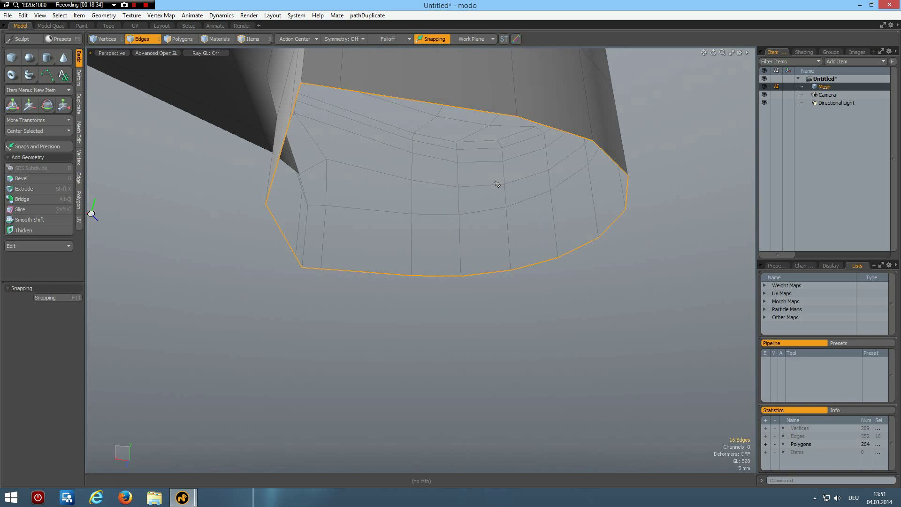
right_click(497, 184)
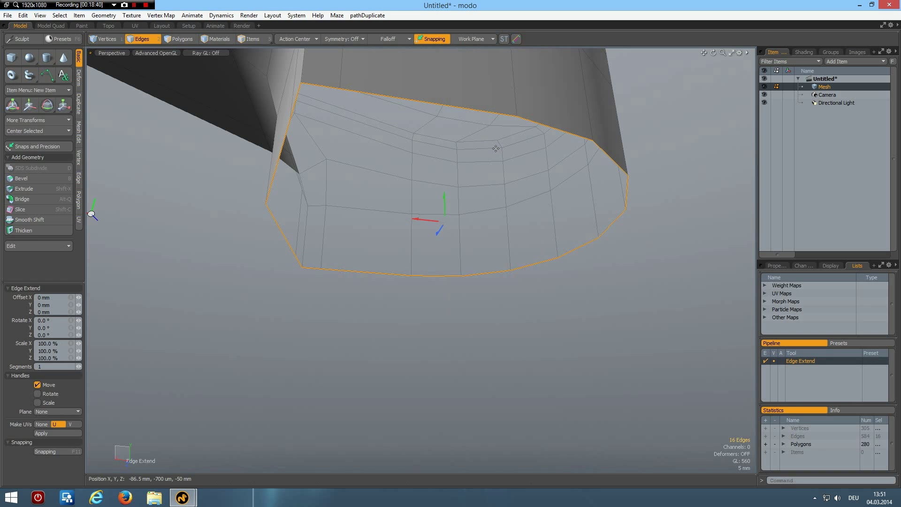
click(47, 104)
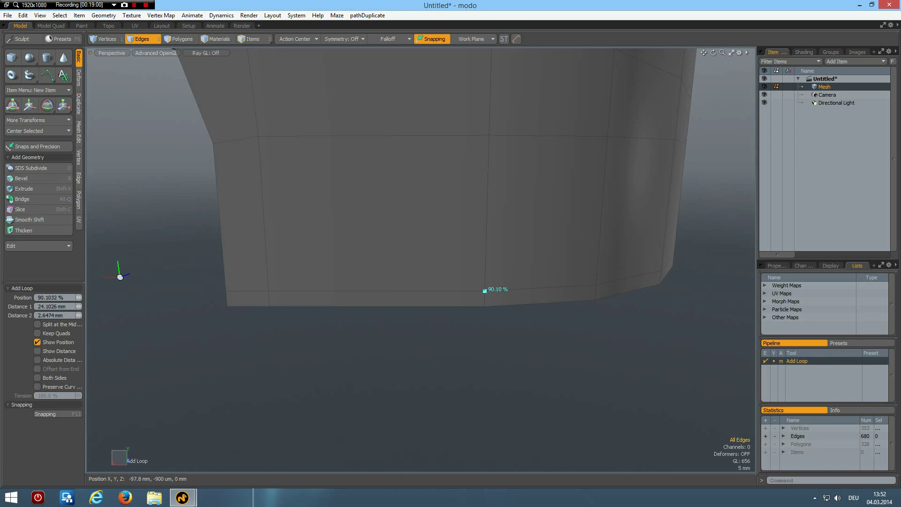
mouse_move(383, 386)
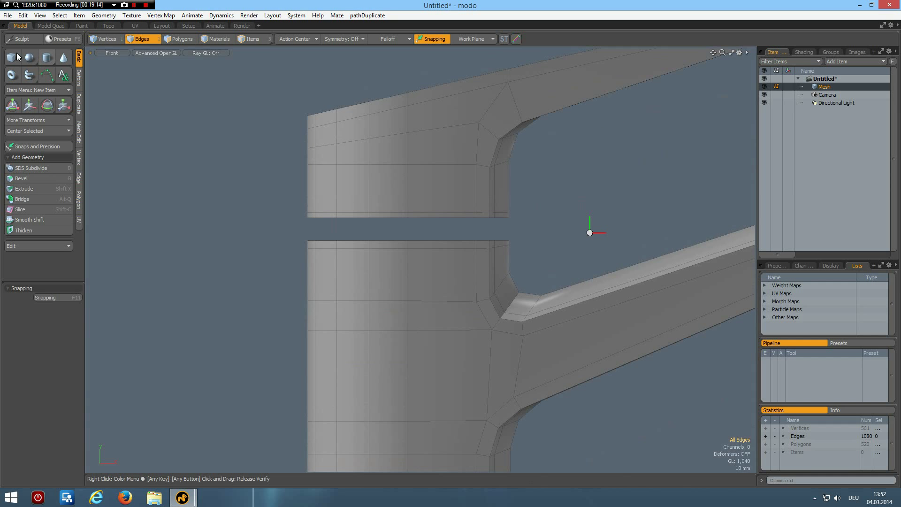
Step: Create a sphere in the gap, adjust its radius and isolate it as a ring band
click(29, 57)
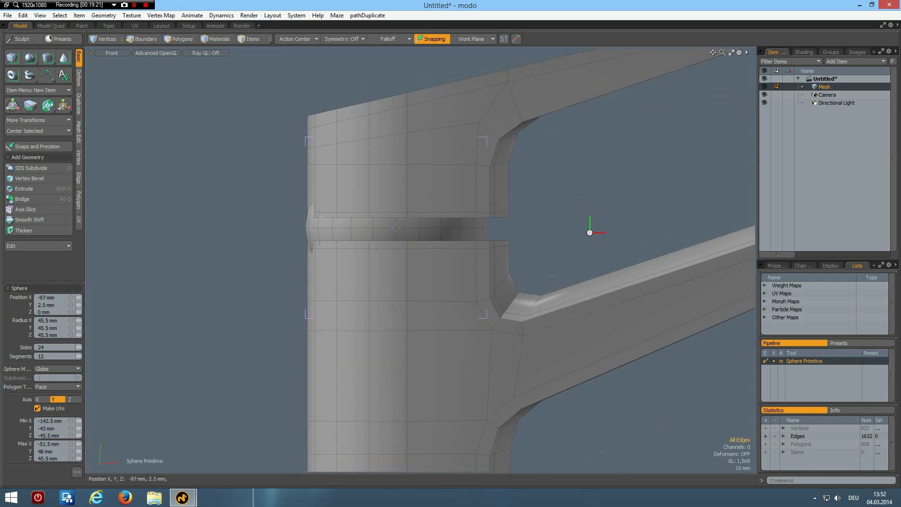
click(141, 40)
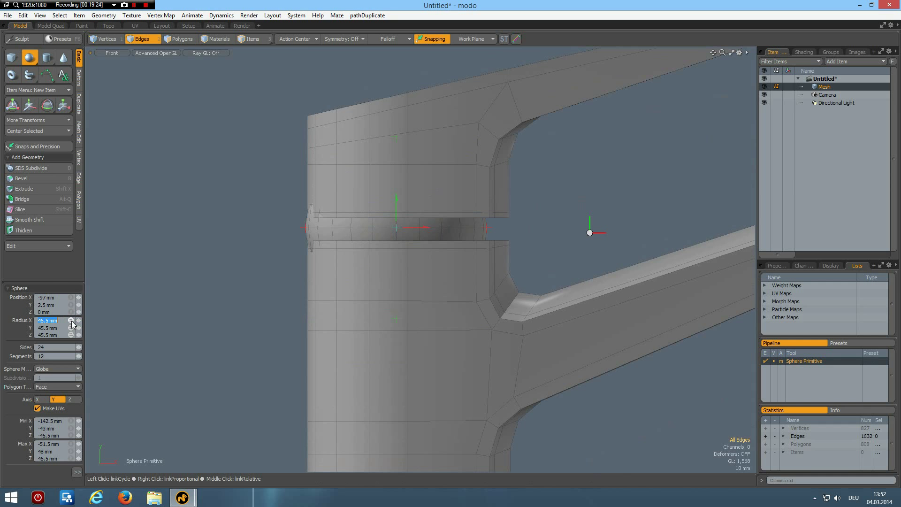
click(47, 320)
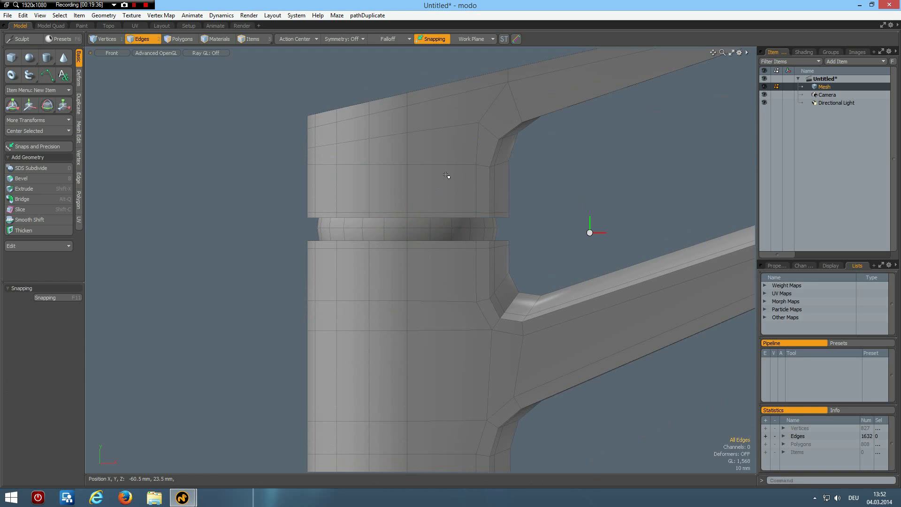
click(182, 39)
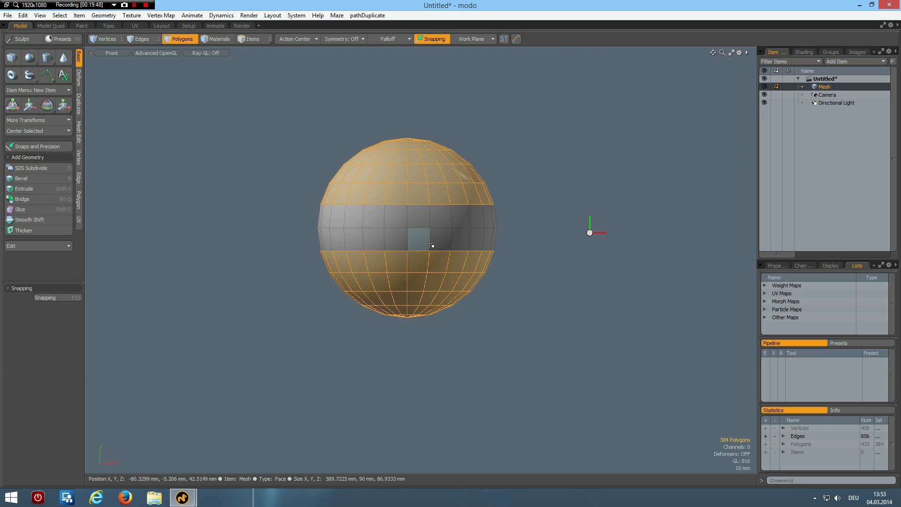
scroll(up, 3)
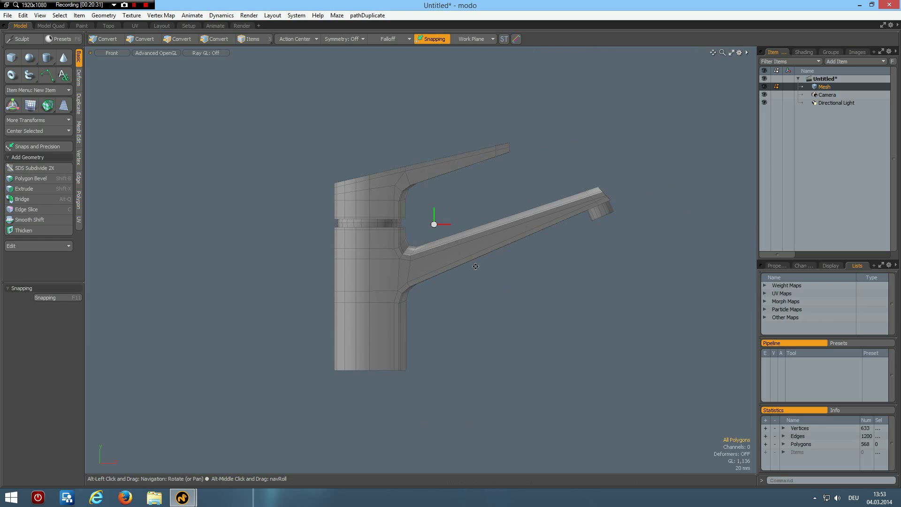
Step: Assign the whole faucet mesh a new material named Shiny
click(180, 38)
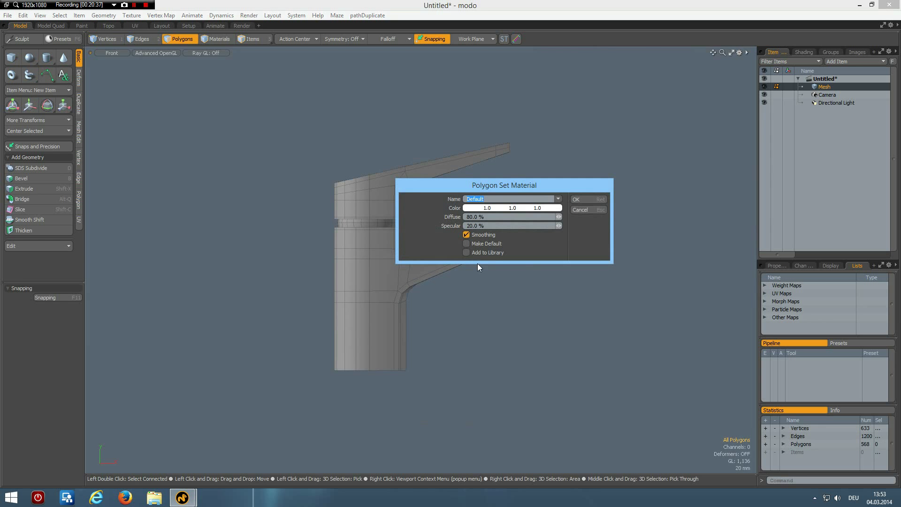
text(Shiny)
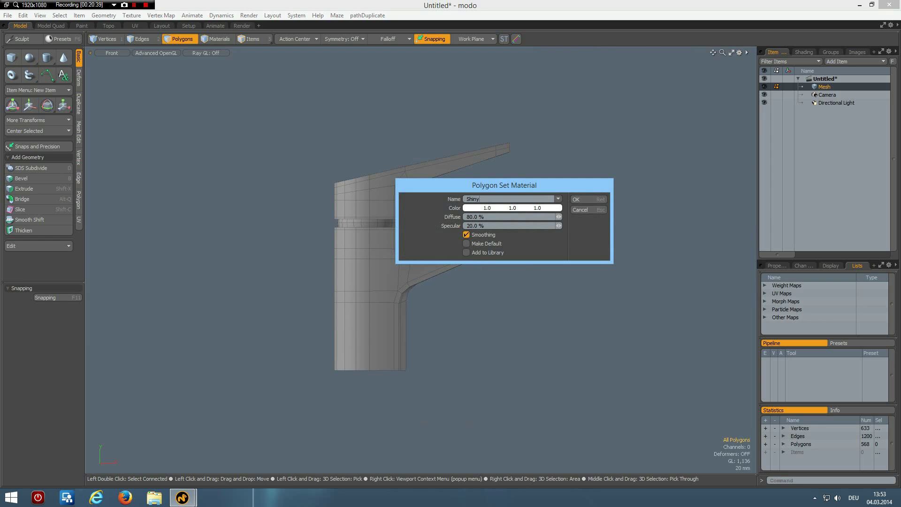
click(576, 199)
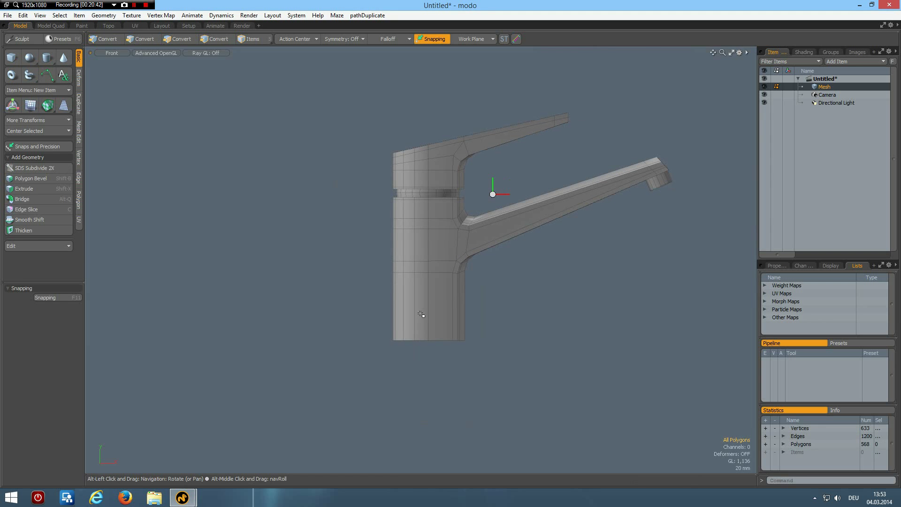
click(182, 38)
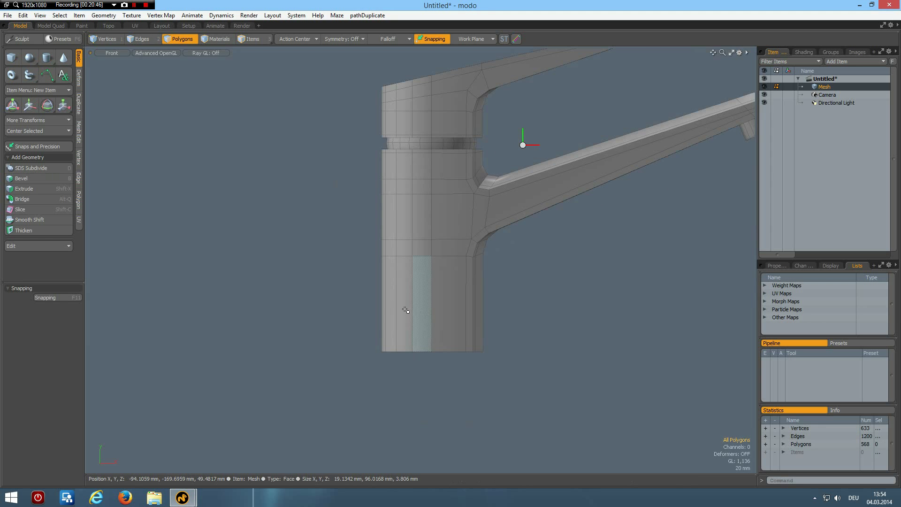
Step: Slice a loop near the column base, scale it to 85% and select the resulting band's faces
click(445, 304)
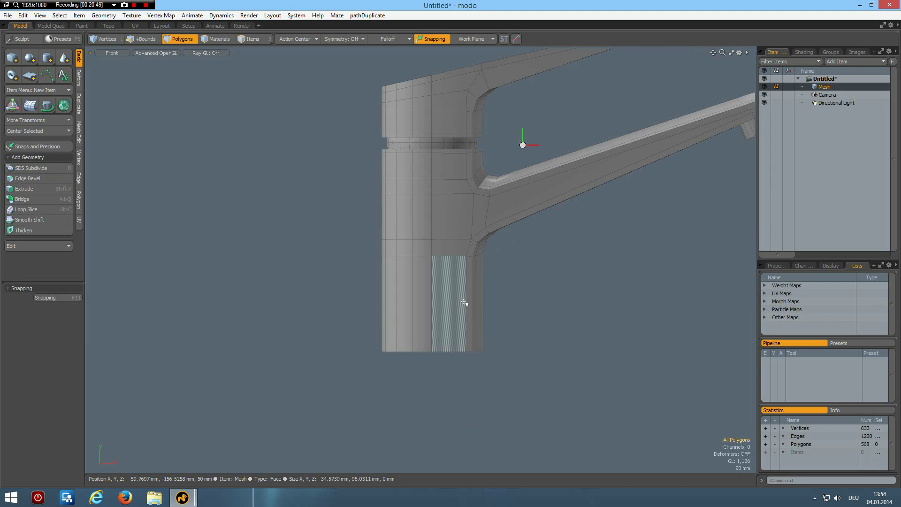
click(26, 208)
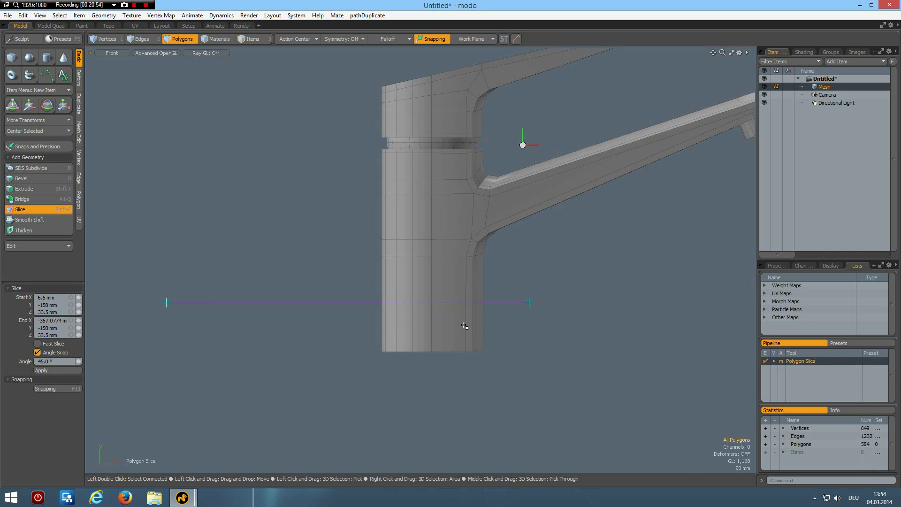
click(141, 38)
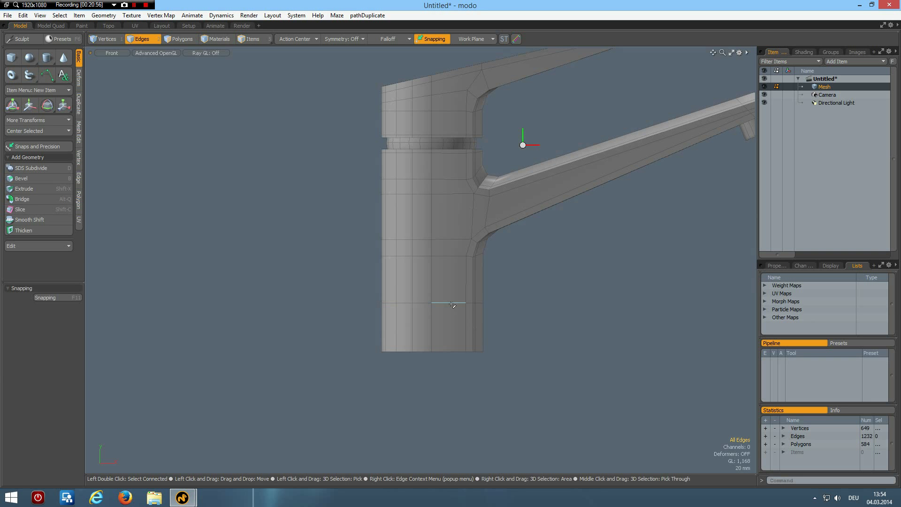
click(21, 178)
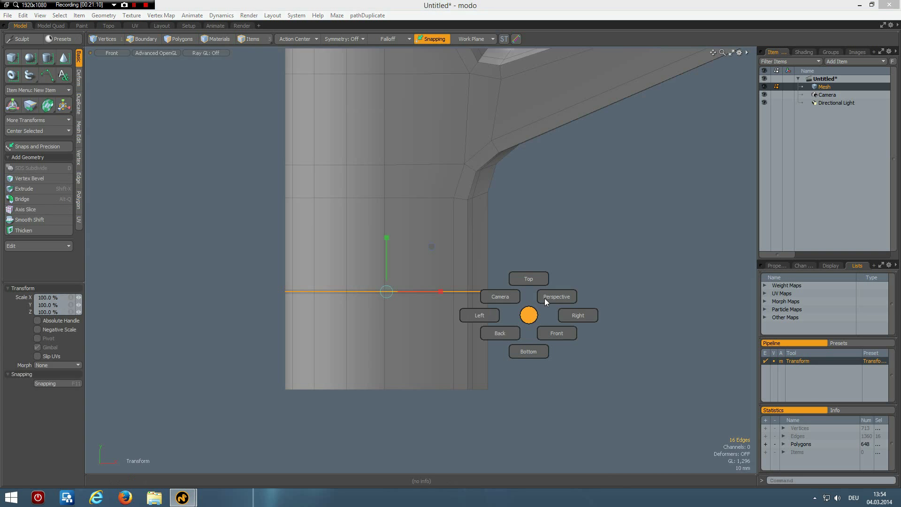
click(554, 297)
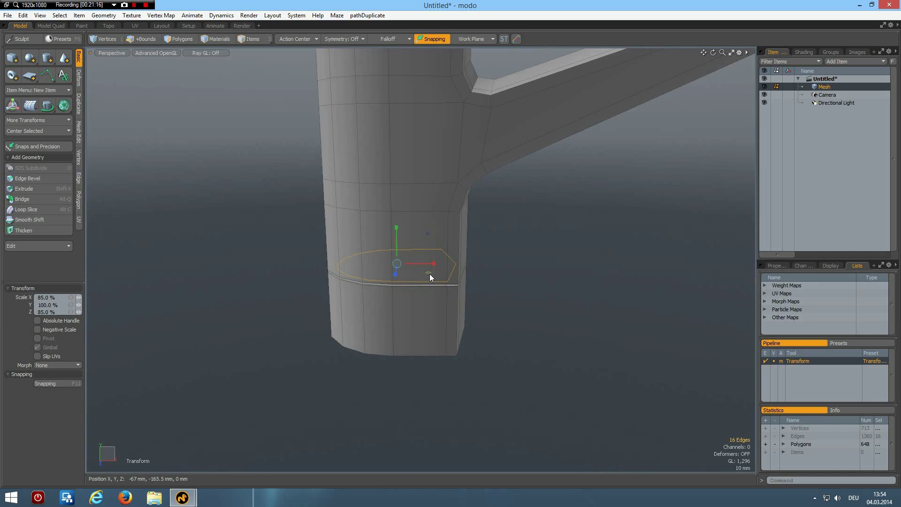
click(141, 38)
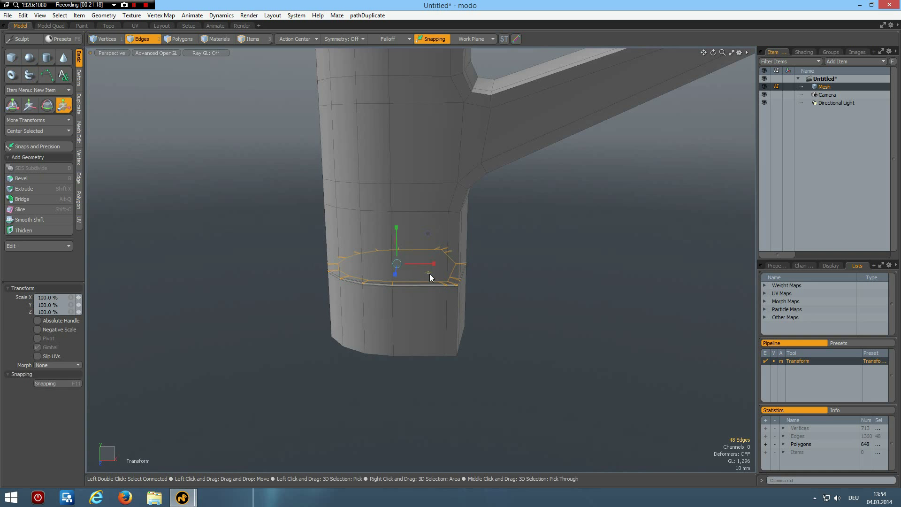
click(180, 38)
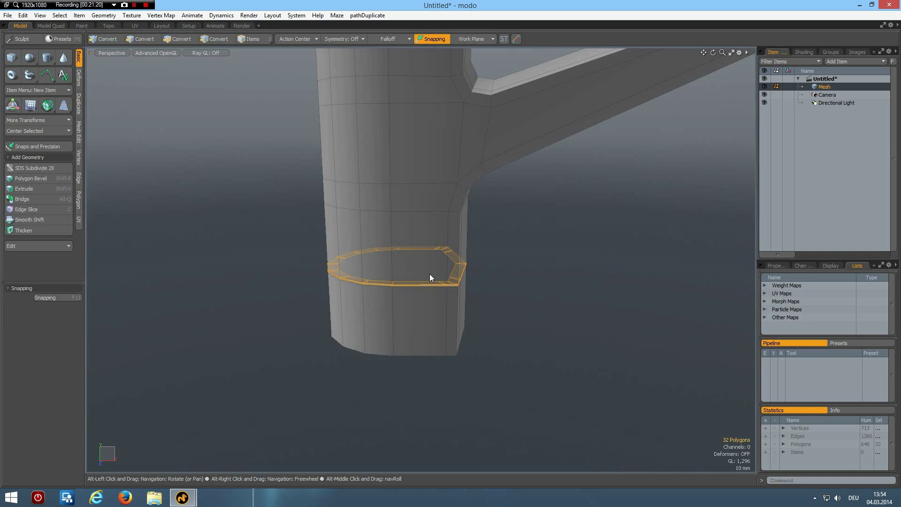
Step: Assign the inset base band a material named Black and return to the full faucet view
click(181, 38)
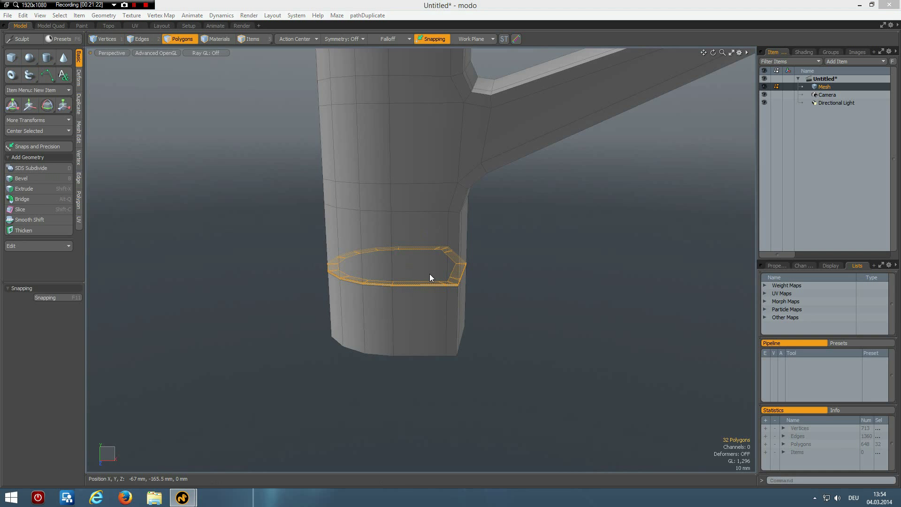
click(218, 38)
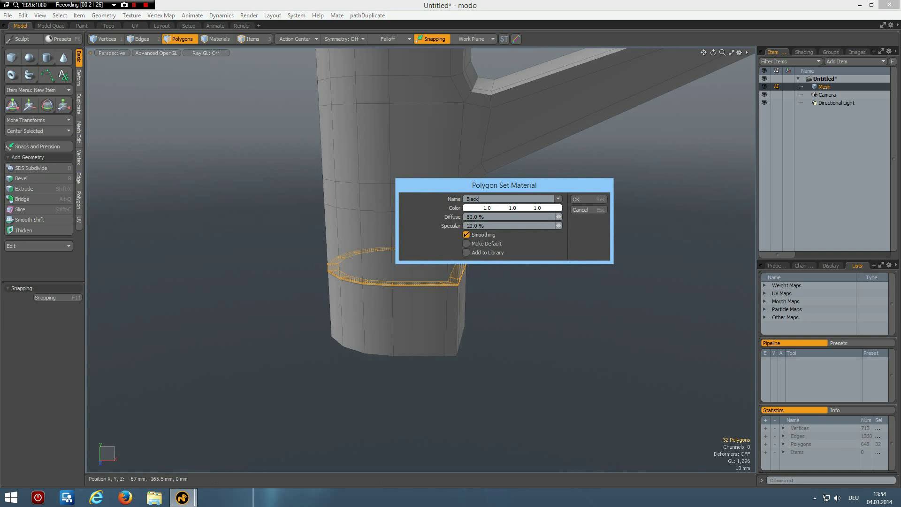
click(577, 199)
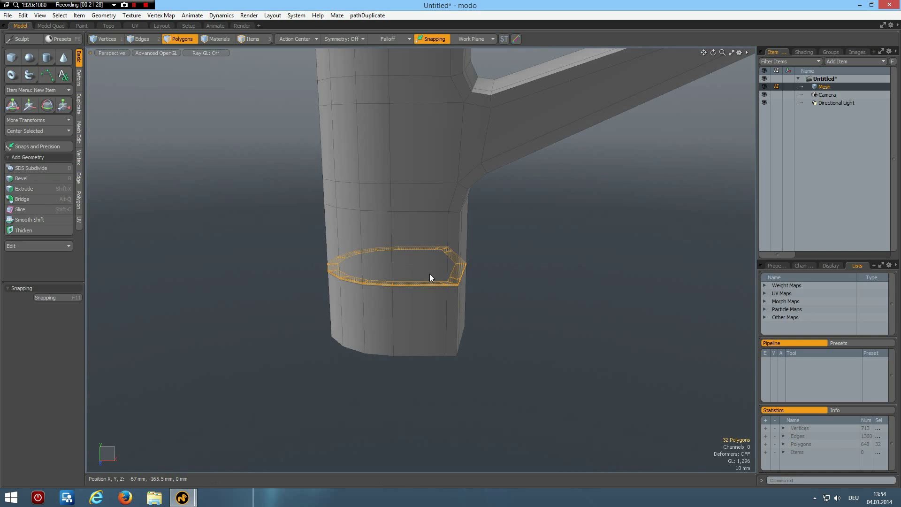
click(582, 273)
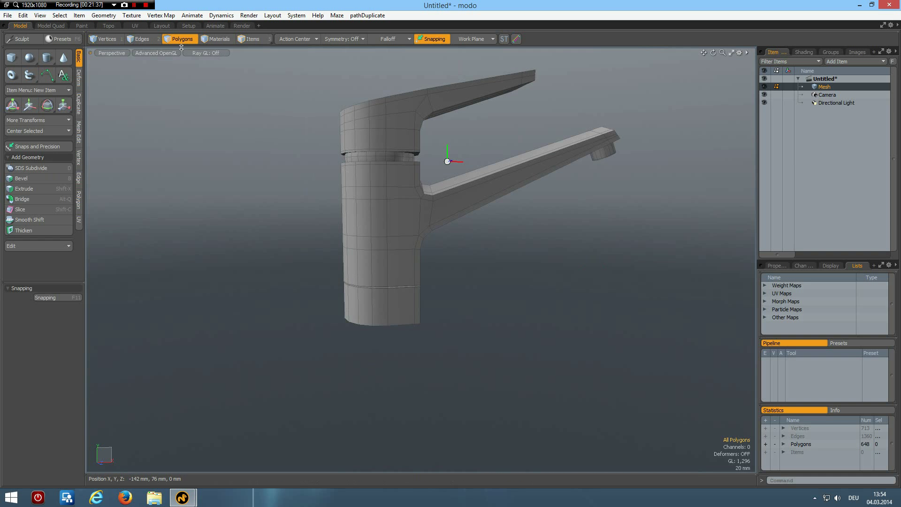
Step: Add the AA-Globe-48Sides preset and trim it to the lower half-globe bowl
click(62, 38)
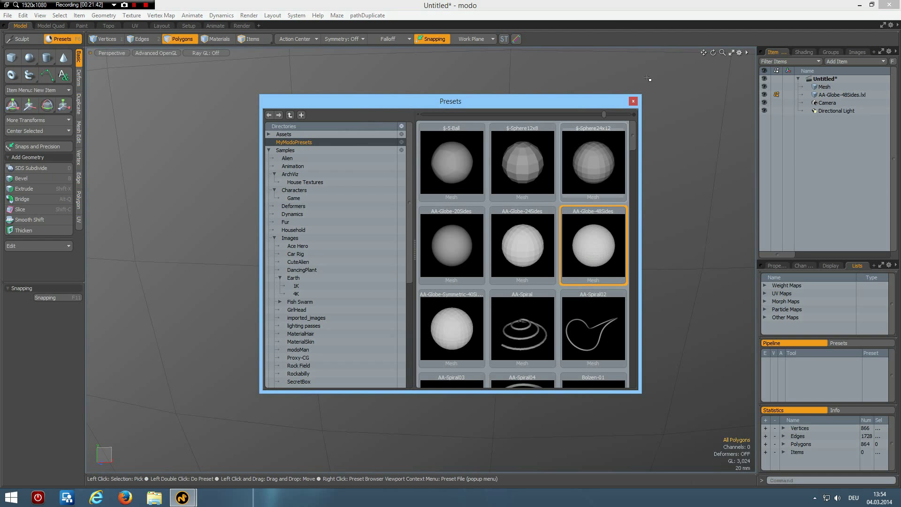
double_click(592, 244)
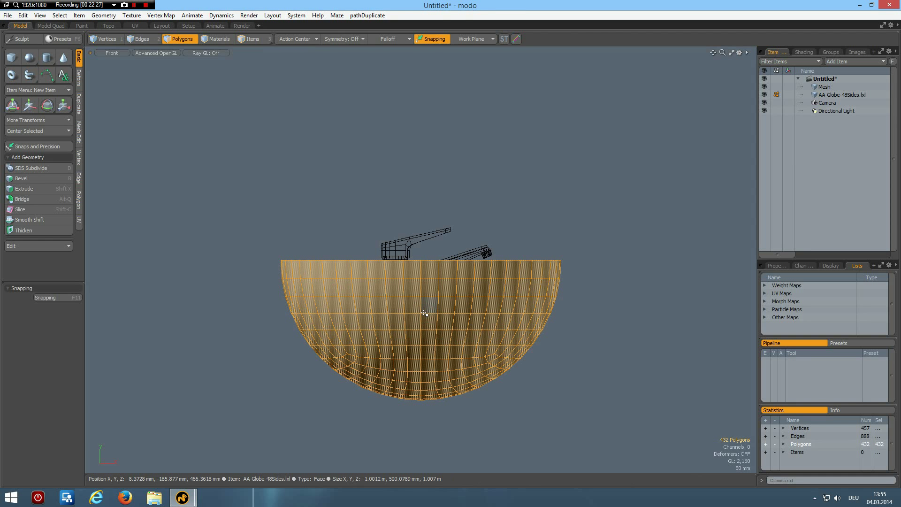
click(47, 104)
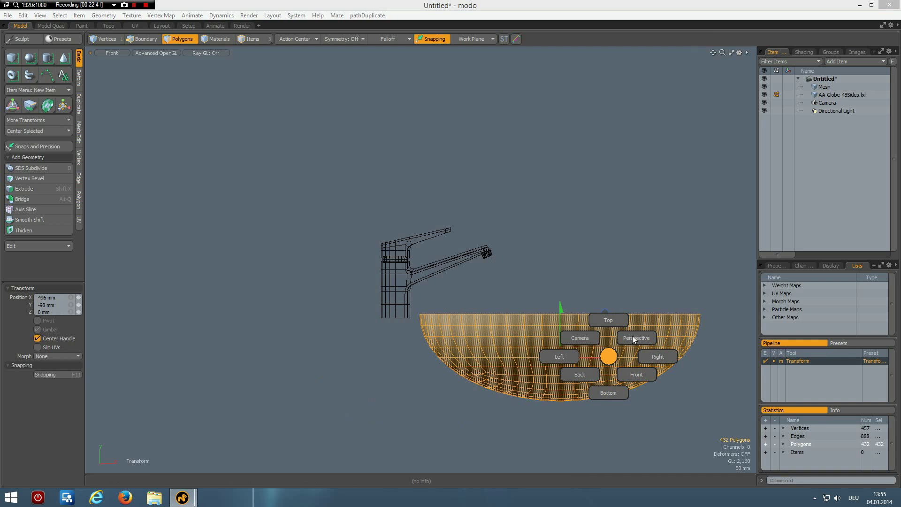
Step: Place the flattened bowl beside the faucet and return to Perspective view
click(636, 337)
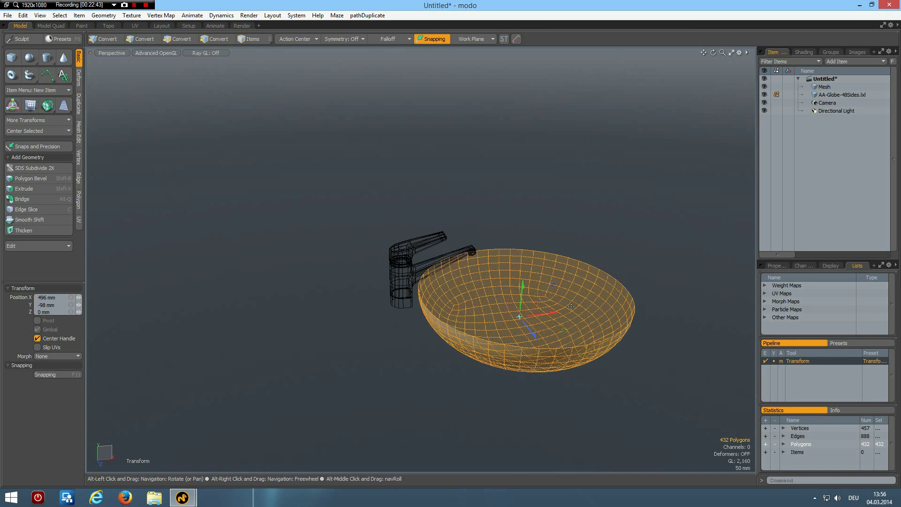
click(182, 39)
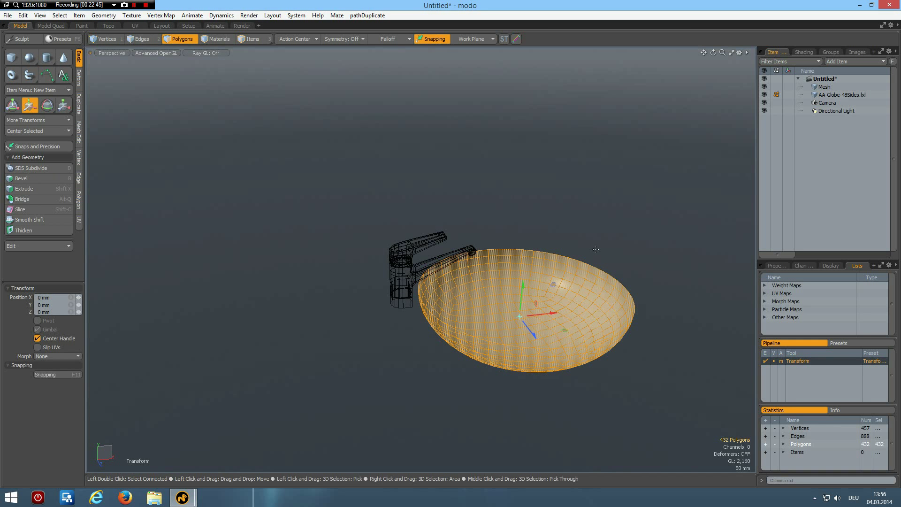
click(140, 38)
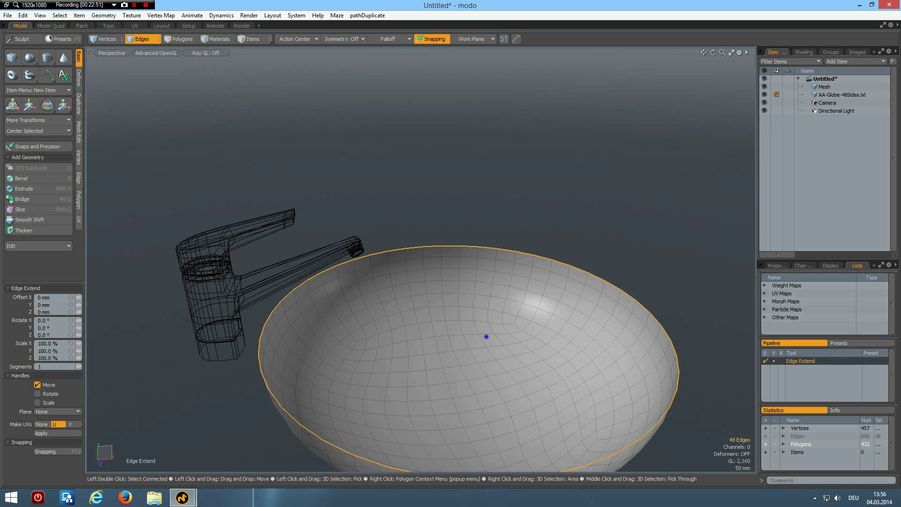
Step: Edge-extend the bowl's rim into a wide ledge and a vertical outer wall
click(485, 336)
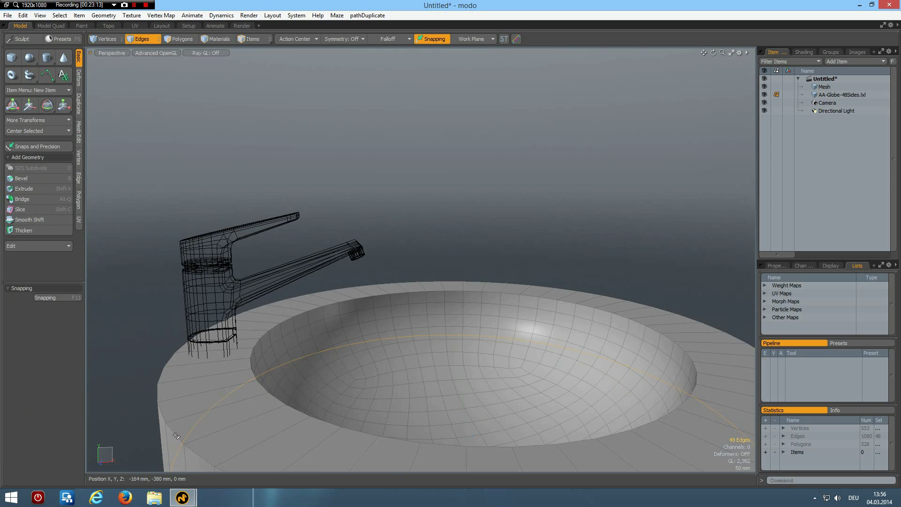
click(281, 328)
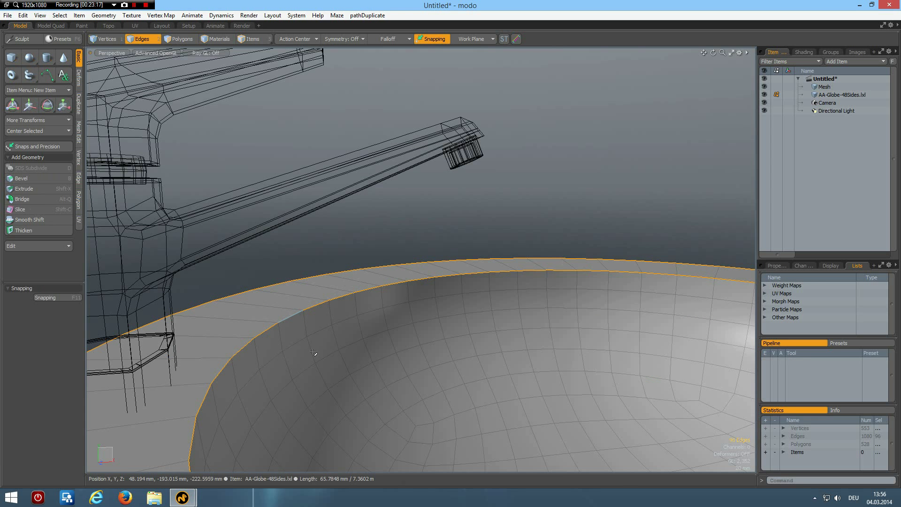
click(21, 178)
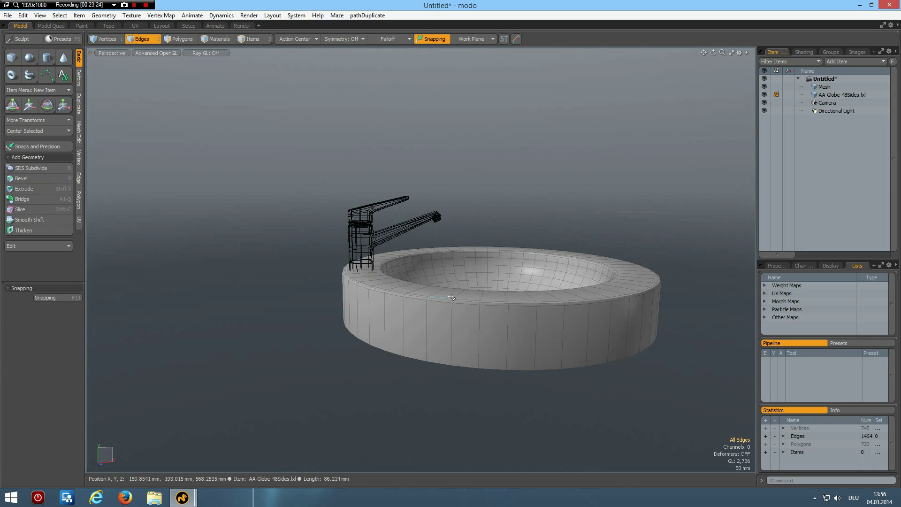
click(181, 39)
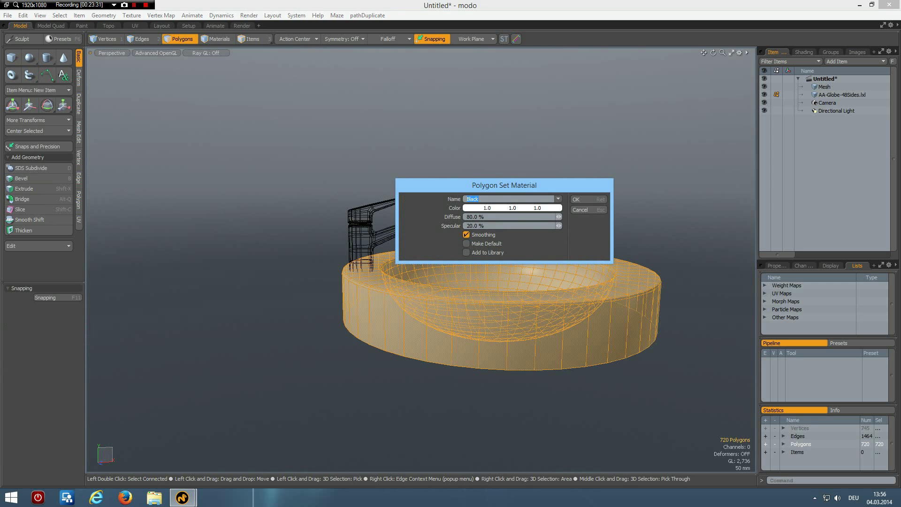
Step: Assign a new material named Basin to the basin polygons and switch to Render layout
text(Basi)
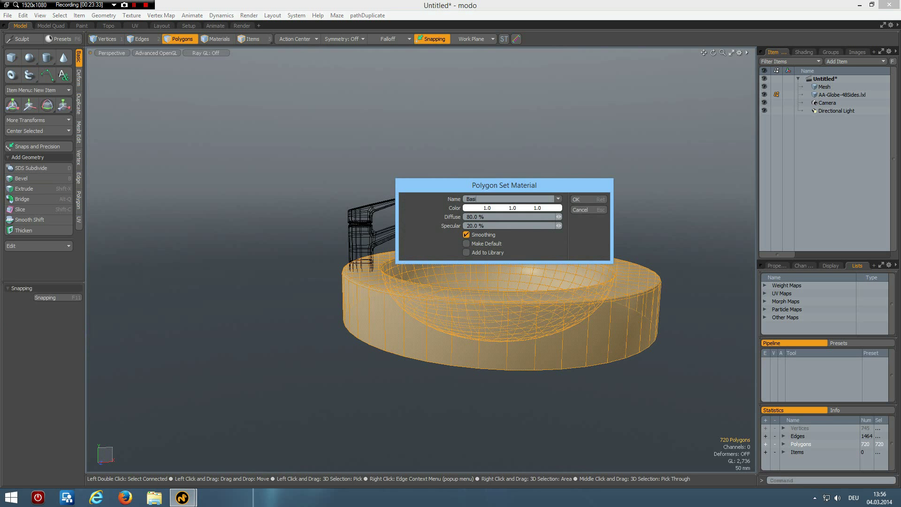
click(580, 199)
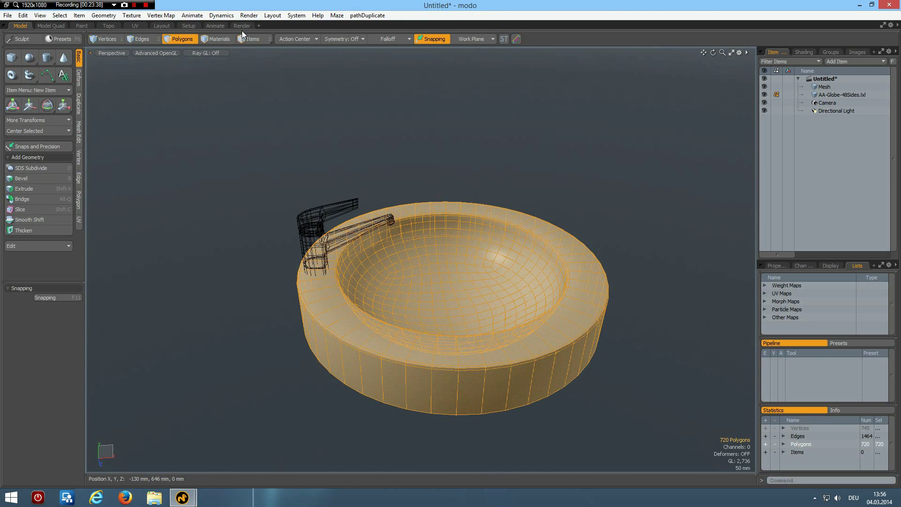
click(242, 25)
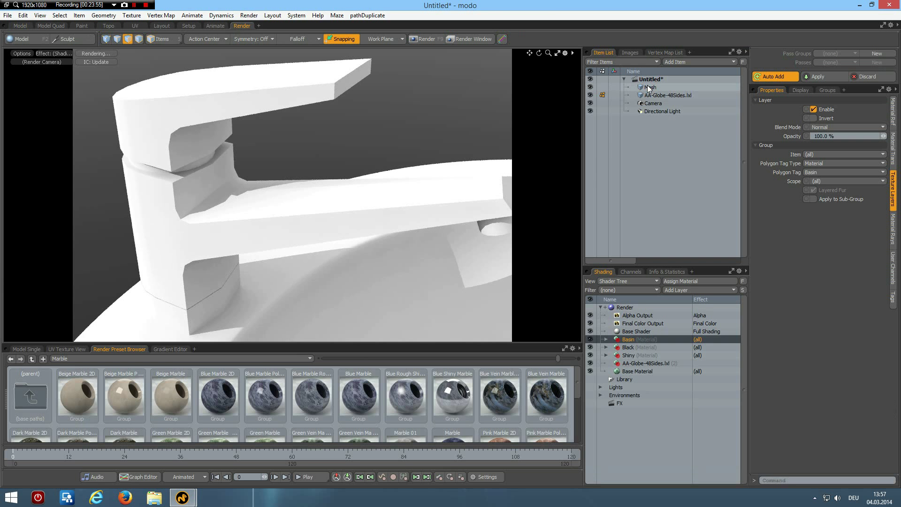
Step: Apply Blue Shiny Marble to the Basin material with Spherical projection on its image layer
click(650, 86)
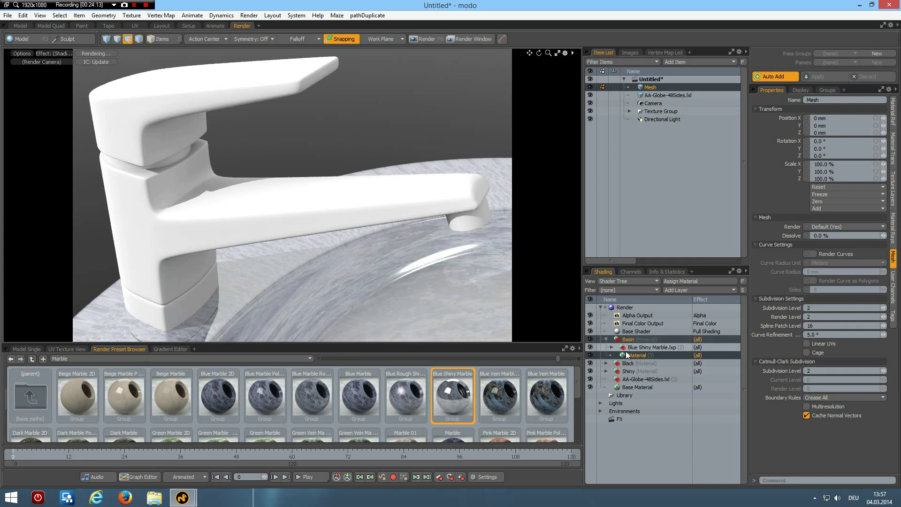
click(646, 355)
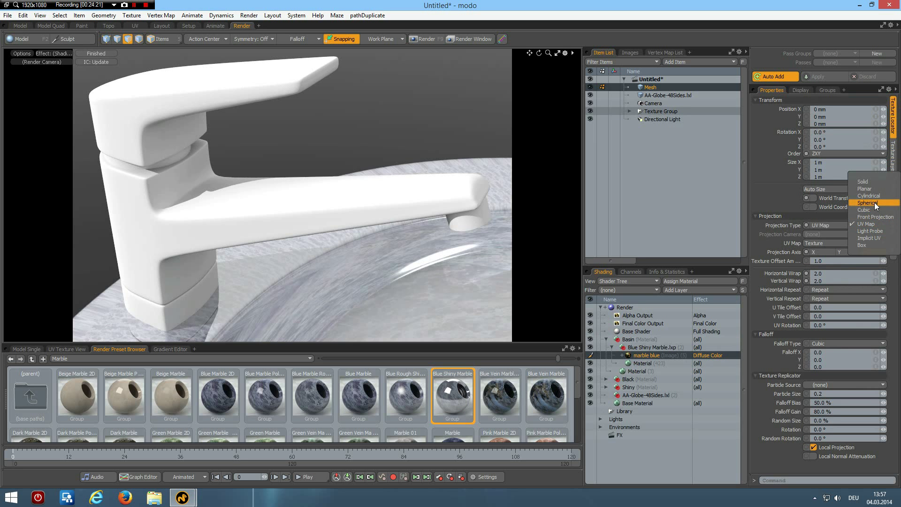
click(869, 203)
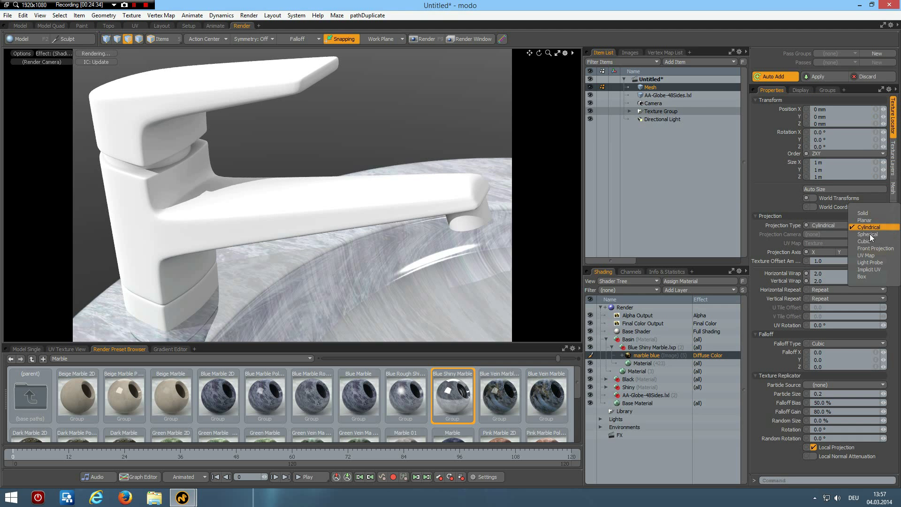
click(867, 234)
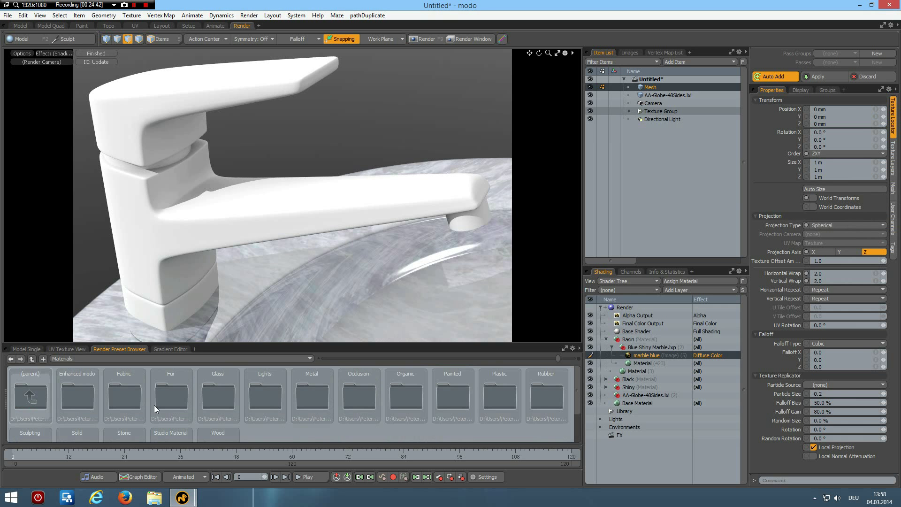
Step: Apply Polished Silver from the Silver folder to the faucet's material
double_click(311, 393)
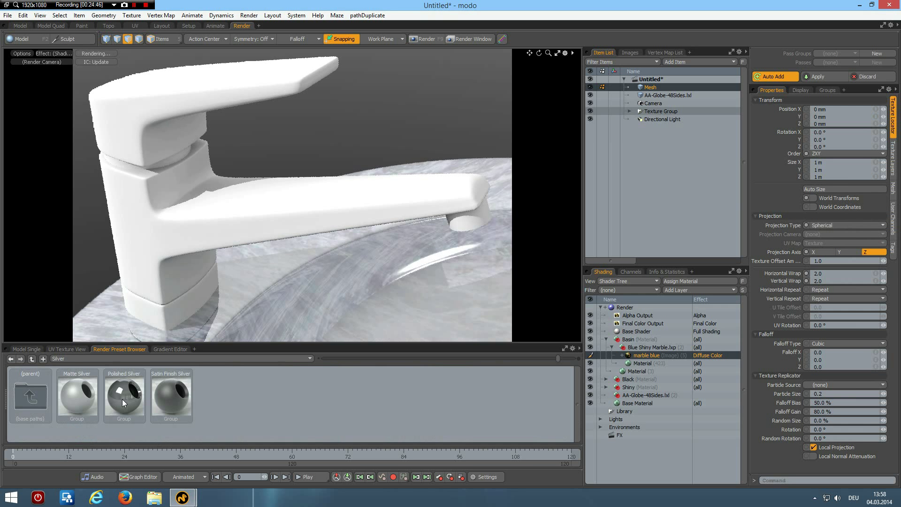
click(124, 394)
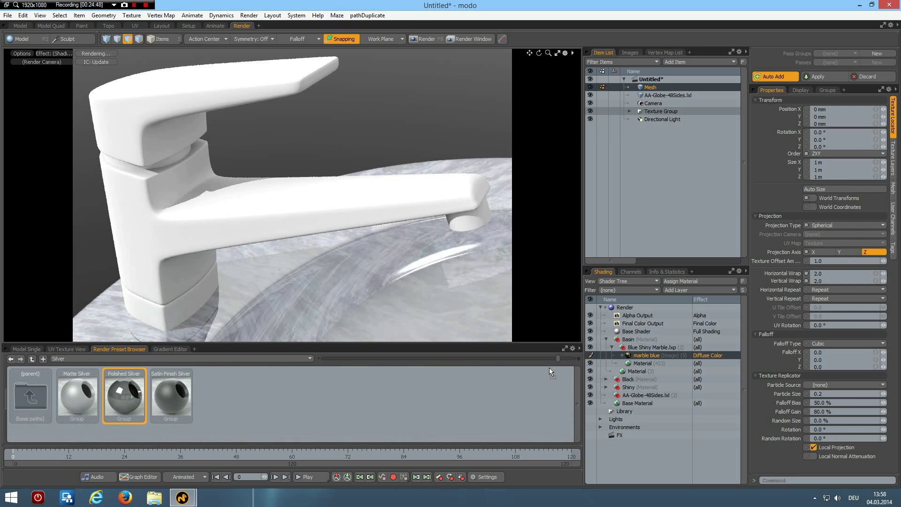
click(628, 386)
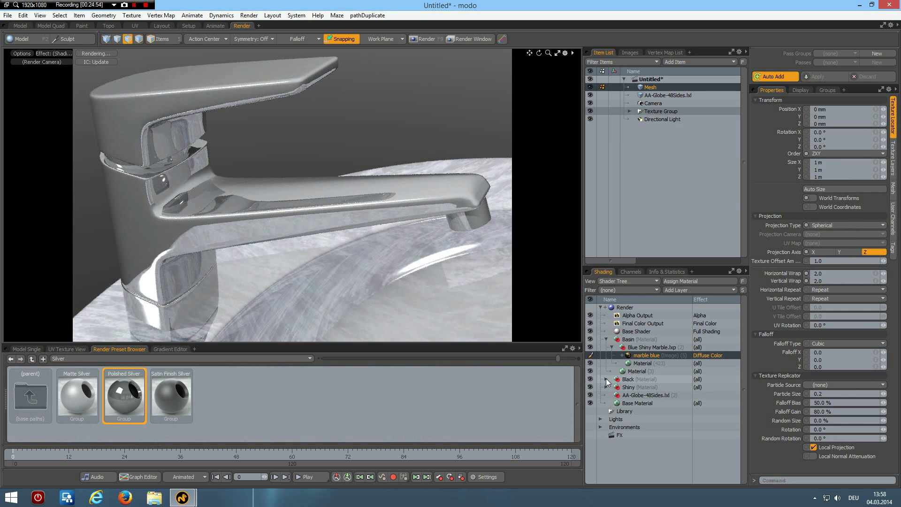
click(636, 387)
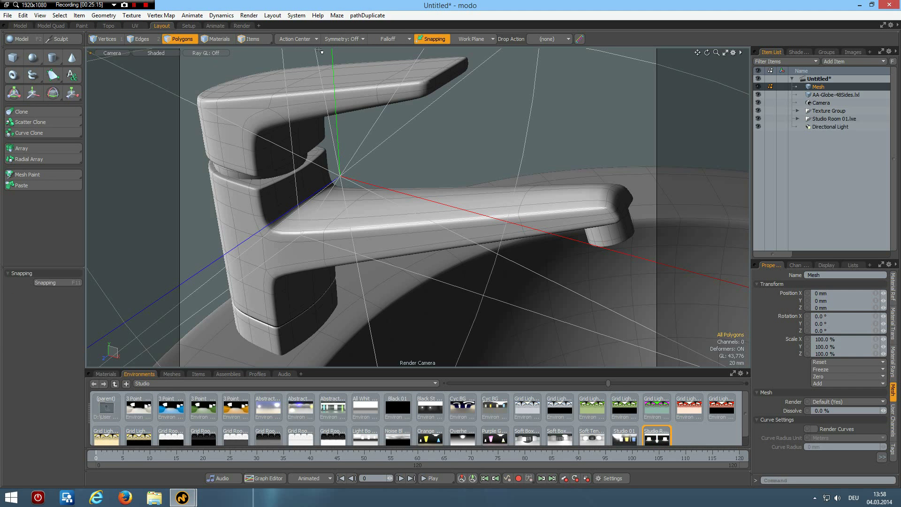
Step: Return to the Render layout with the Studio Room 01 environment added
click(241, 26)
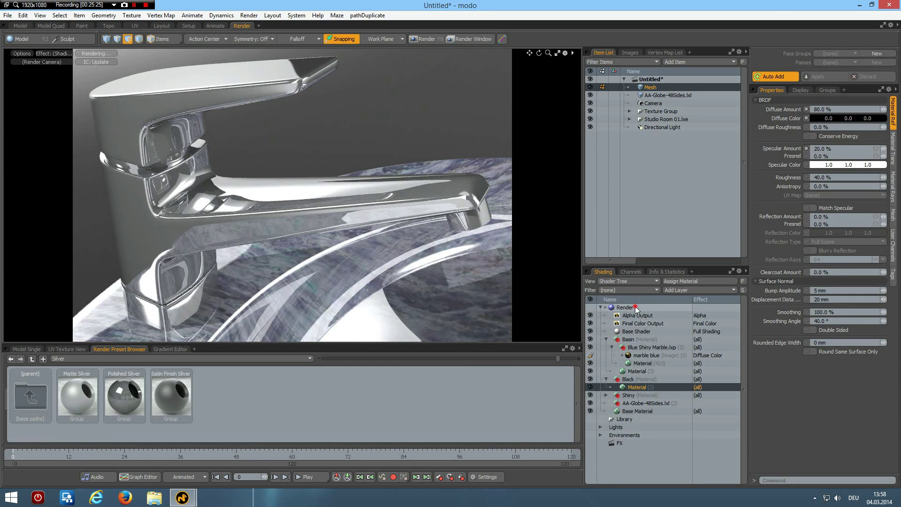
Step: Set the render Frame Width to 1280 and Height to 720
click(624, 306)
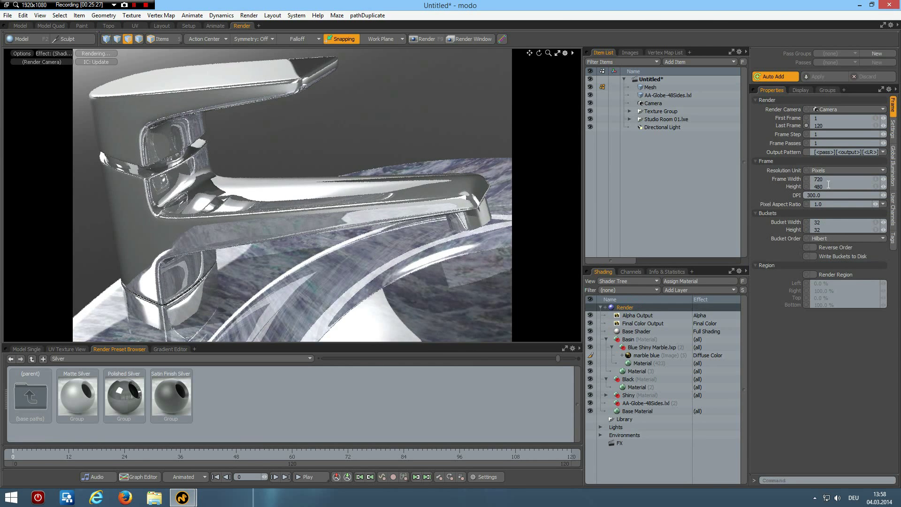
triple_click(842, 178)
text(1280)
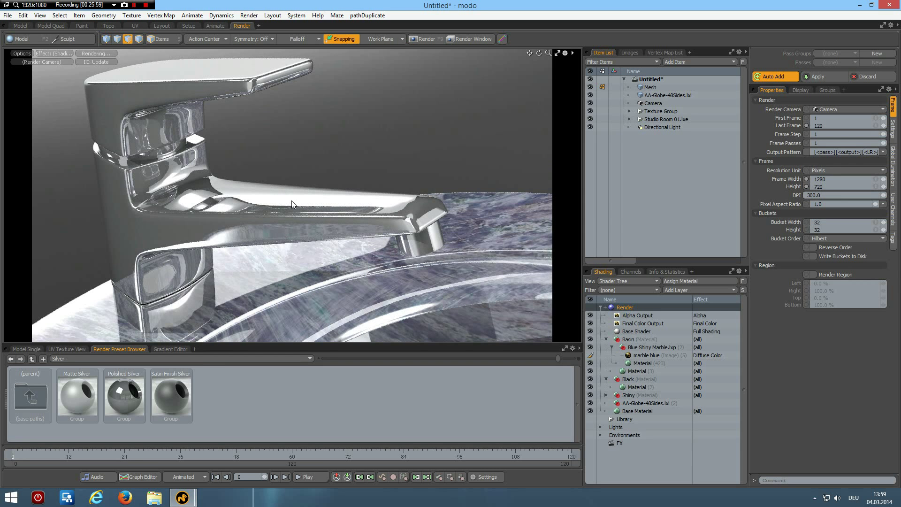
click(426, 38)
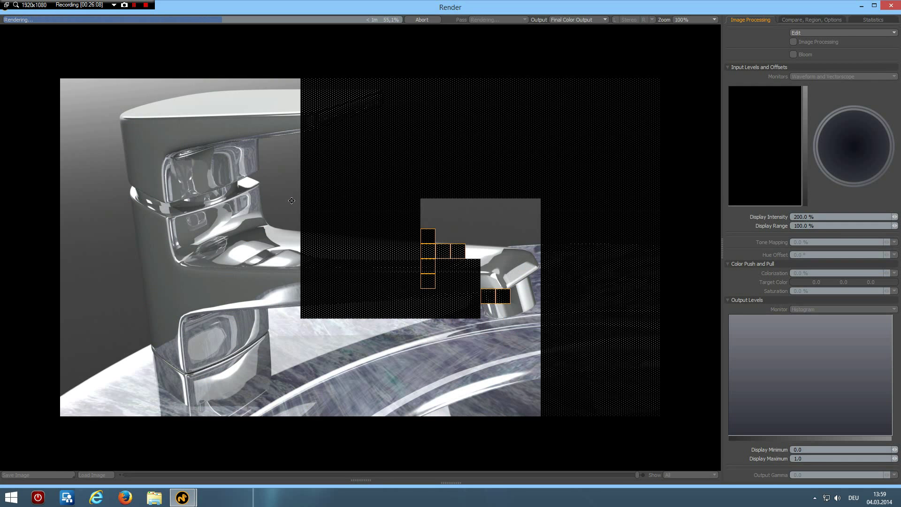
Step: Render the current view of the chrome faucet on the marble basin
click(794, 41)
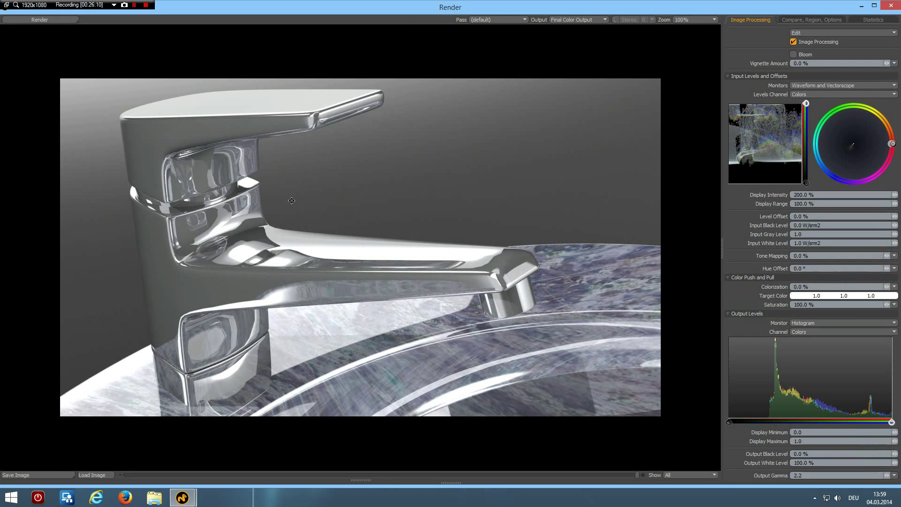